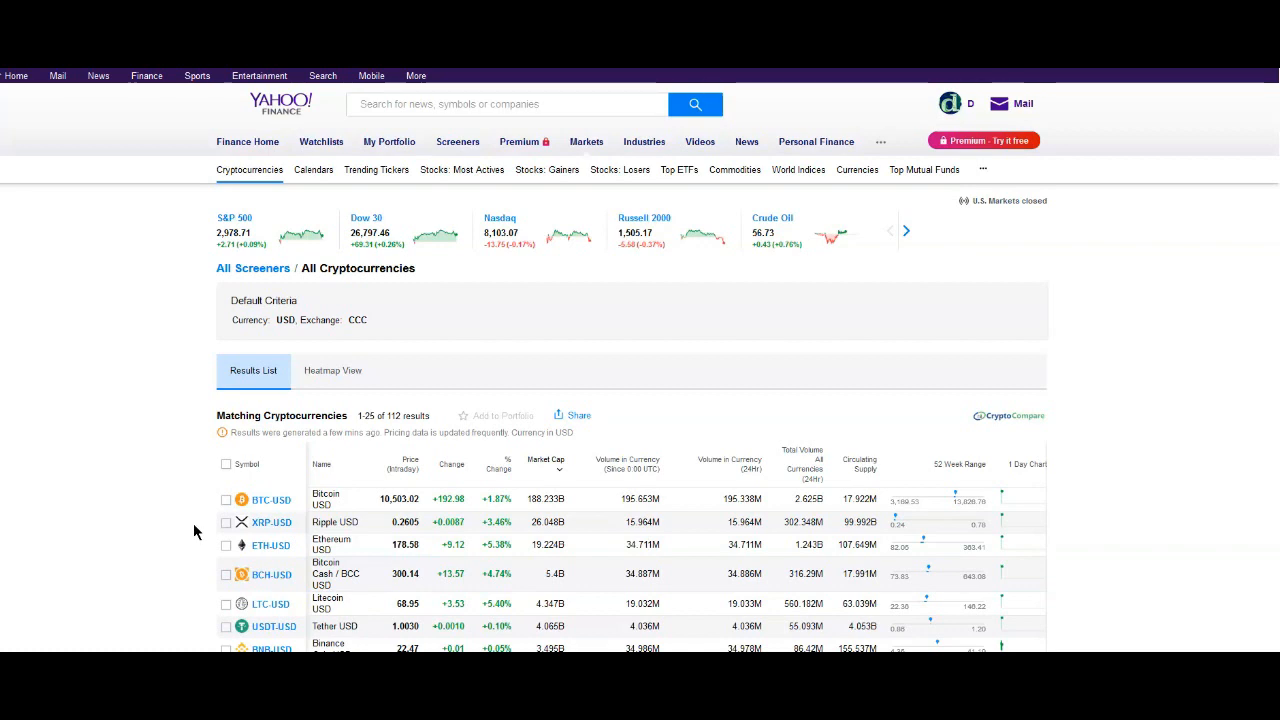
Scroll the All Cryptocurrencies screener down through the 112-coin results list from Bitcoin onward
{"action": "scroll", "scroll_direction": "down", "scroll_amount": 3}
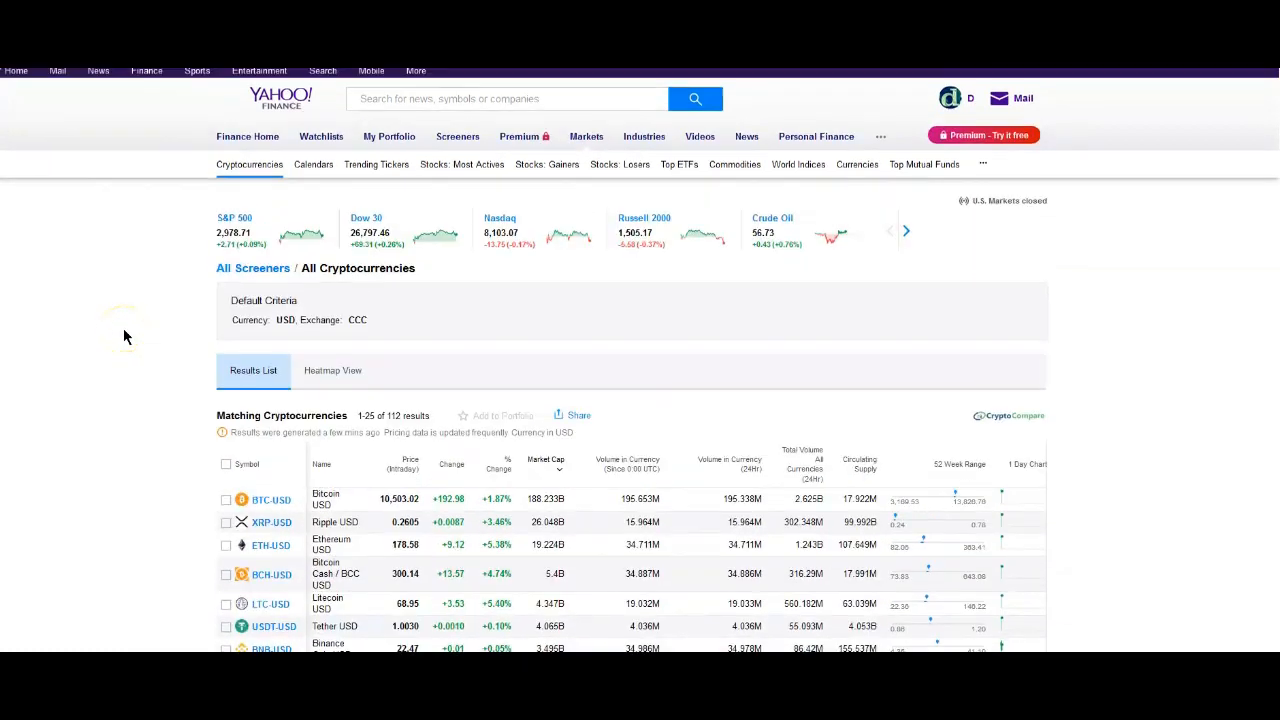
{"action": "scroll", "scroll_direction": "down", "scroll_amount": 3}
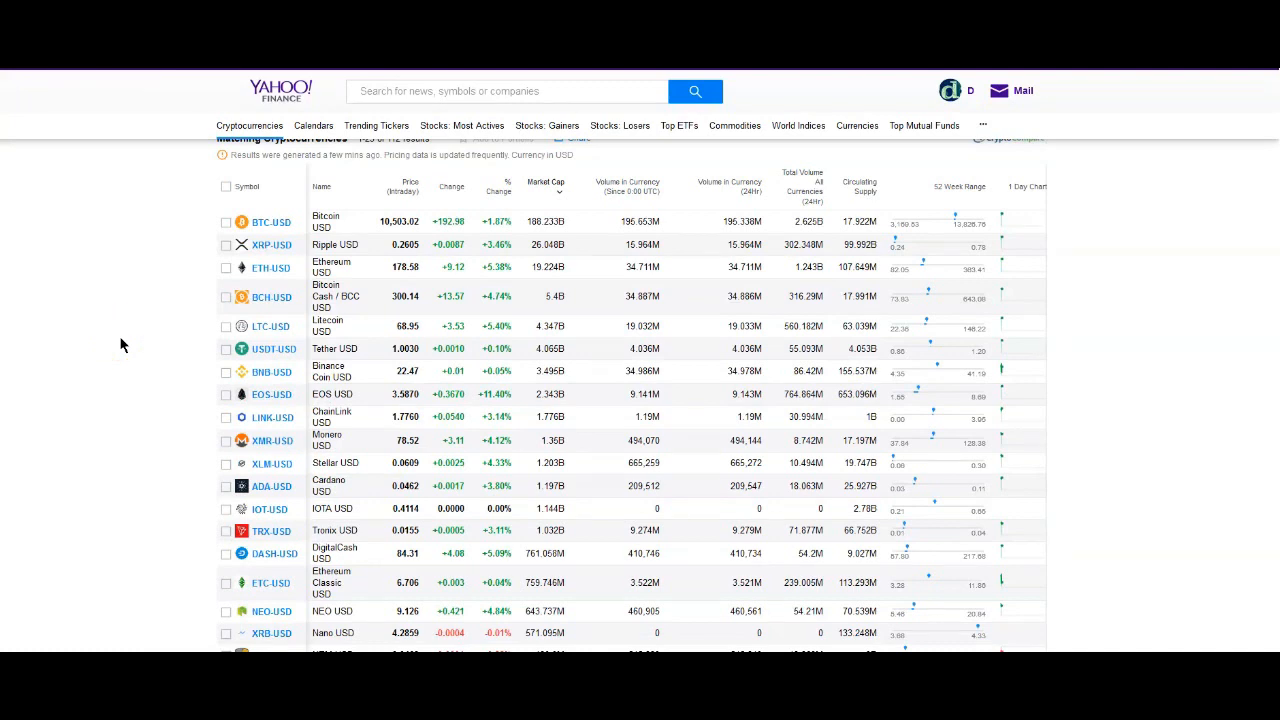
{"action": "mouse_move", "coordinate": [164, 308]}
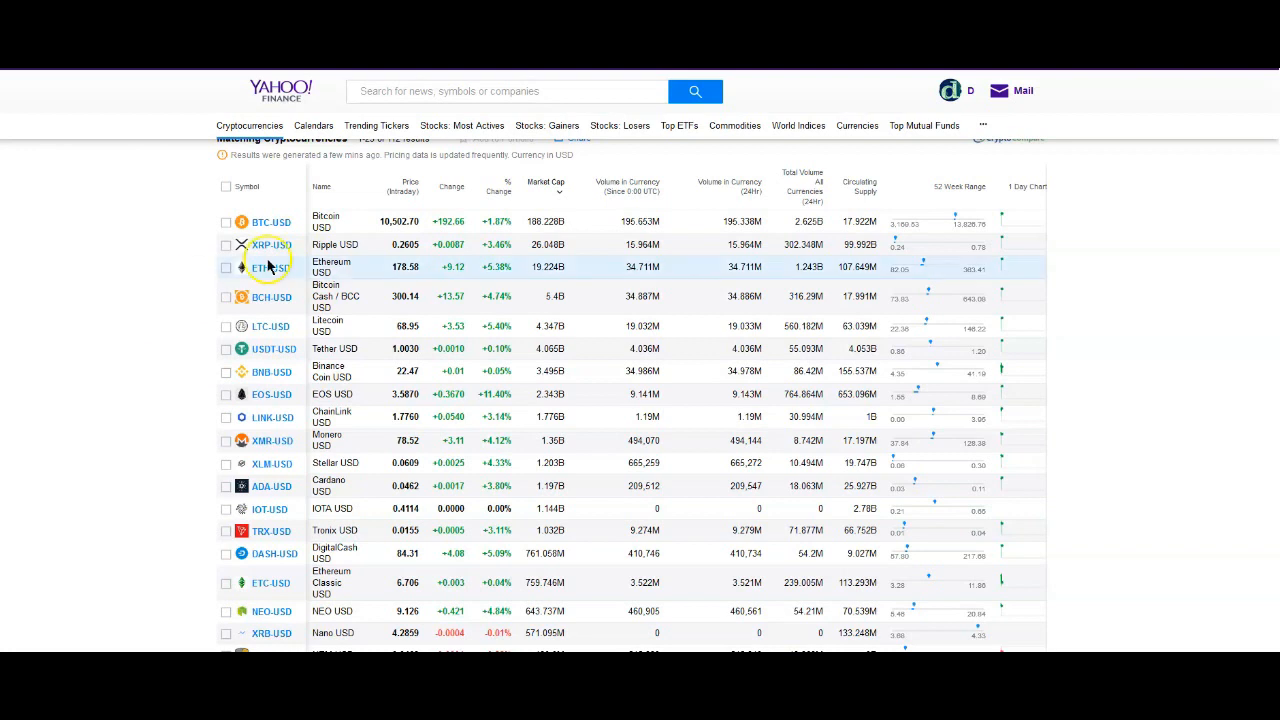
{"action": "mouse_move", "coordinate": [204, 272]}
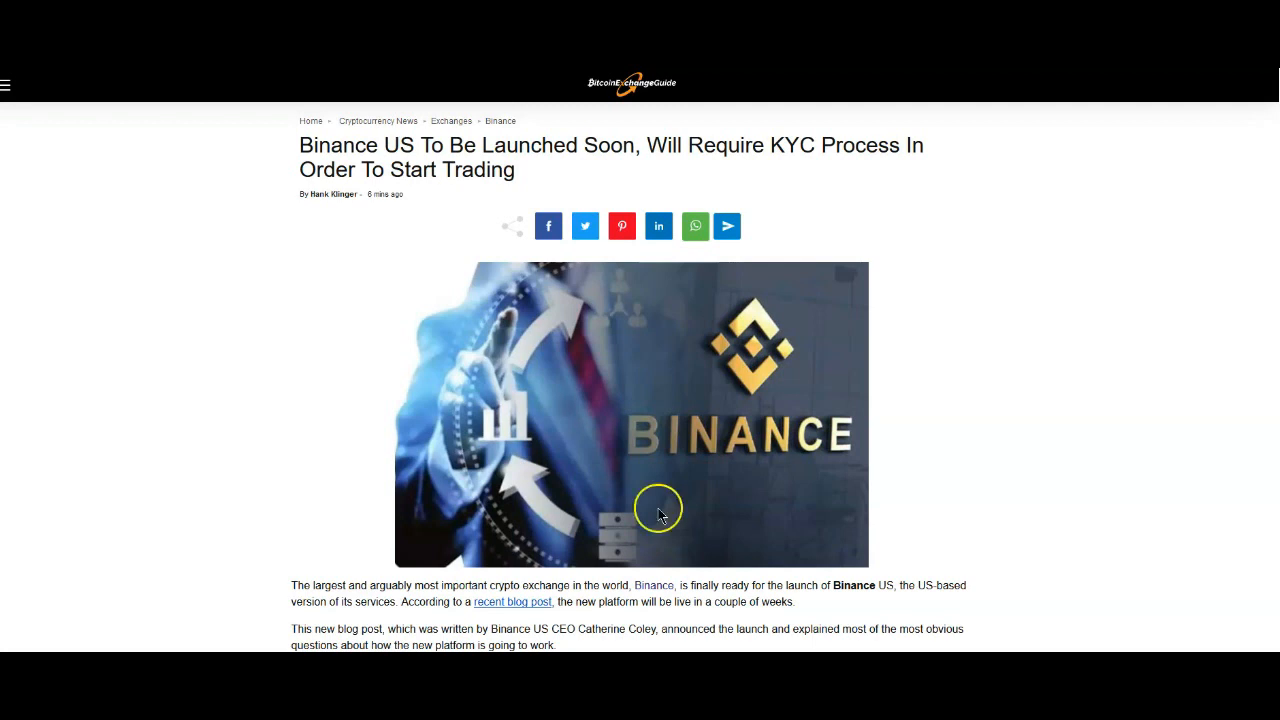
{"action": "scroll", "scroll_direction": "down", "scroll_amount": 3}
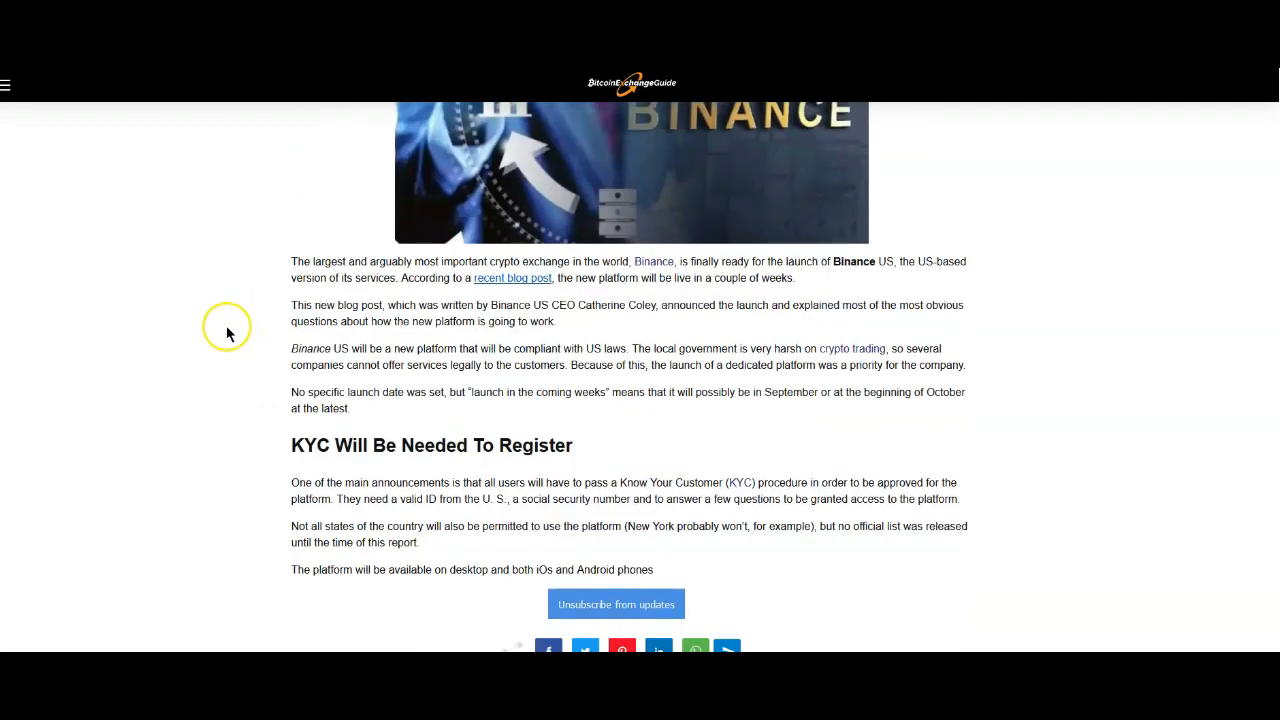
{"action": "scroll", "scroll_direction": "up", "scroll_amount": 3}
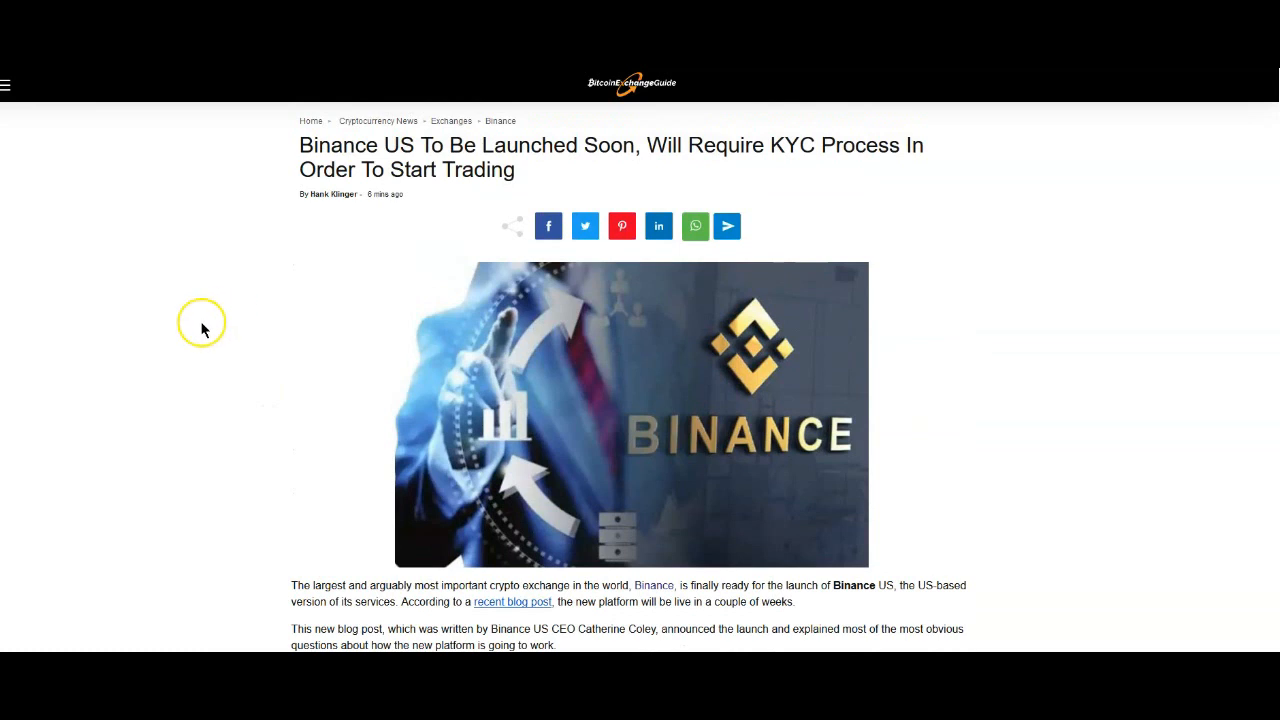
{"action": "mouse_move", "coordinate": [170, 338]}
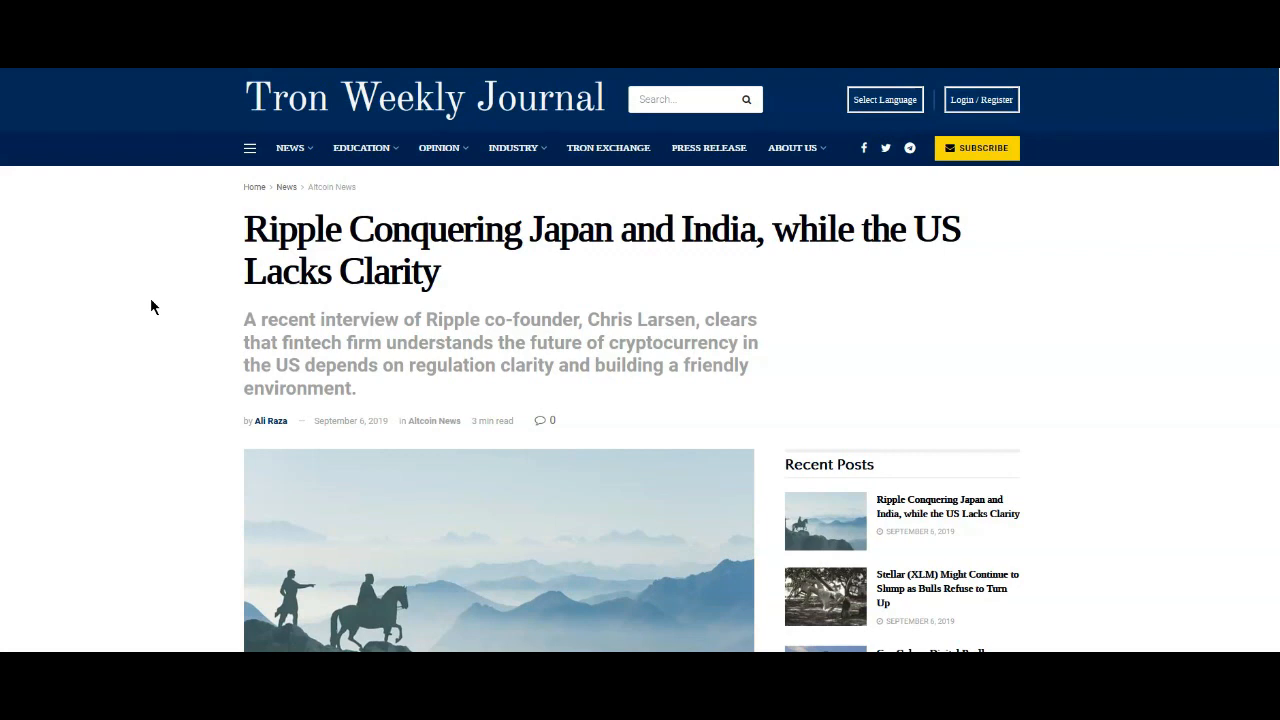
Scroll the Ripple Conquering Japan and India article past the header image into its opening paragraphs and tweet
{"action": "scroll", "scroll_direction": "down", "scroll_amount": 3}
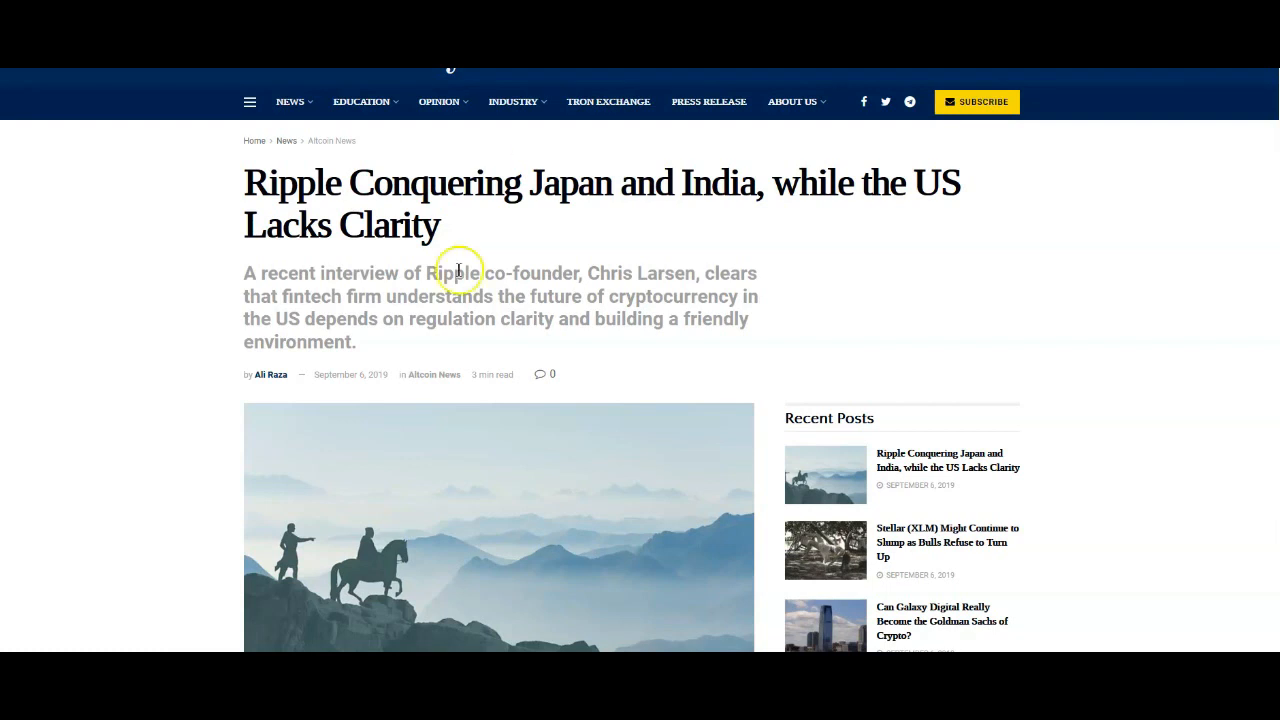
{"action": "scroll", "scroll_direction": "down", "scroll_amount": 3}
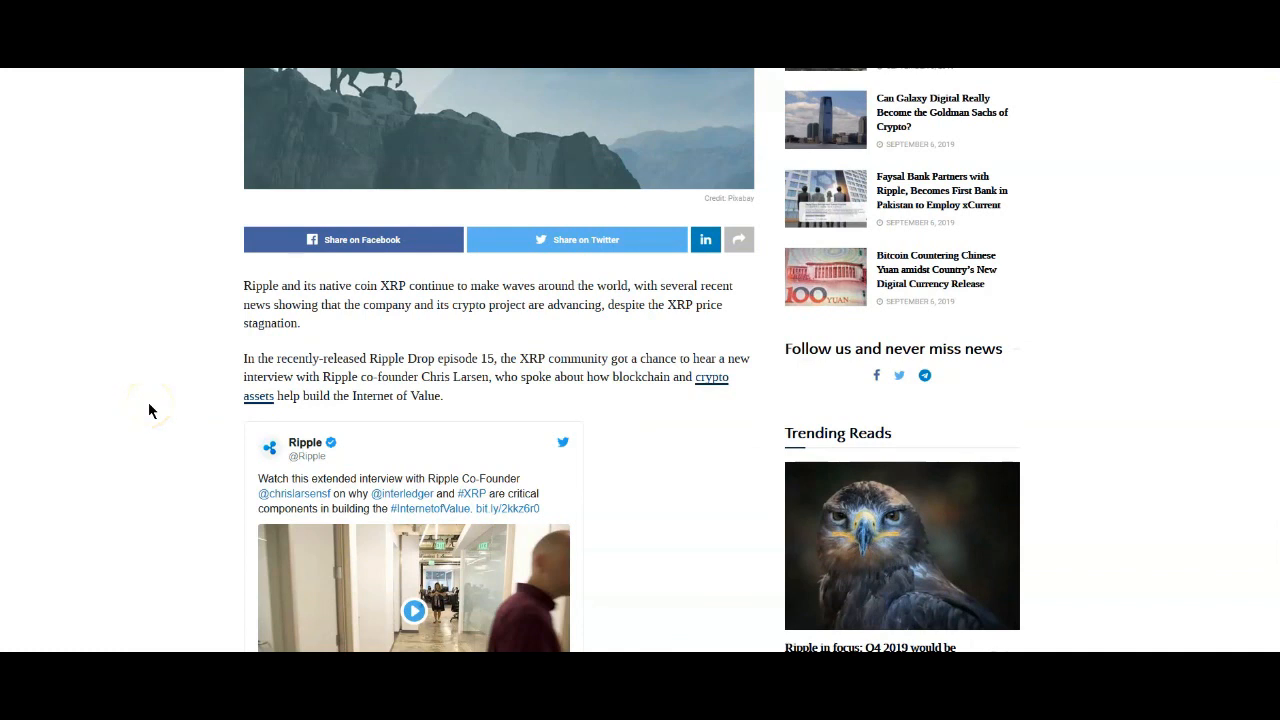
{"action": "mouse_move", "coordinate": [150, 410]}
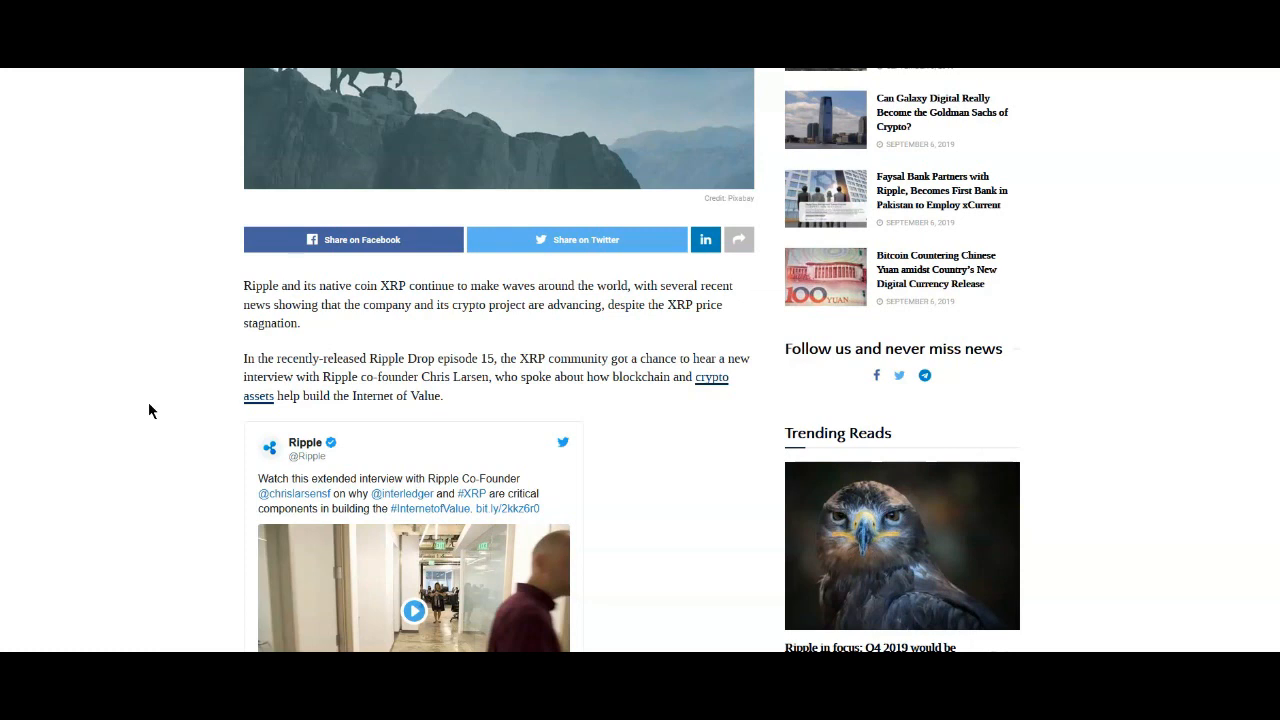
Scroll down to the India and Japan heading with Larsen's regulatory-clarity remarks, then move on to the Crypto Fund Report Lagarde article
{"action": "scroll", "scroll_direction": "down", "scroll_amount": 3}
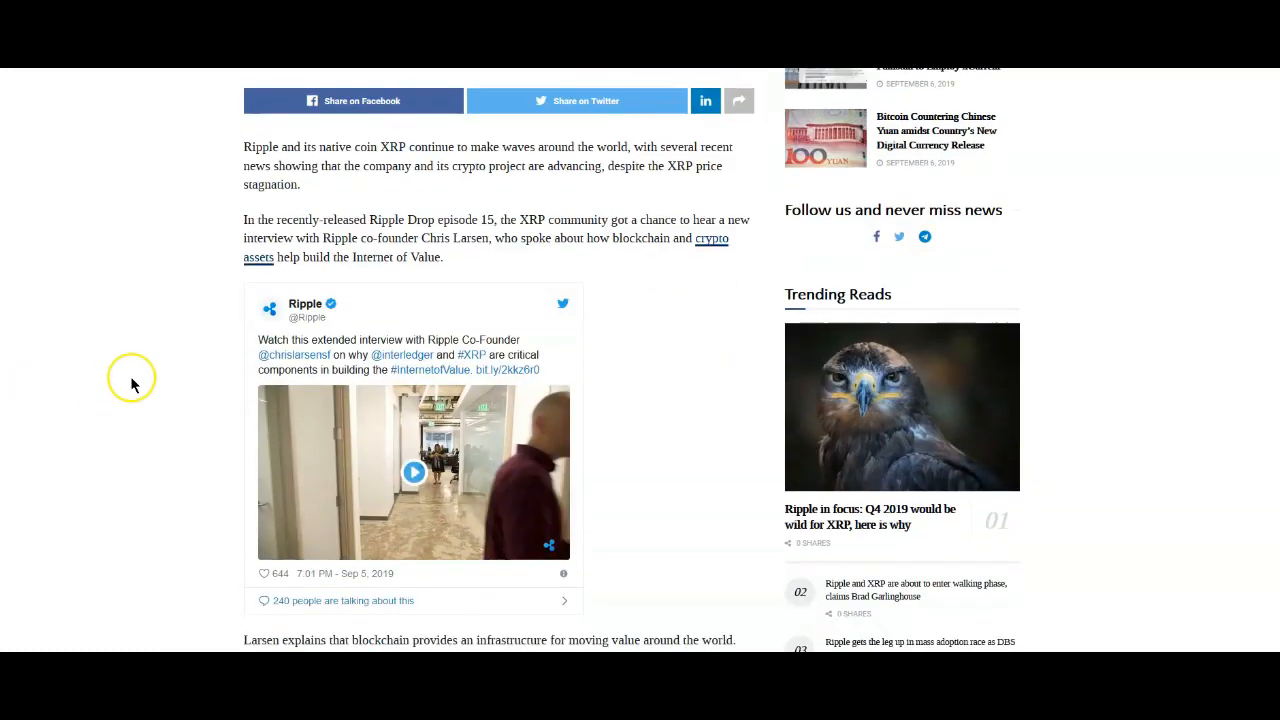
{"action": "scroll", "scroll_direction": "down", "scroll_amount": 3}
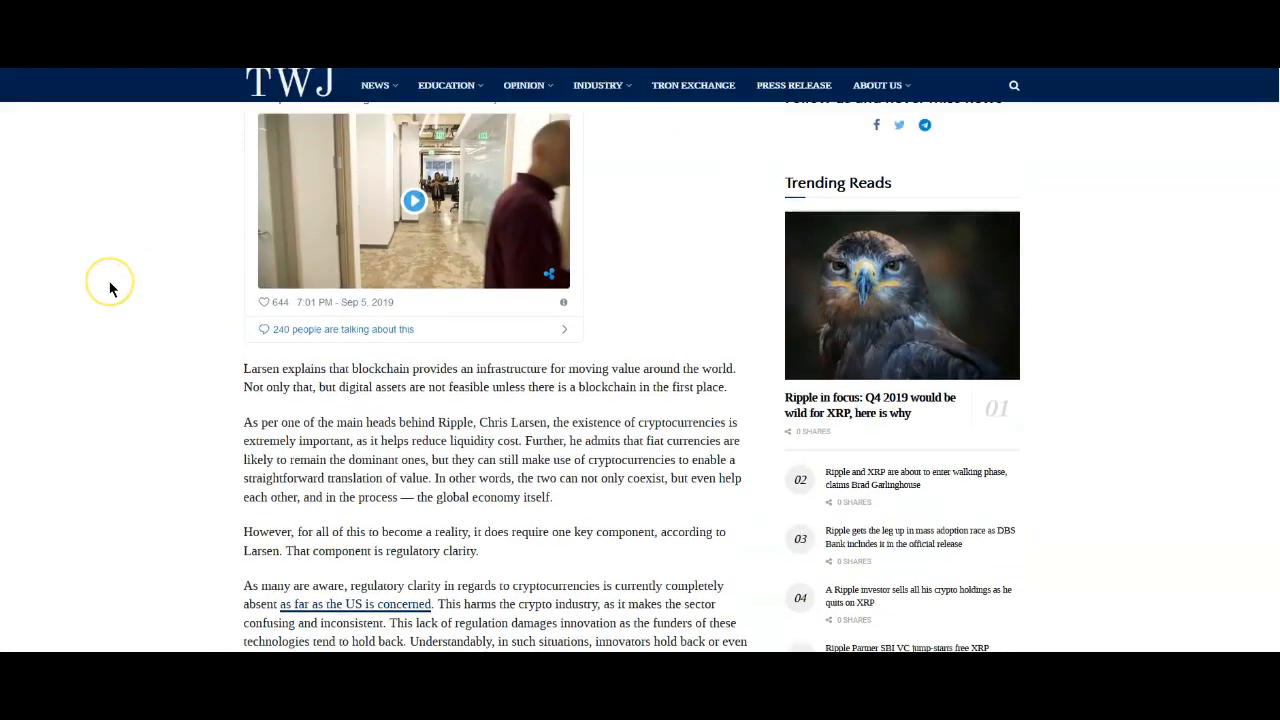
{"action": "scroll", "scroll_direction": "down", "scroll_amount": 3}
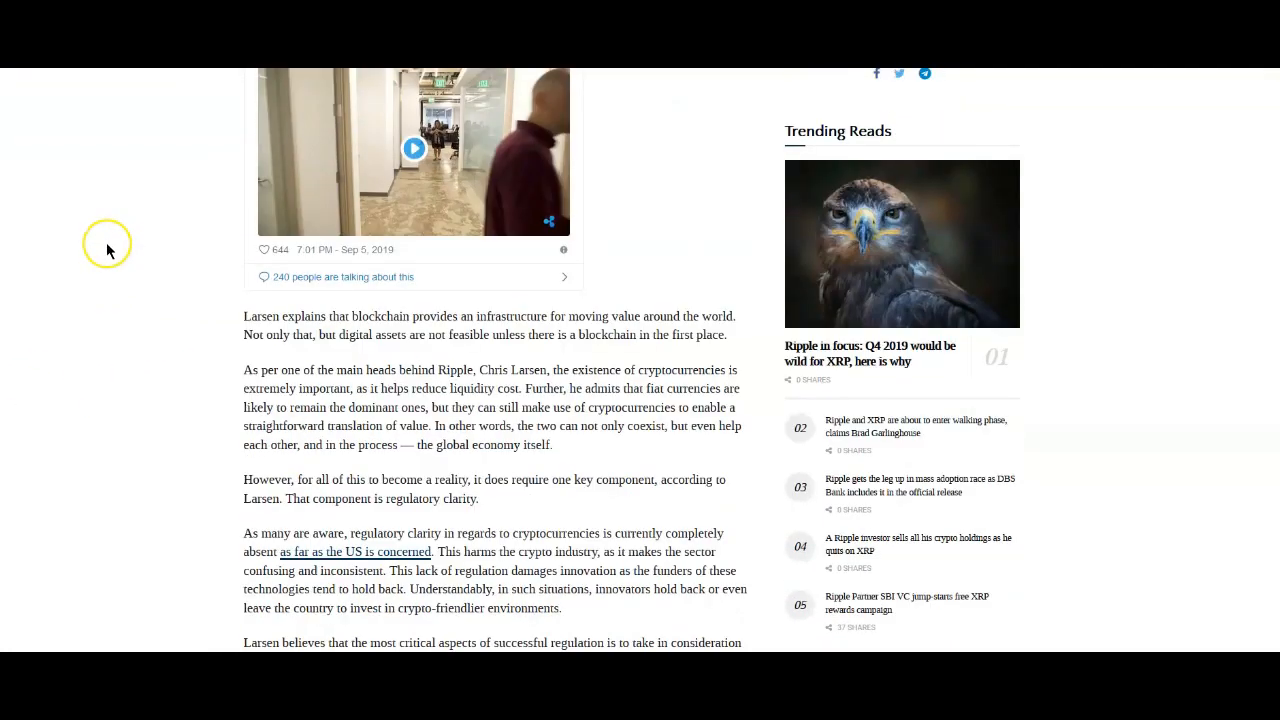
{"action": "scroll", "scroll_direction": "down", "scroll_amount": 3}
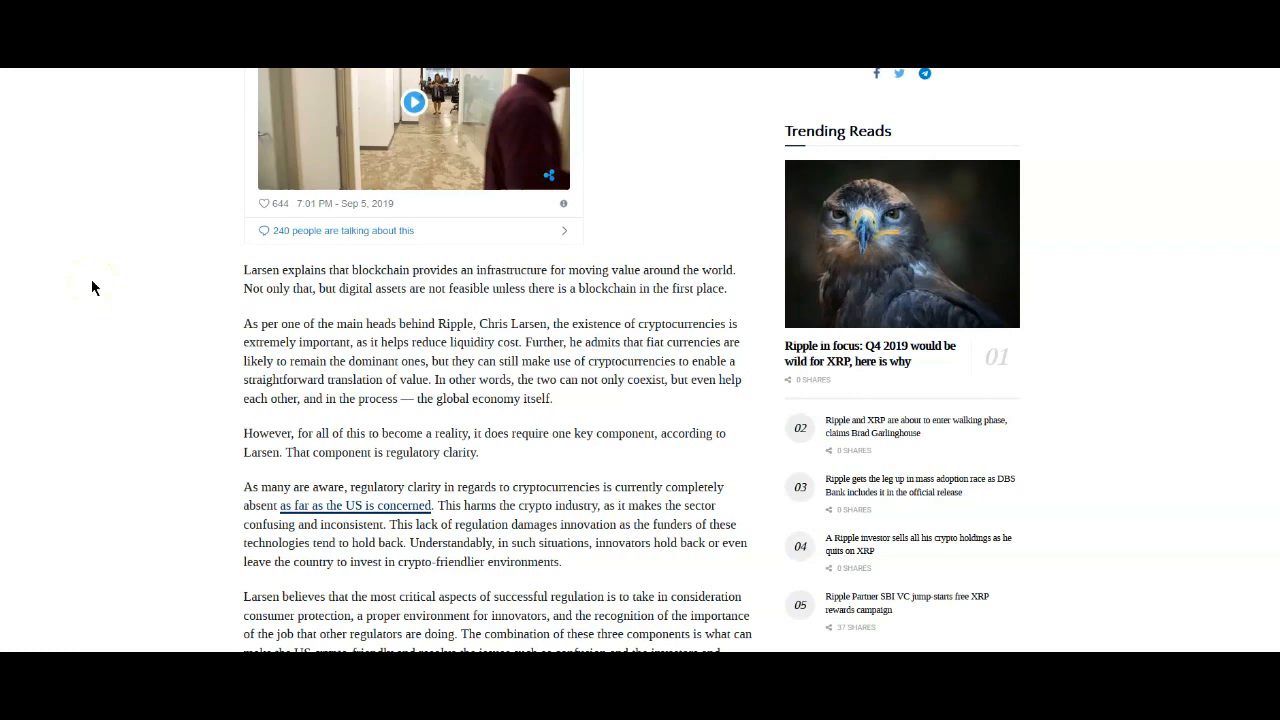
{"action": "scroll", "scroll_direction": "down", "scroll_amount": 3}
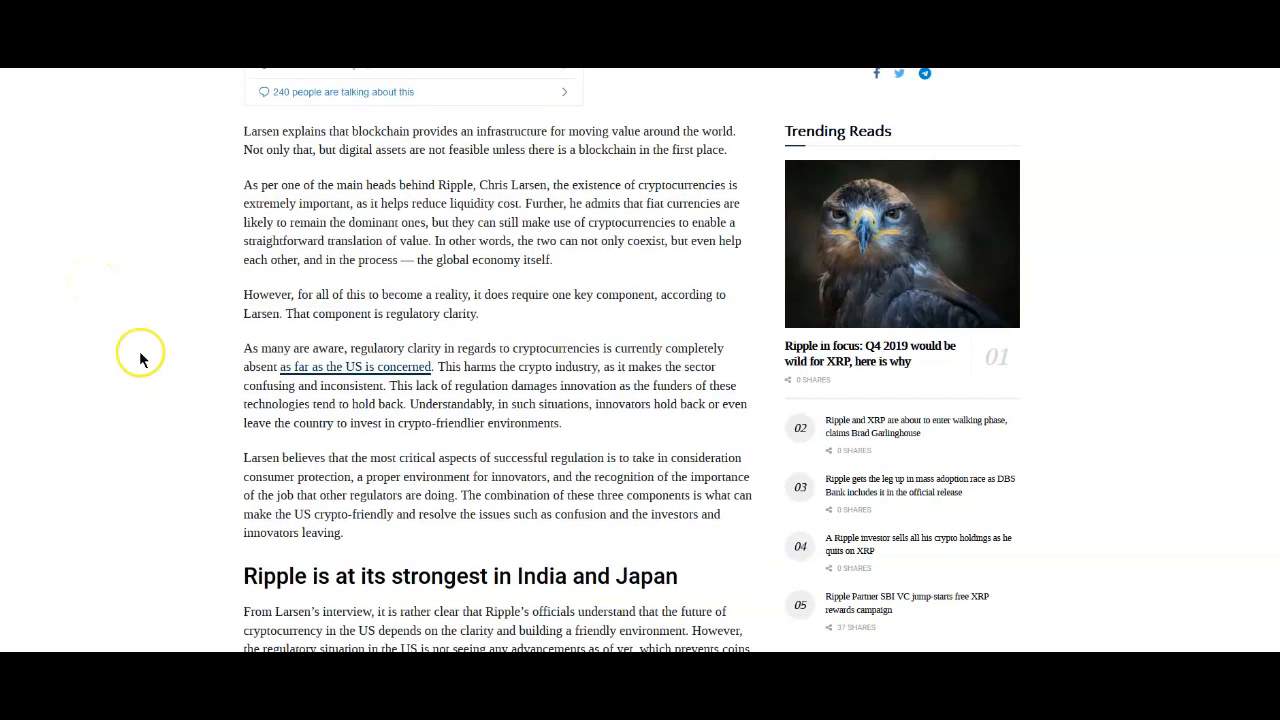
{"action": "mouse_move", "coordinate": [144, 356]}
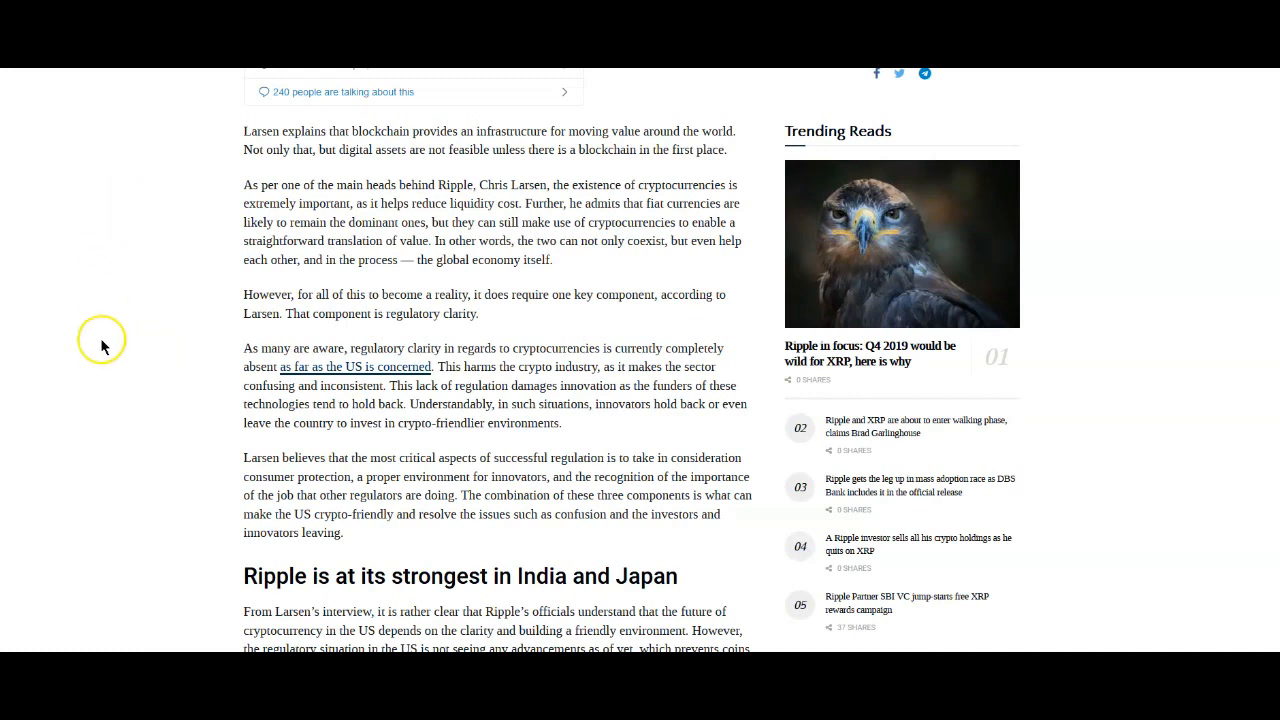
{"action": "mouse_move", "coordinate": [138, 332]}
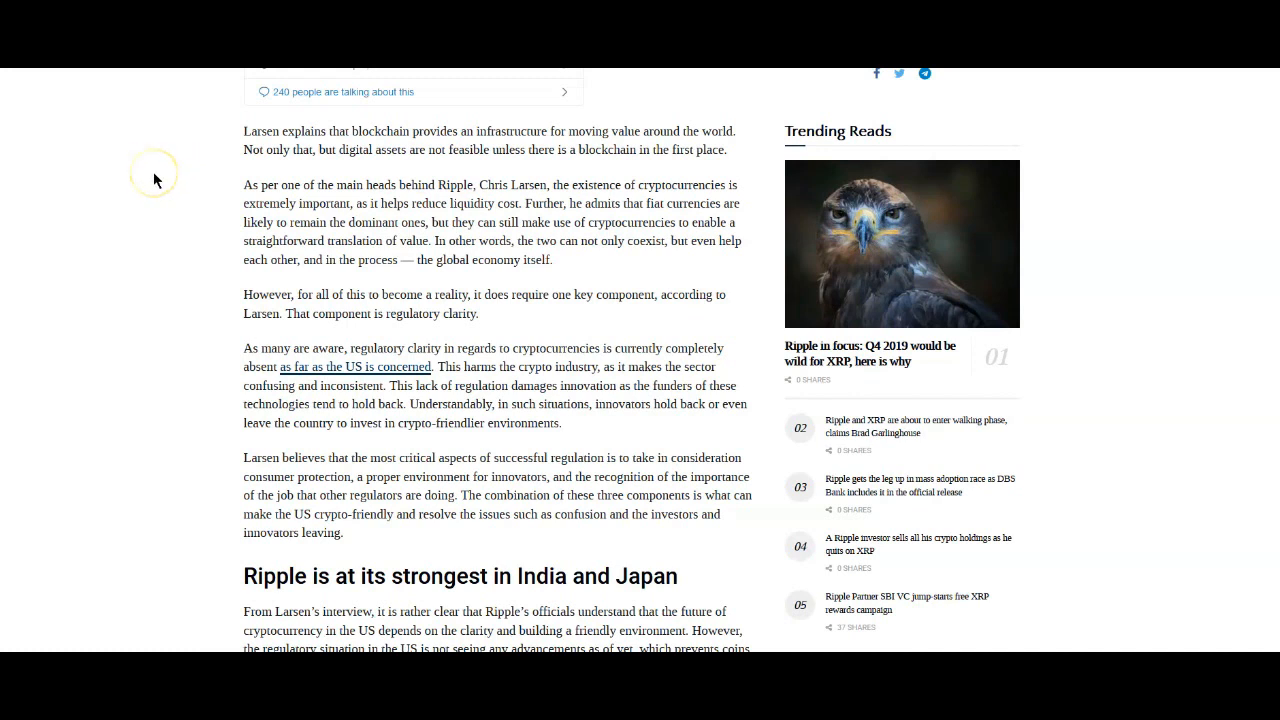
{"action": "mouse_move", "coordinate": [210, 152]}
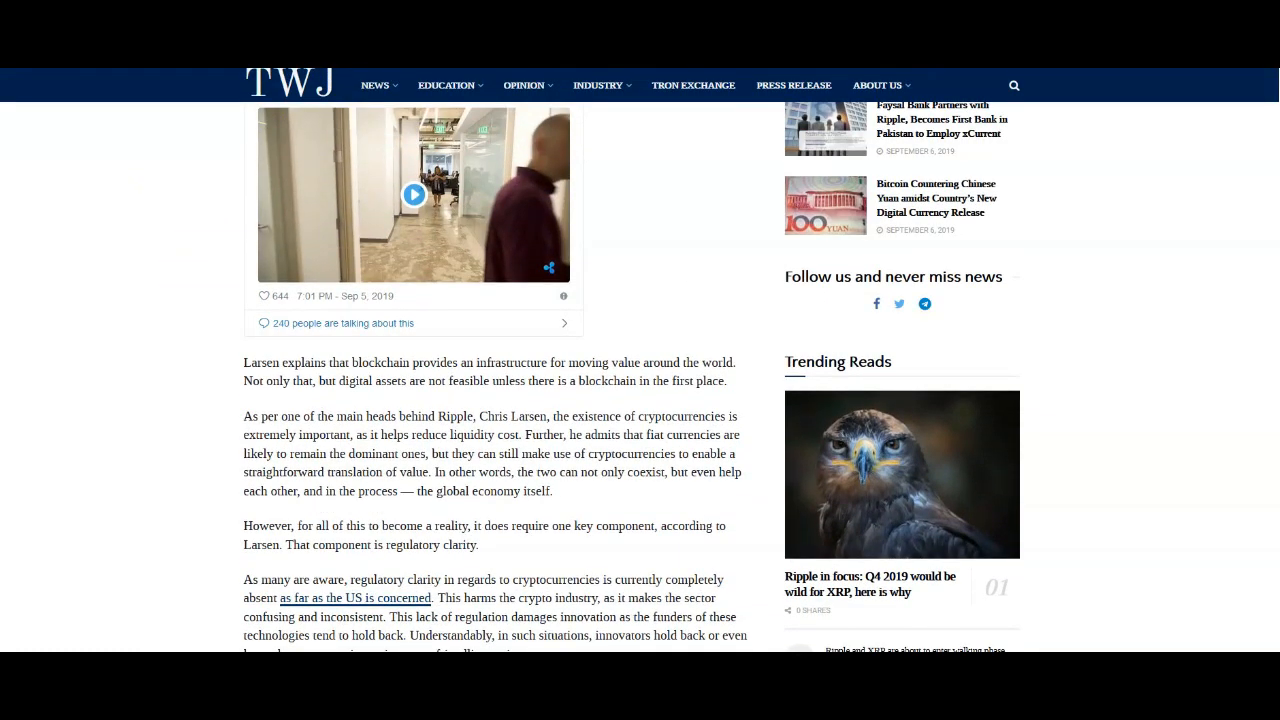
{"action": "left_click", "coordinate": [70, 396]}
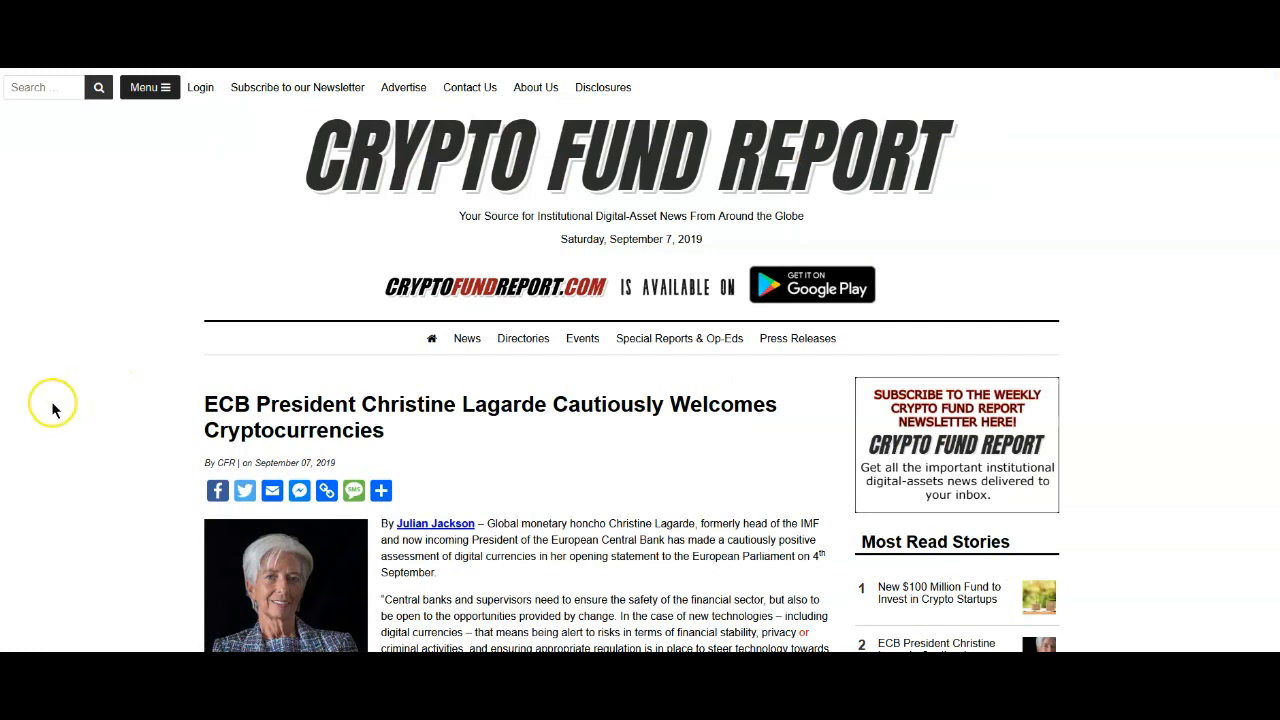
Scroll the Lagarde article down to her quoted statement and Lipton's IMF remarks
{"action": "scroll", "scroll_direction": "down", "scroll_amount": 3}
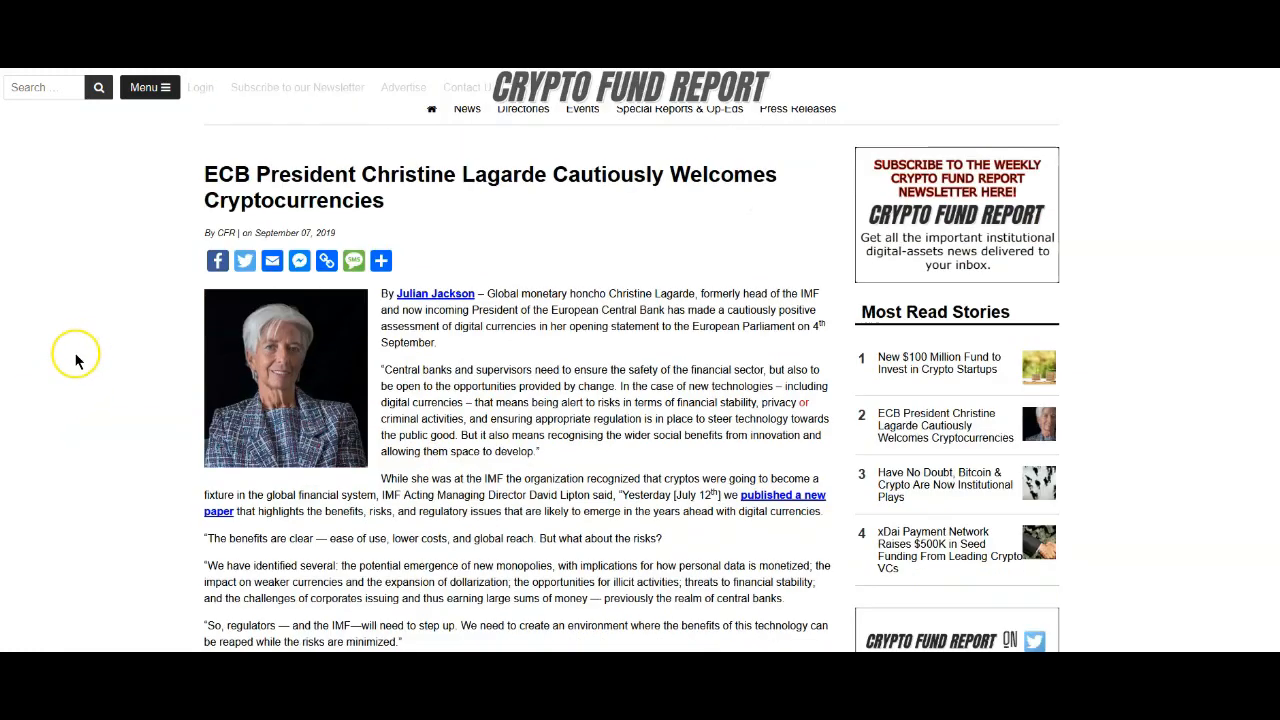
{"action": "scroll", "scroll_direction": "down", "scroll_amount": 3}
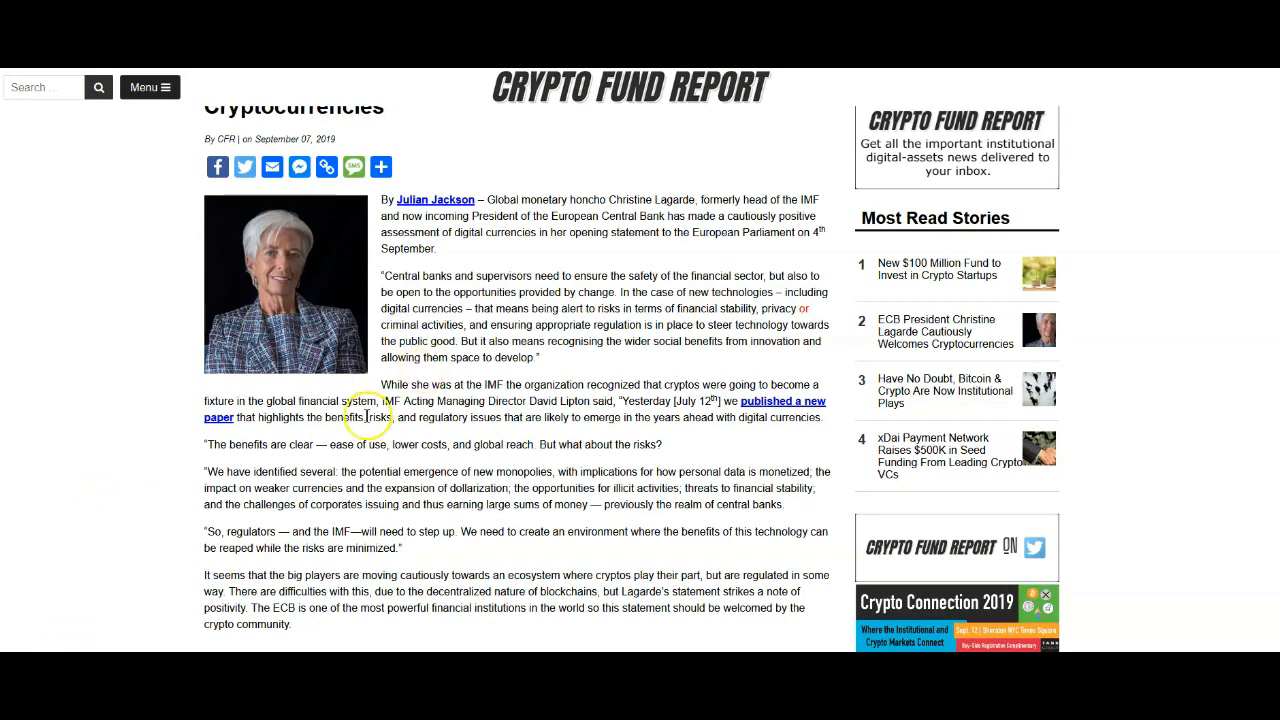
{"action": "mouse_move", "coordinate": [368, 436]}
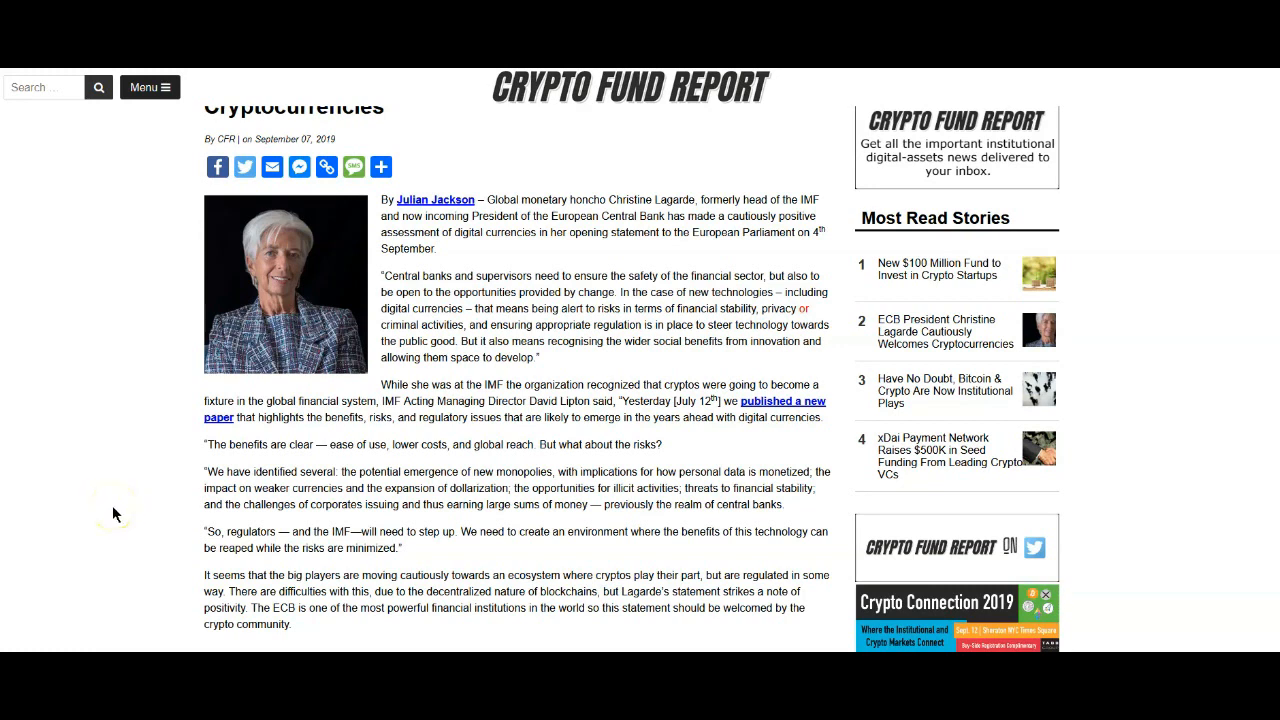
{"action": "mouse_move", "coordinate": [116, 510]}
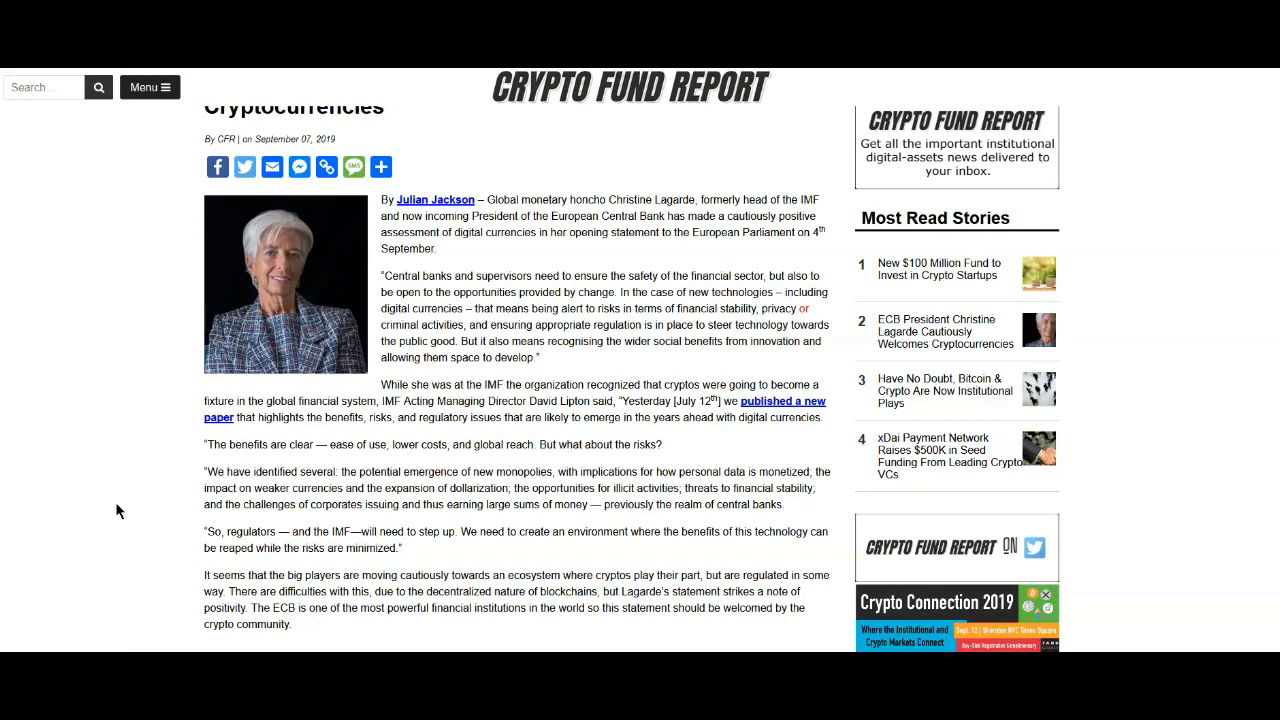
{"action": "mouse_move", "coordinate": [116, 510]}
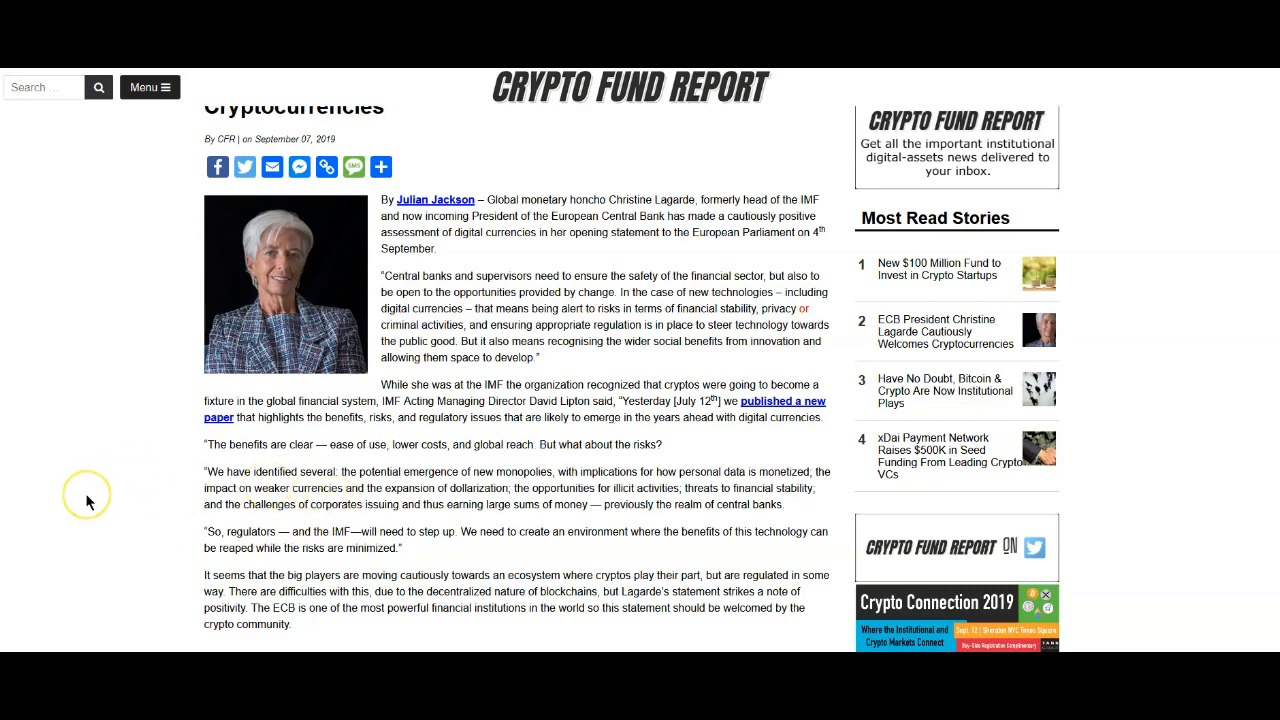
{"action": "mouse_move", "coordinate": [88, 502]}
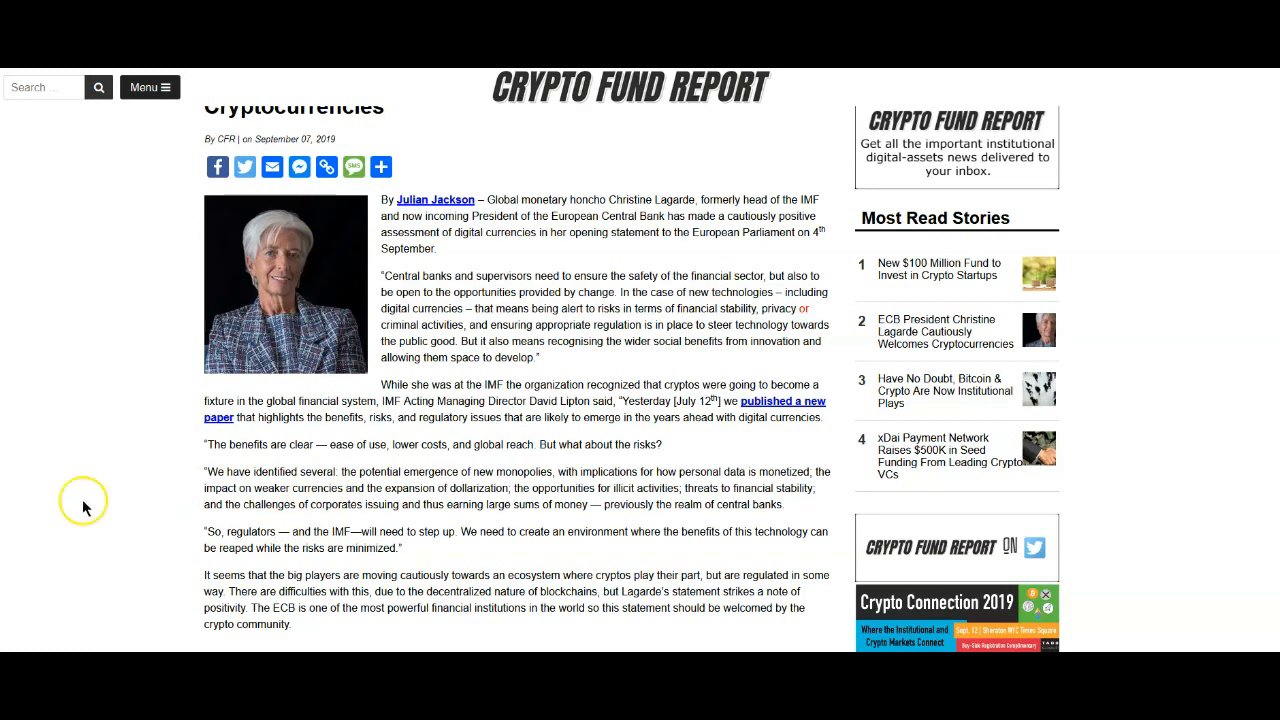
{"action": "mouse_move", "coordinate": [72, 518]}
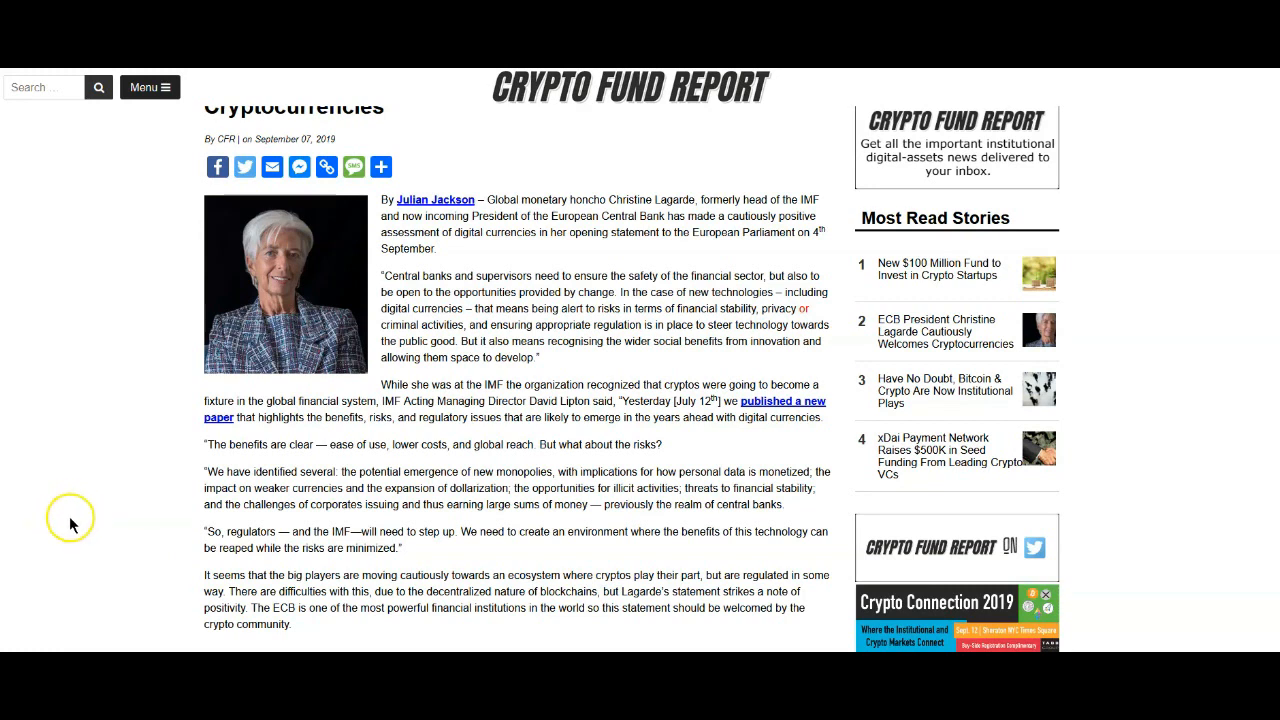
{"action": "mouse_move", "coordinate": [58, 536]}
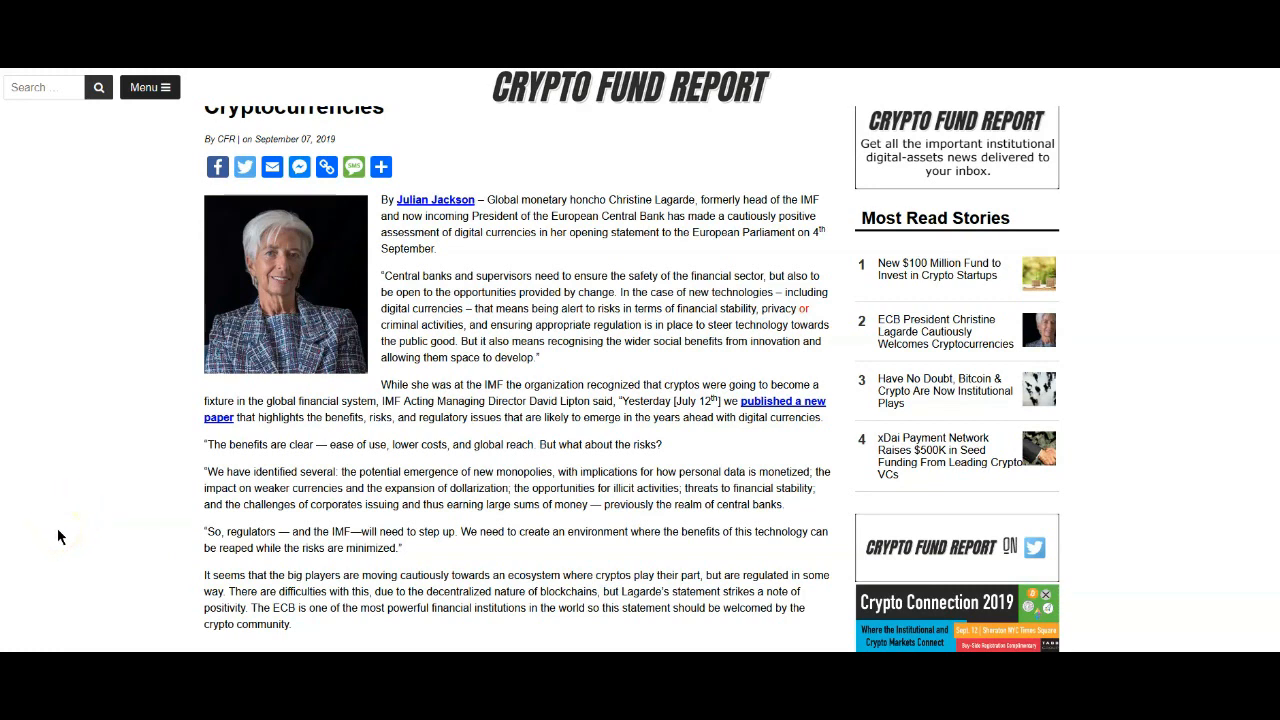
{"action": "scroll", "scroll_direction": "down", "scroll_amount": 3}
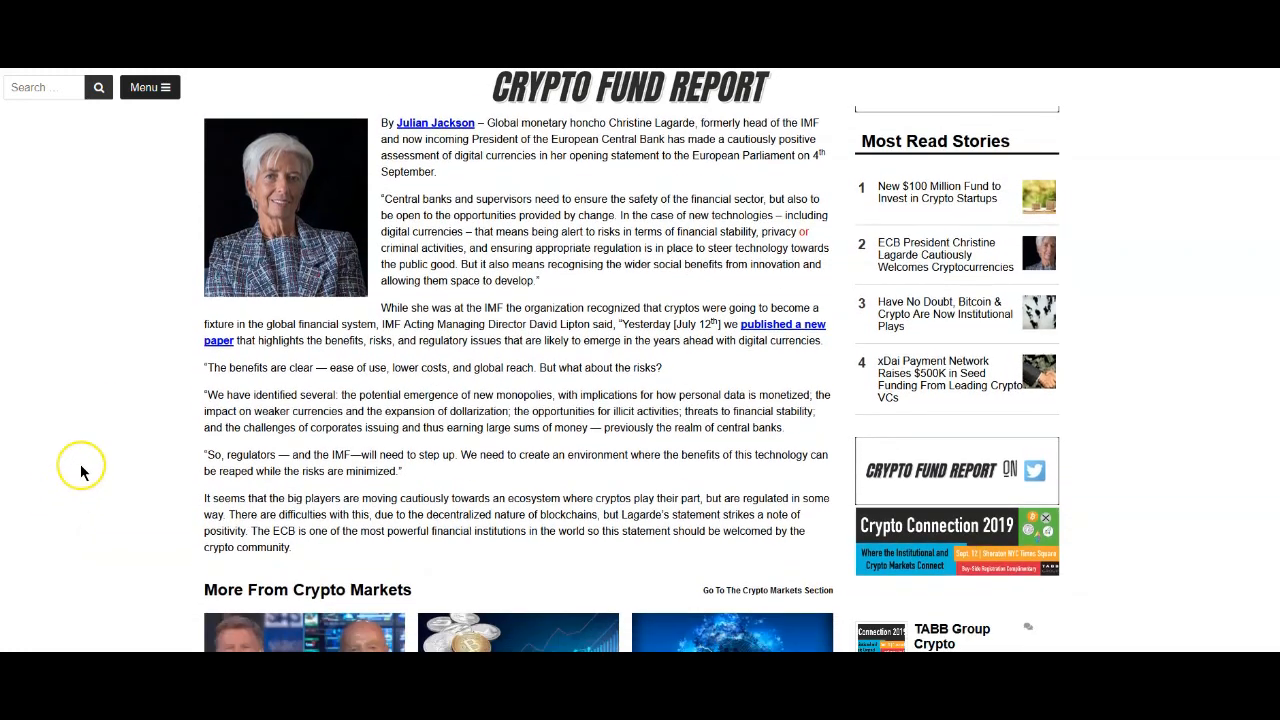
{"action": "scroll", "scroll_direction": "down", "scroll_amount": 3}
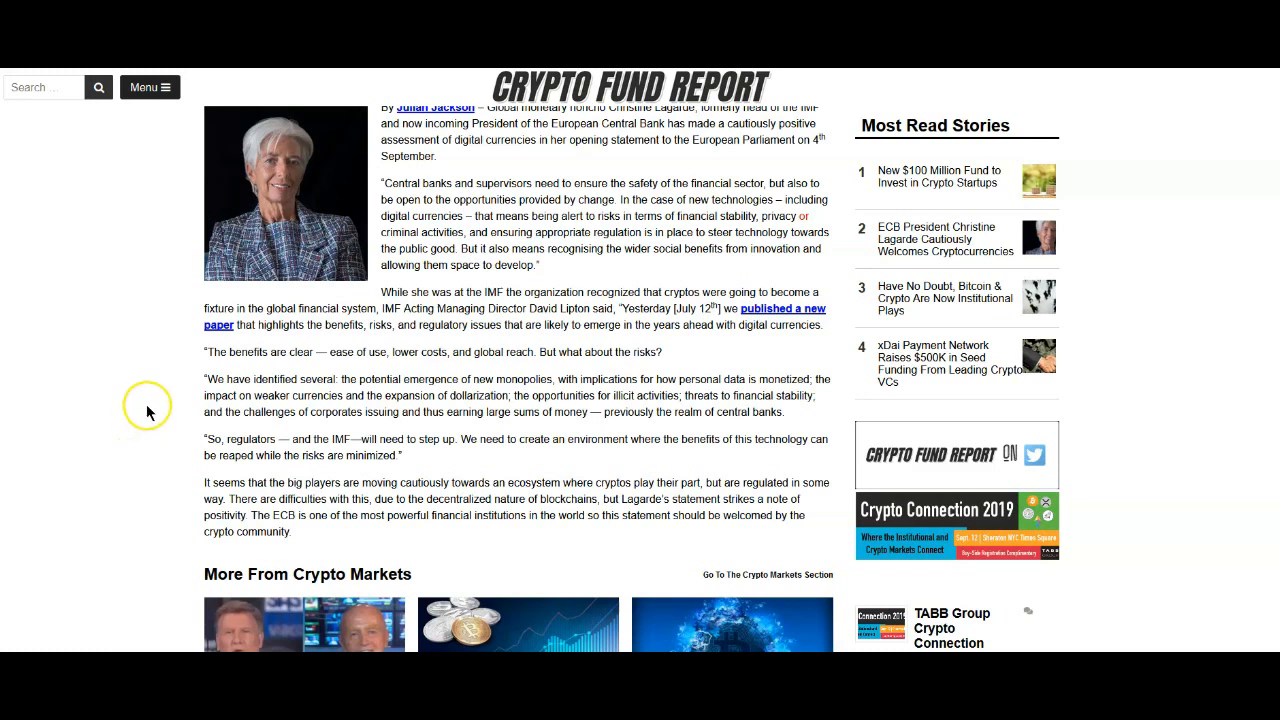
{"action": "mouse_move", "coordinate": [136, 404]}
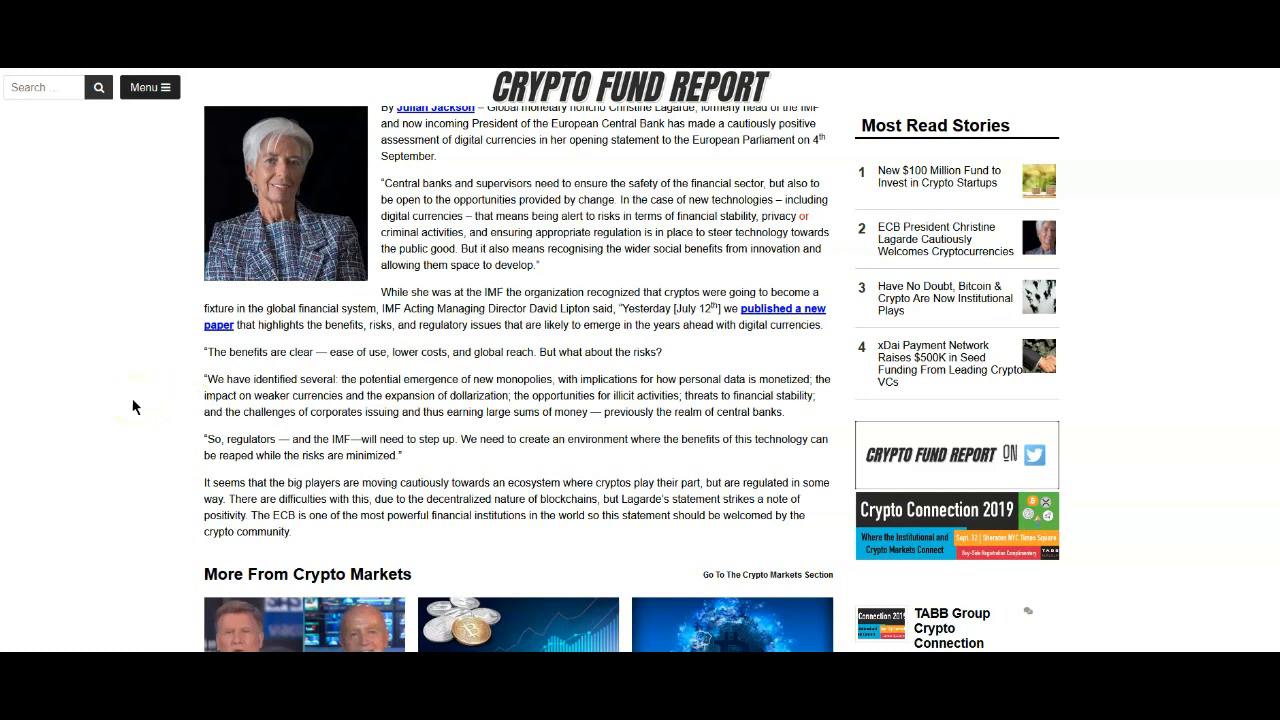
{"action": "mouse_move", "coordinate": [136, 408]}
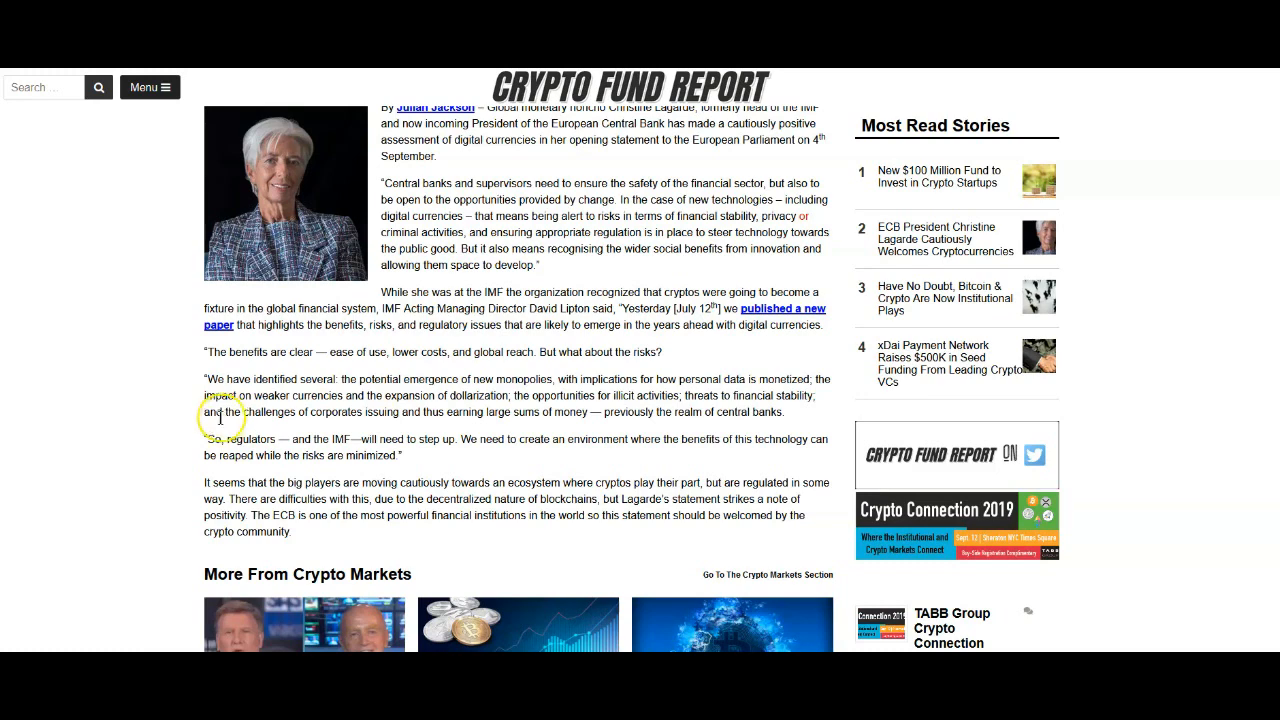
{"action": "scroll", "scroll_direction": "down", "scroll_amount": 3}
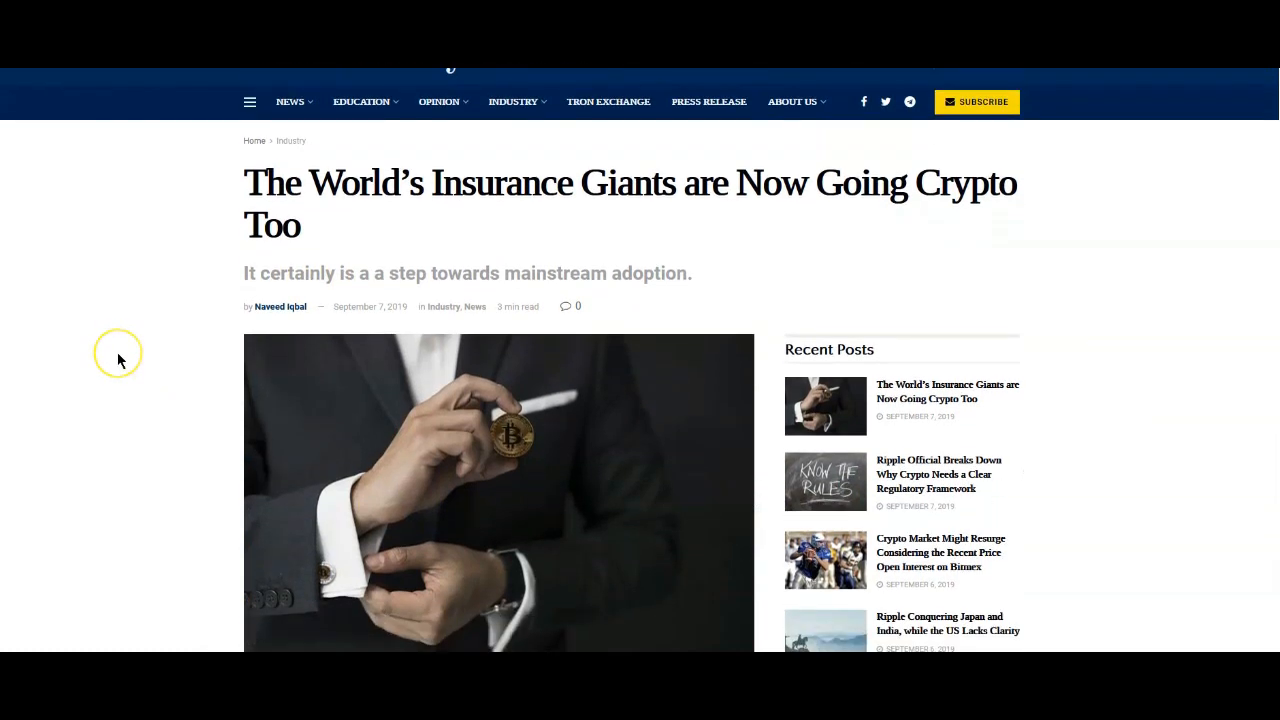
{"action": "mouse_move", "coordinate": [116, 388]}
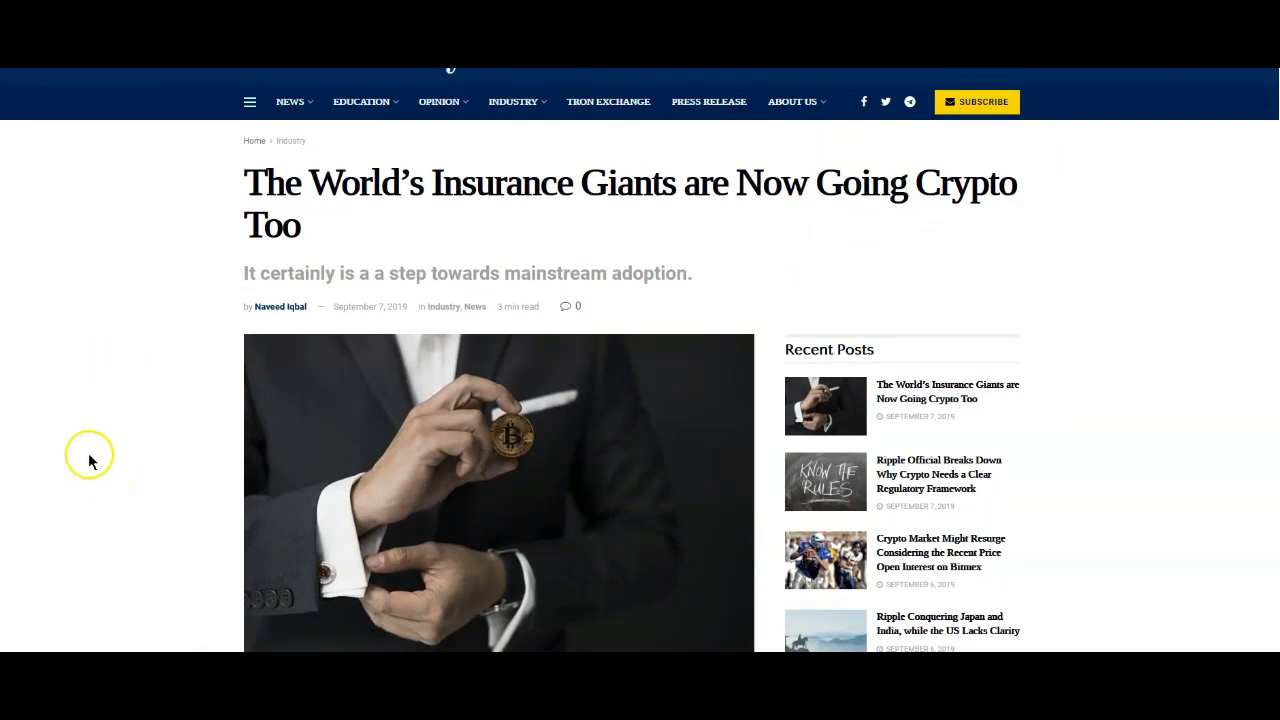
Scroll the insurance giants article down to the Lloyd's of London crypto-insurance paragraphs
{"action": "scroll", "scroll_direction": "down", "scroll_amount": 3}
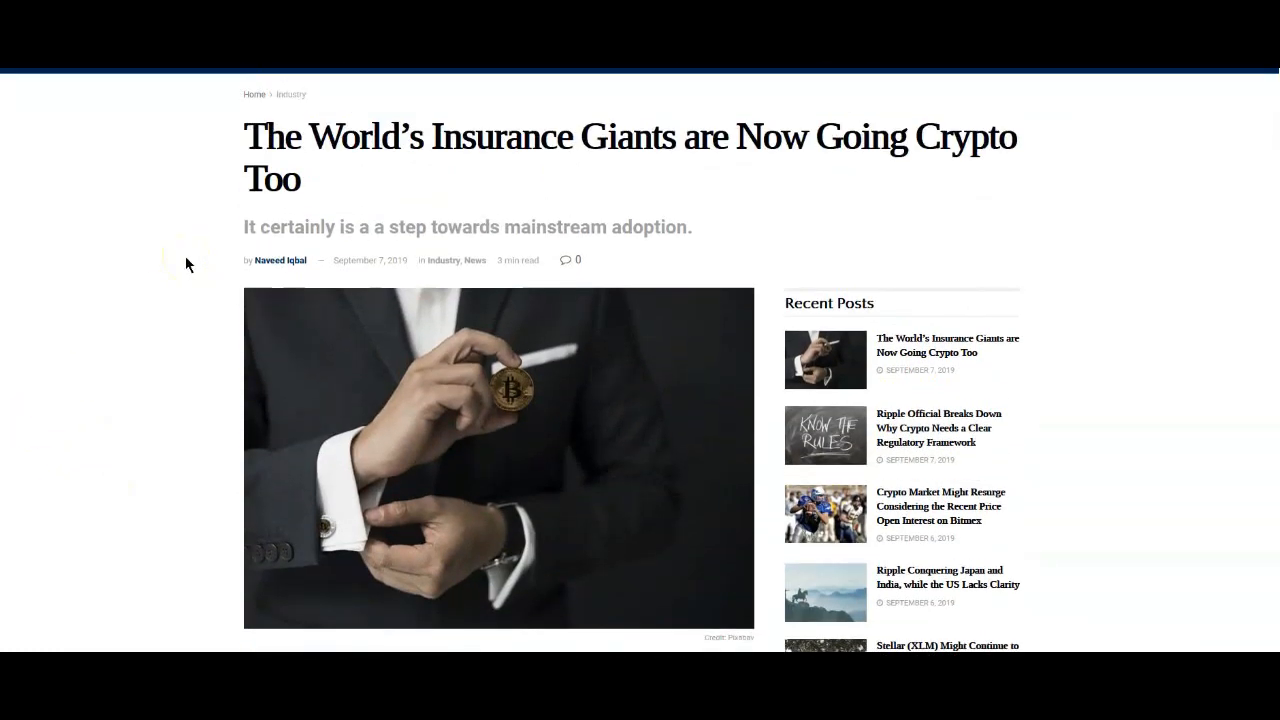
{"action": "scroll", "scroll_direction": "down", "scroll_amount": 3}
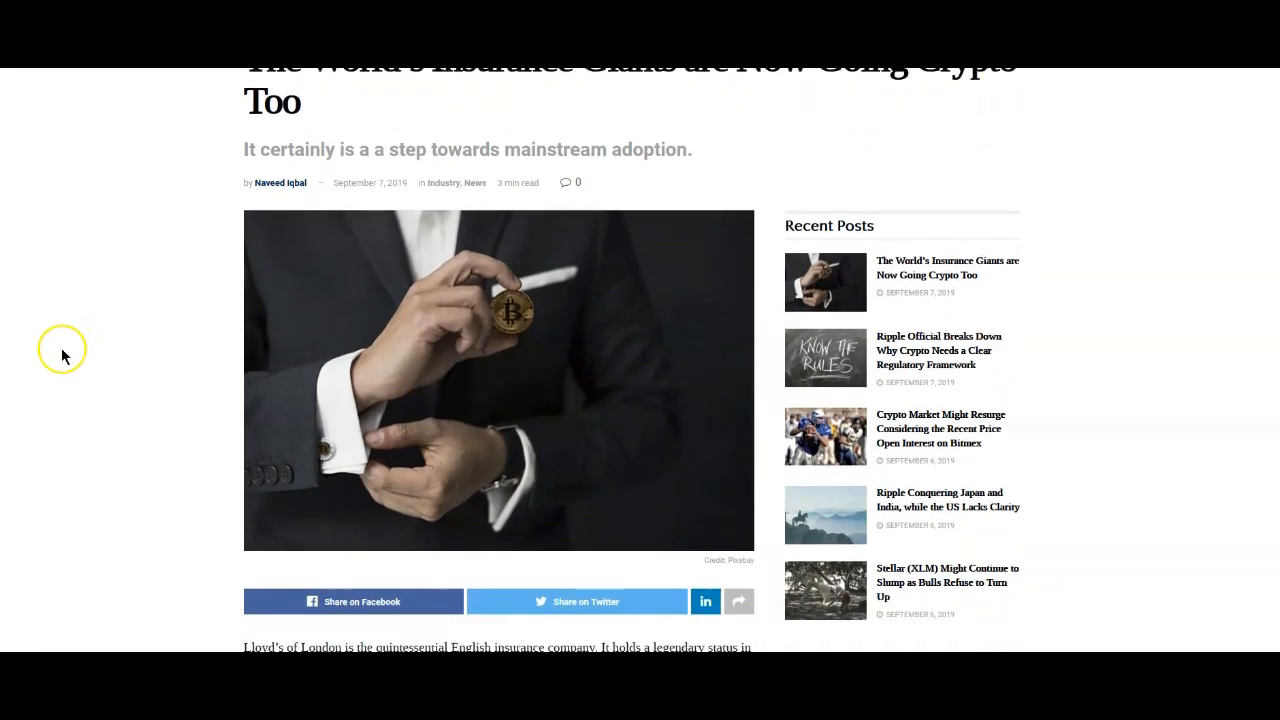
{"action": "scroll", "scroll_direction": "down", "scroll_amount": 3}
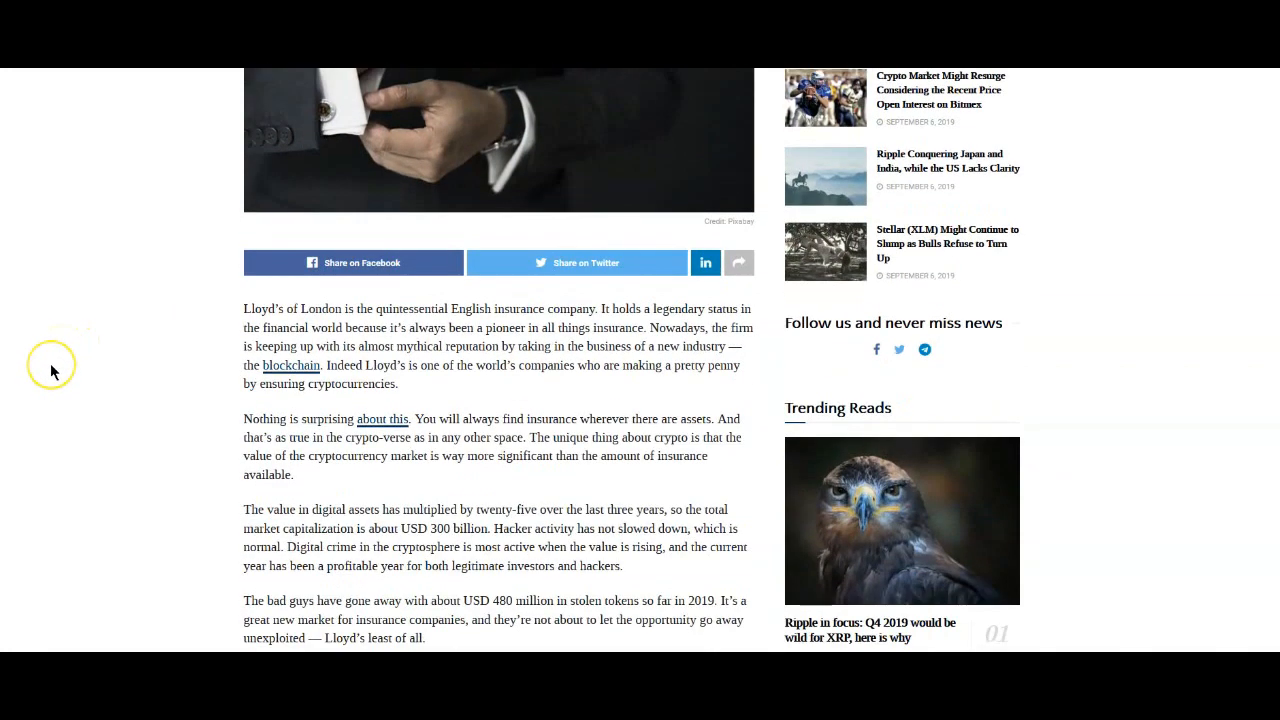
{"action": "mouse_move", "coordinate": [22, 380]}
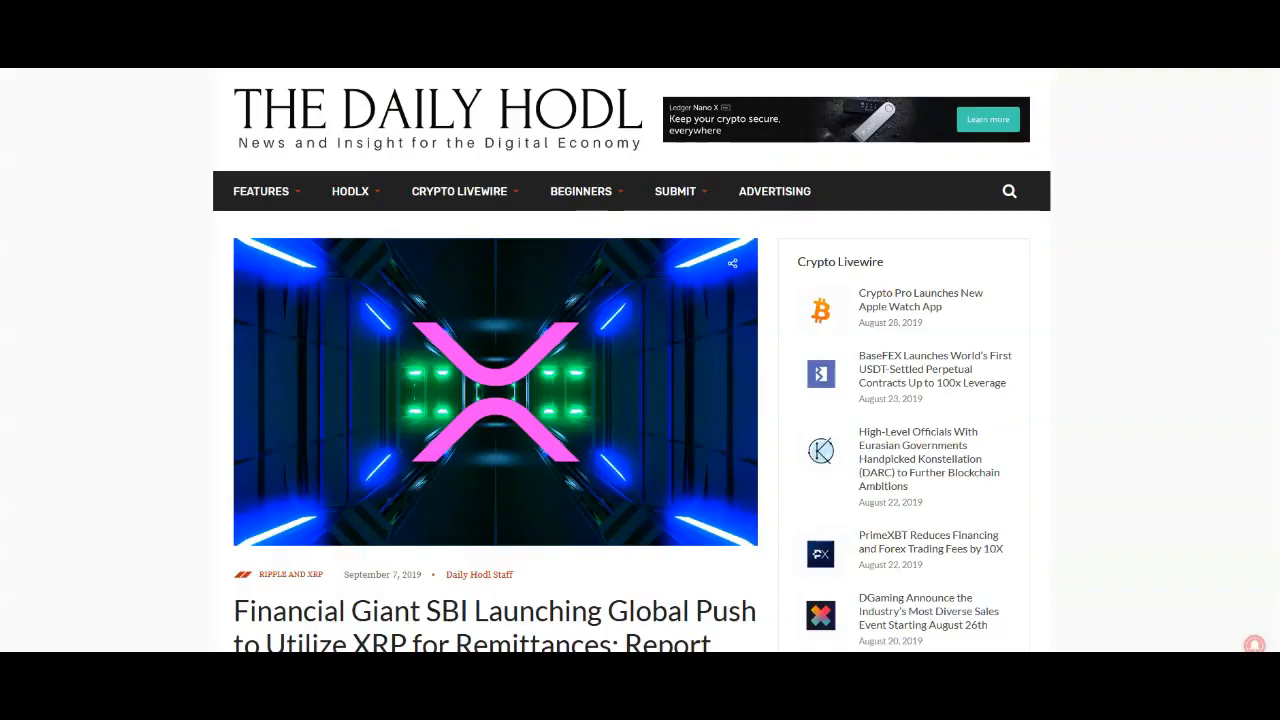
Scroll the SBI XRP remittances article down to the embedded CryptoEri tweet
{"action": "scroll", "scroll_direction": "down", "scroll_amount": 3}
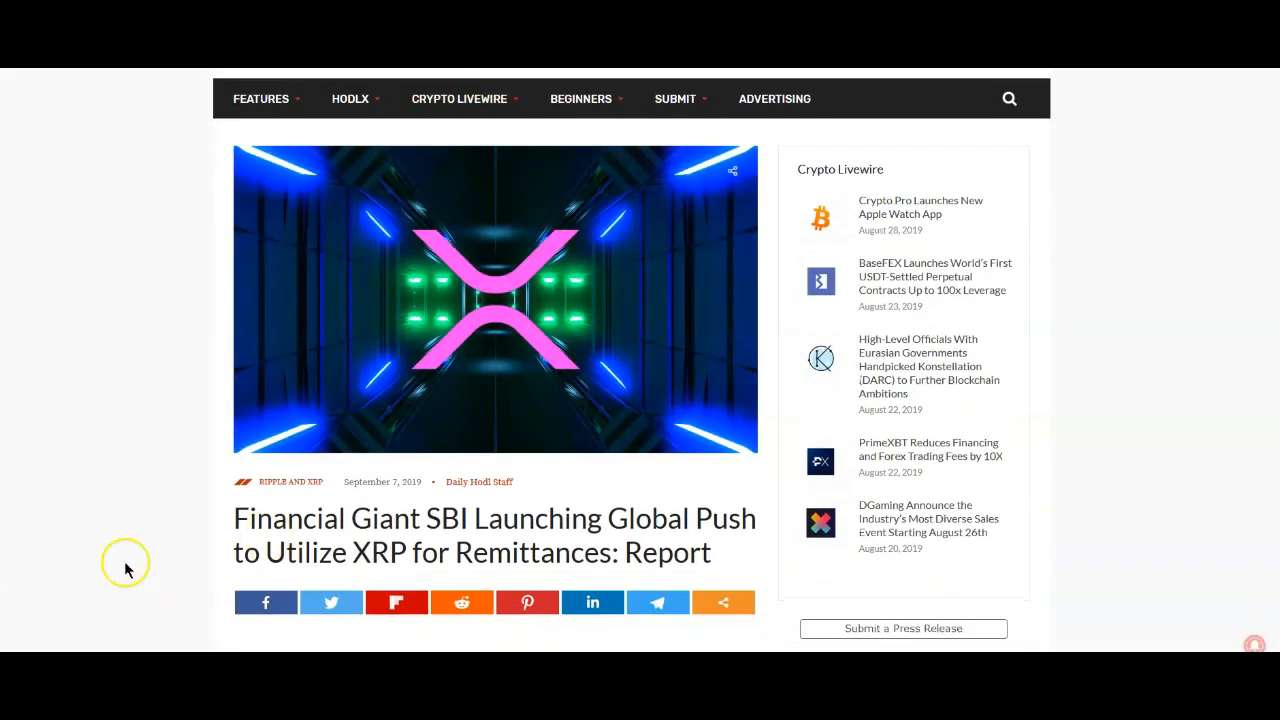
{"action": "mouse_move", "coordinate": [144, 410]}
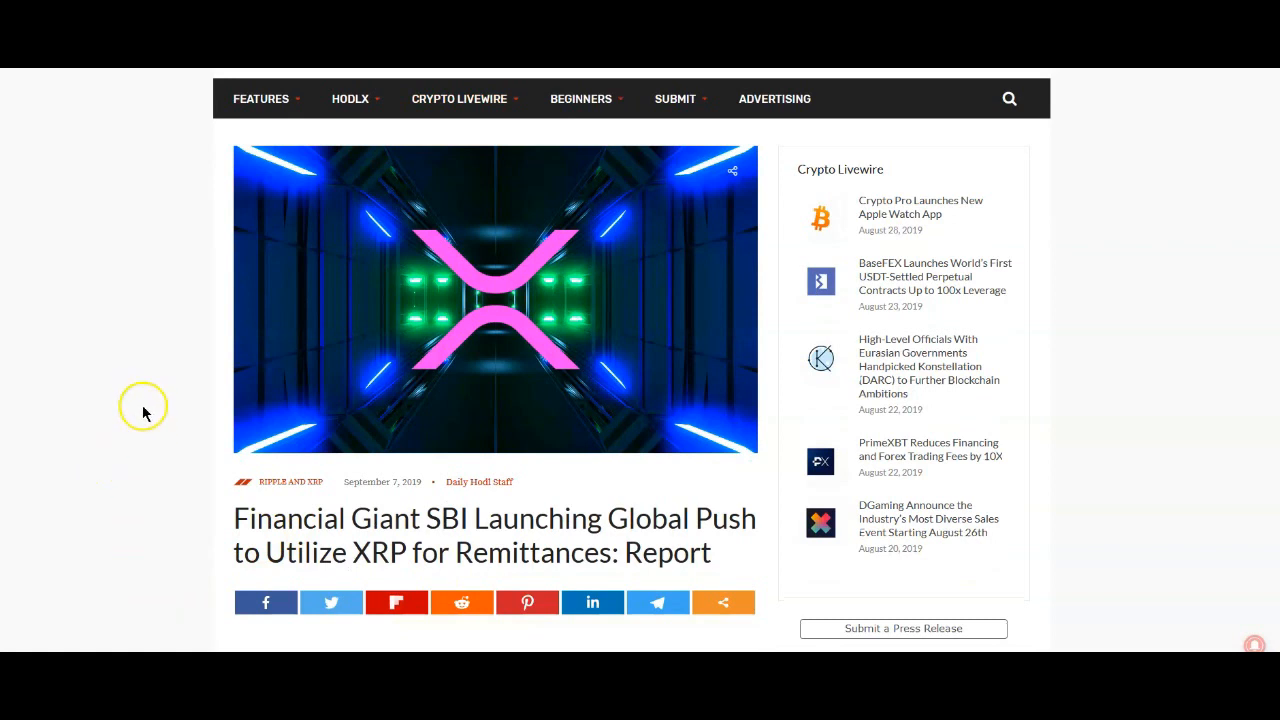
{"action": "mouse_move", "coordinate": [126, 444]}
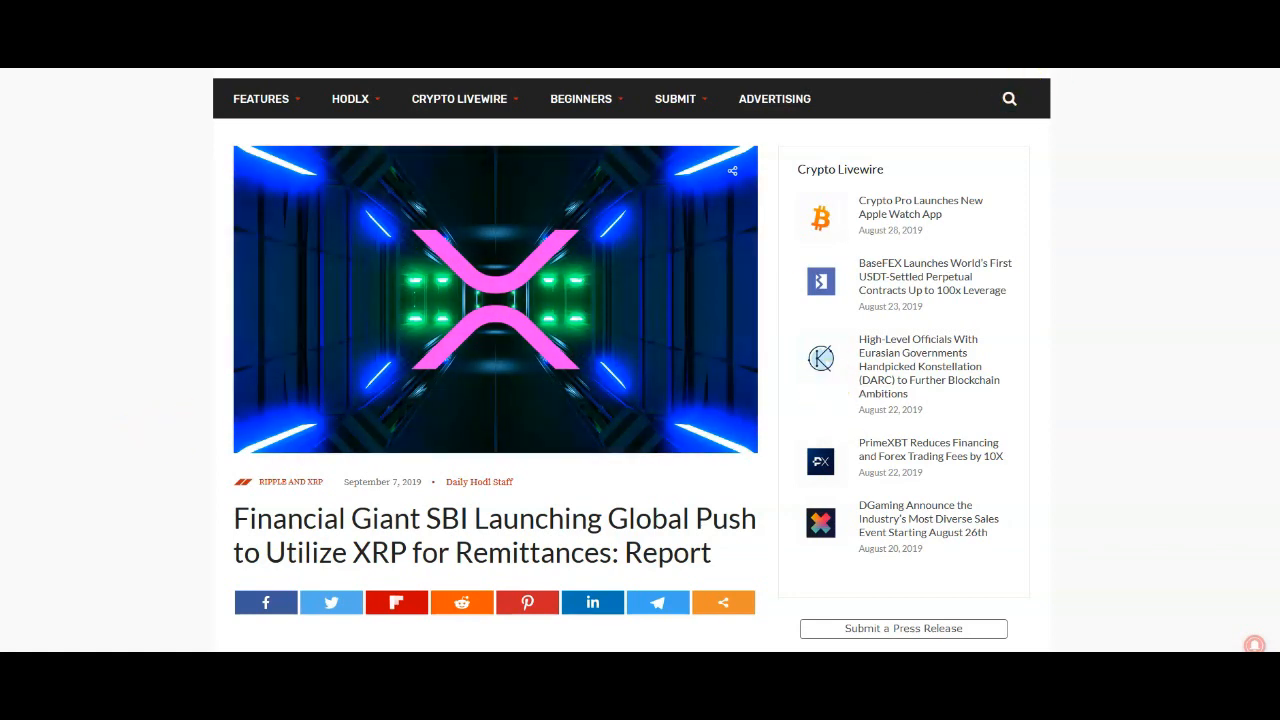
{"action": "scroll", "scroll_direction": "down", "scroll_amount": 3}
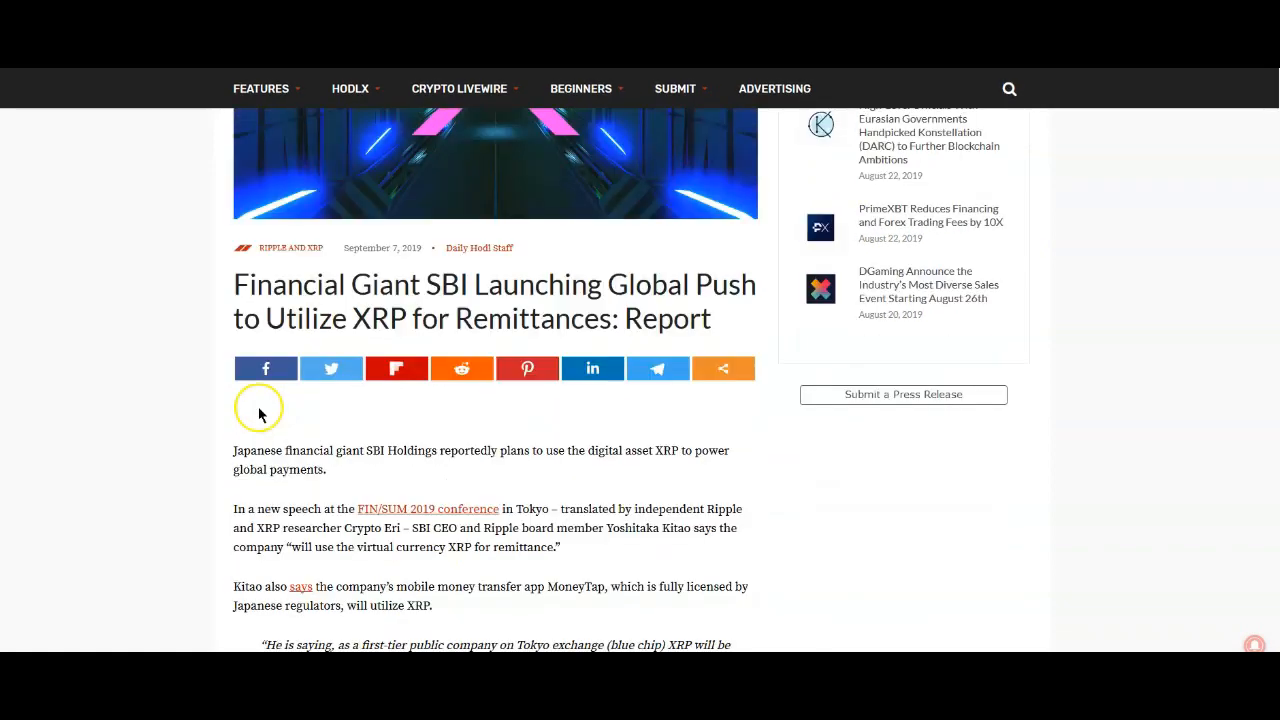
{"action": "scroll", "scroll_direction": "down", "scroll_amount": 3}
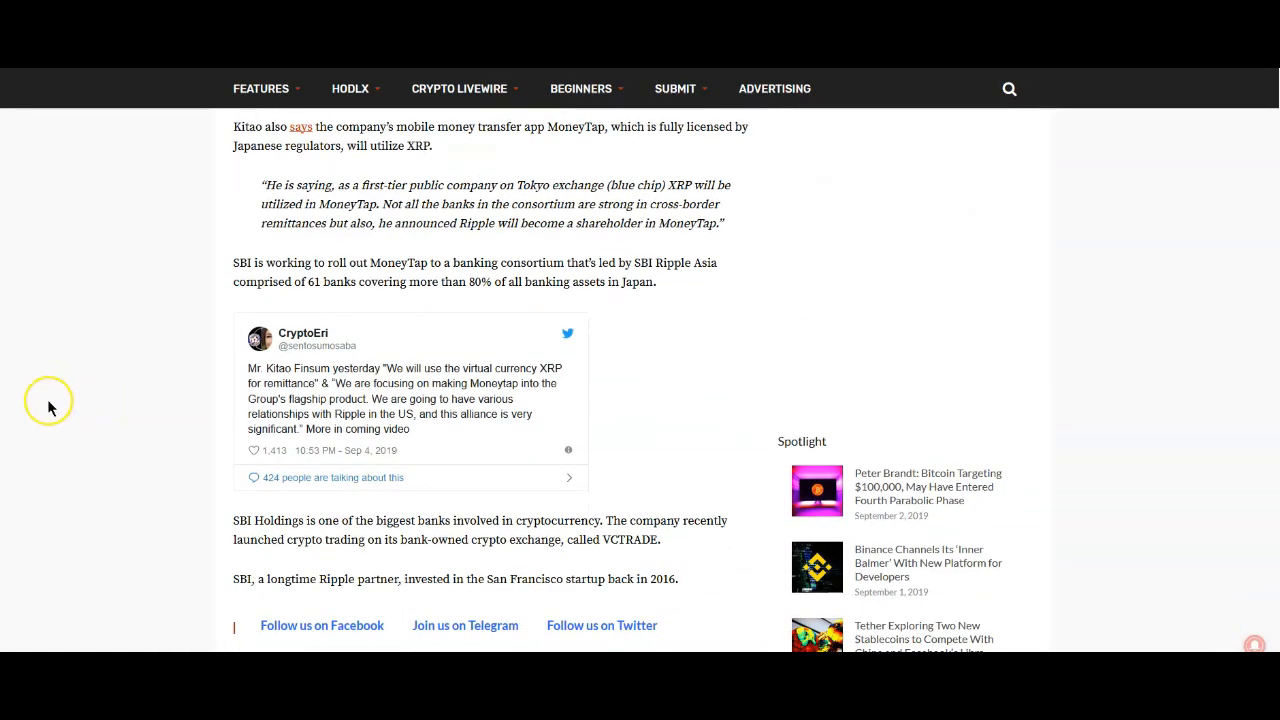
{"action": "mouse_move", "coordinate": [64, 392]}
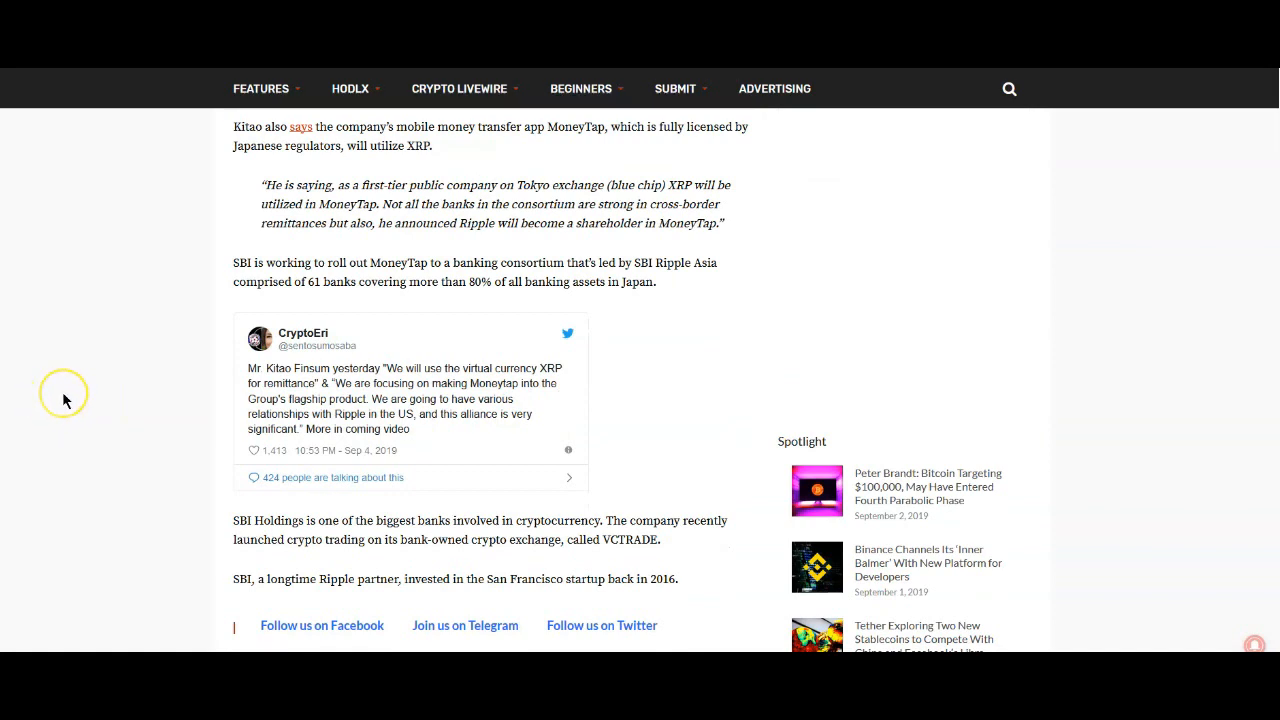
{"action": "mouse_move", "coordinate": [64, 398]}
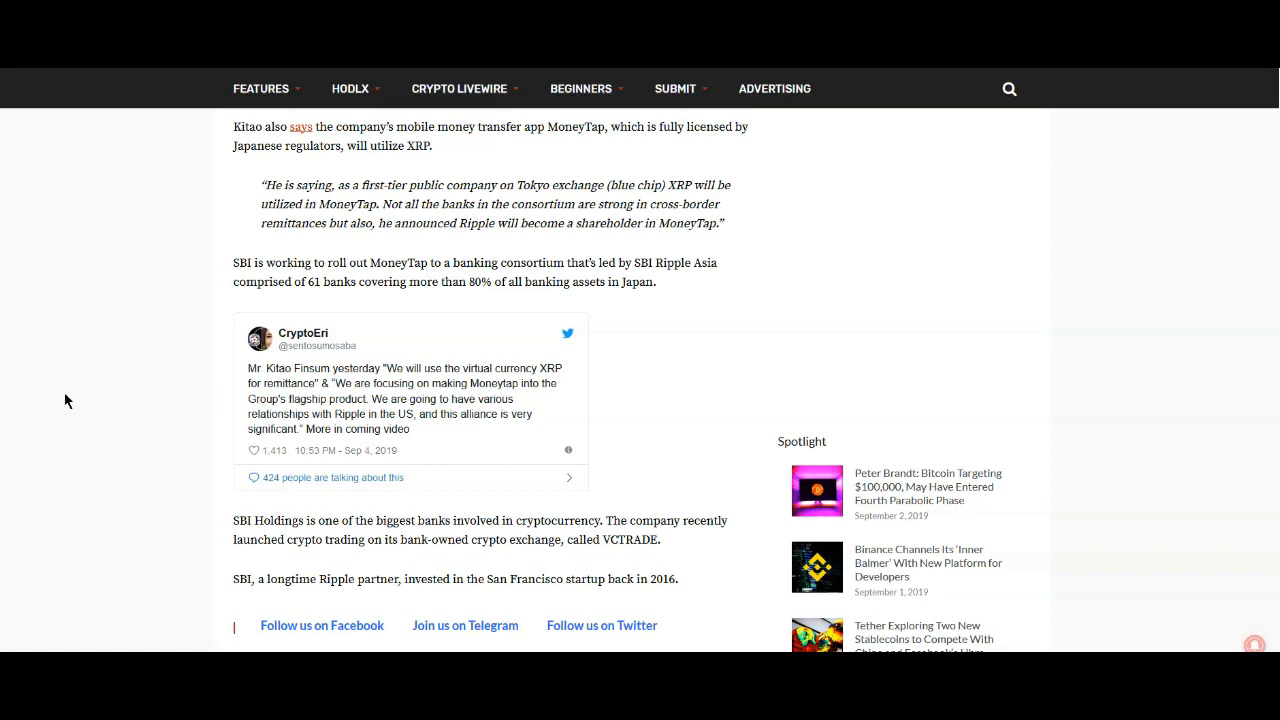
{"action": "scroll", "scroll_direction": "down", "scroll_amount": 3}
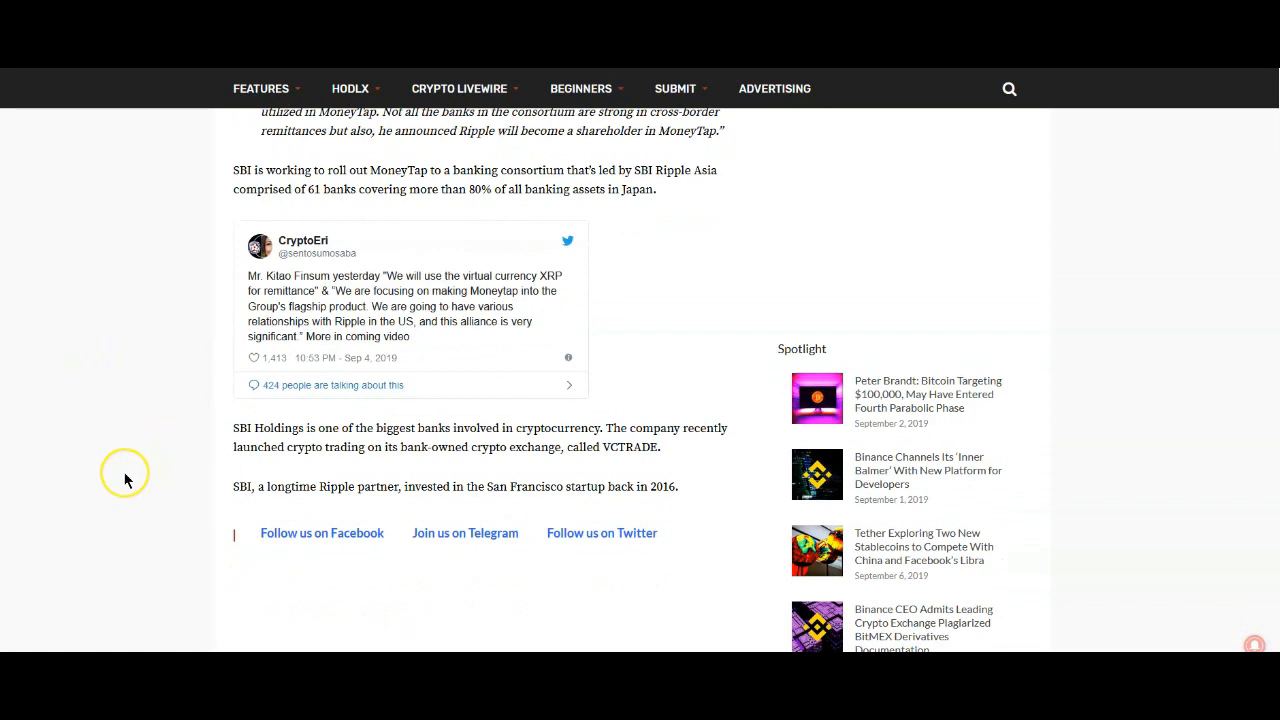
{"action": "mouse_move", "coordinate": [126, 480]}
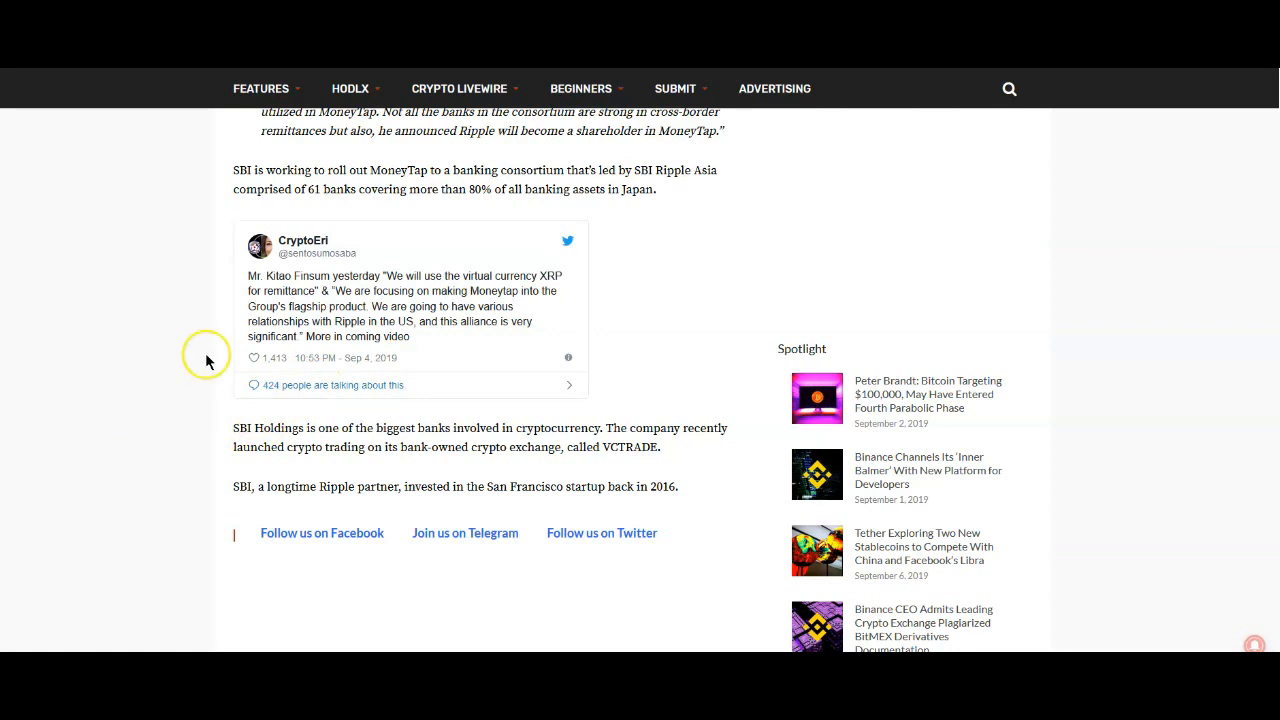
{"action": "mouse_move", "coordinate": [156, 418]}
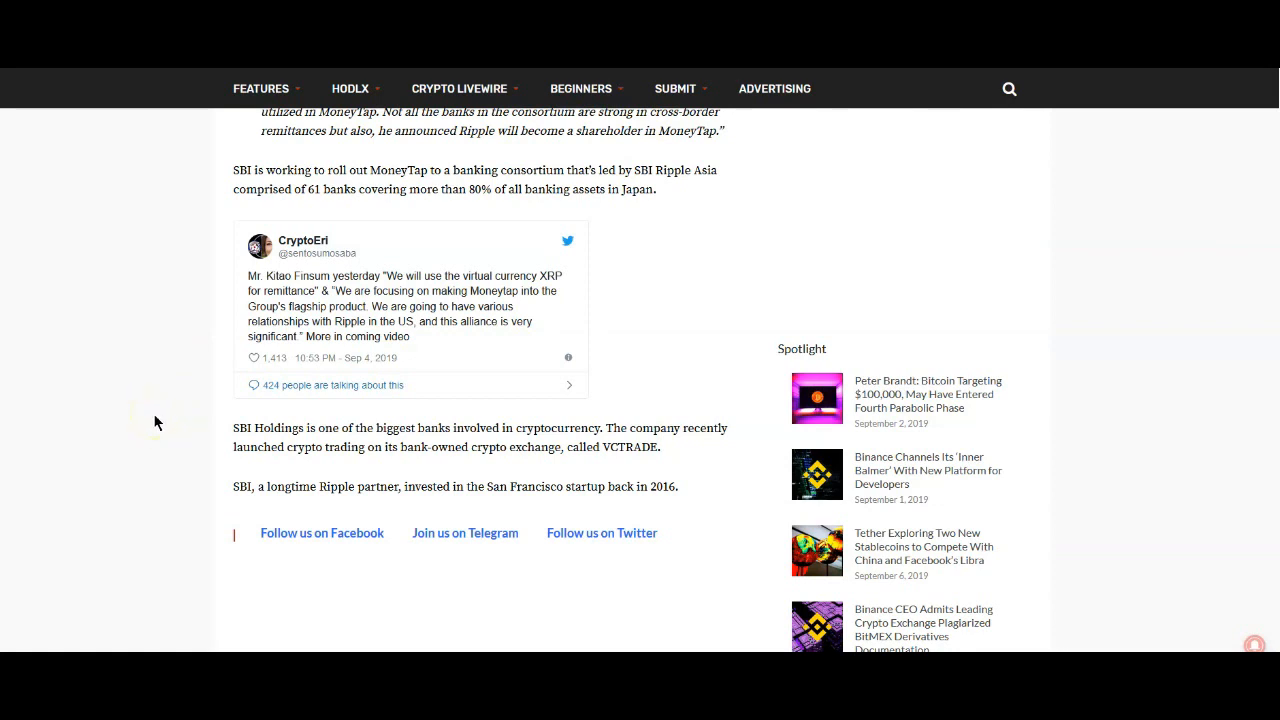
{"action": "scroll", "scroll_direction": "up", "scroll_amount": 3}
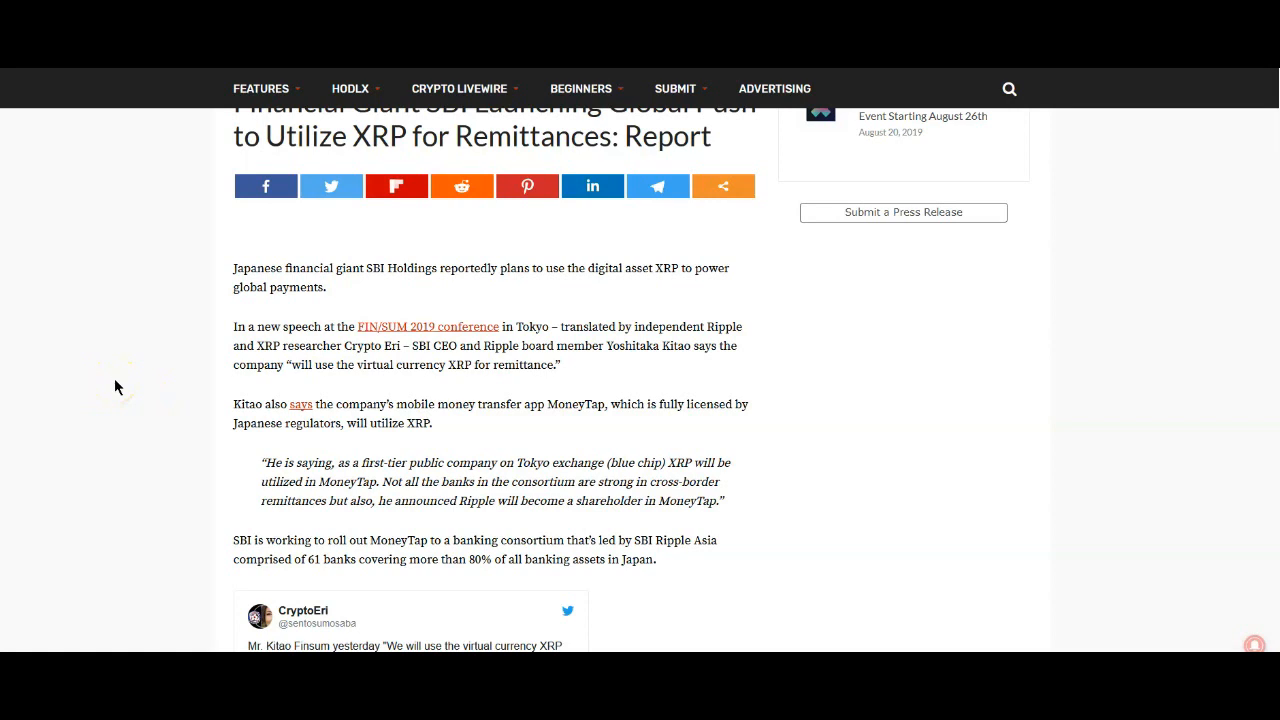
{"action": "mouse_move", "coordinate": [116, 384]}
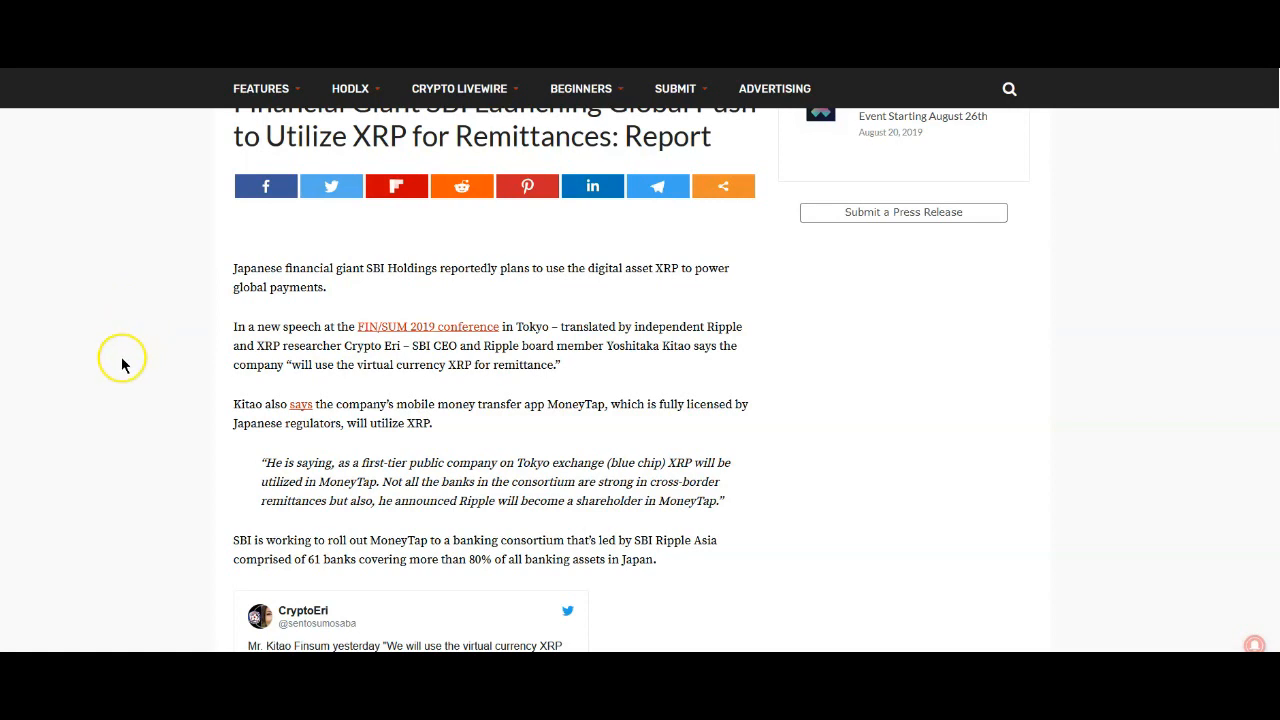
{"action": "mouse_move", "coordinate": [90, 340]}
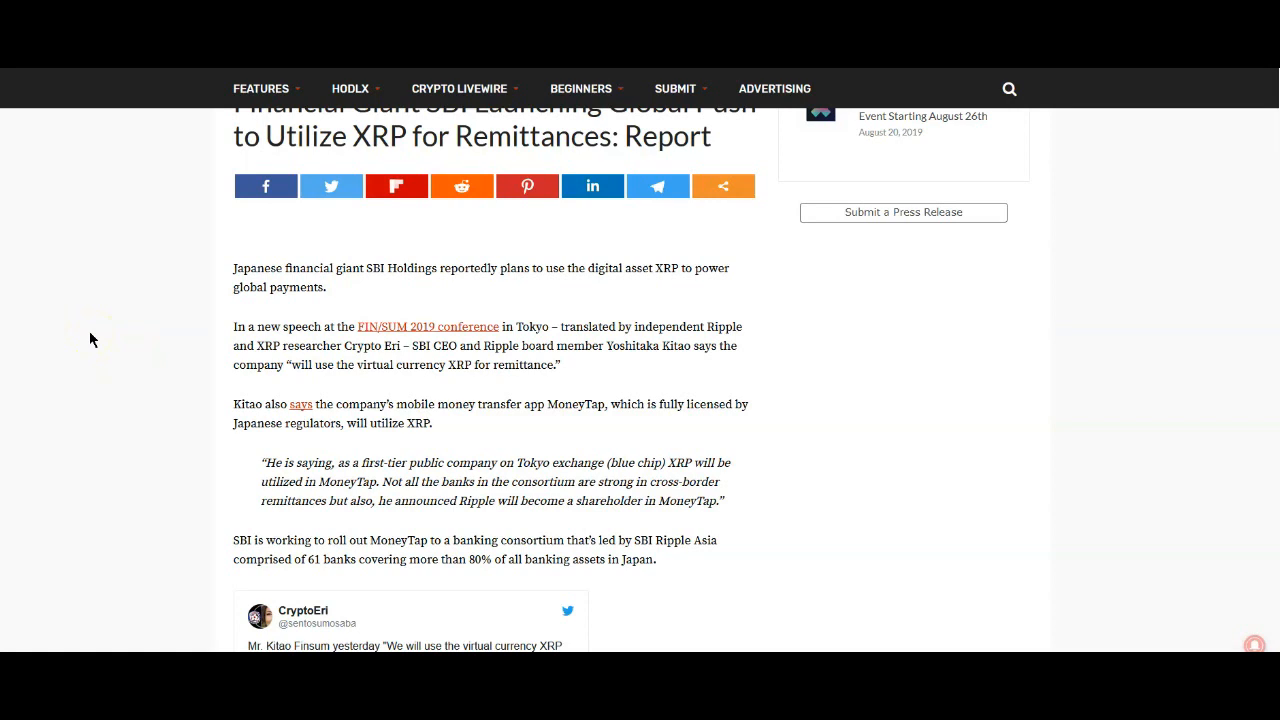
{"action": "mouse_move", "coordinate": [92, 340]}
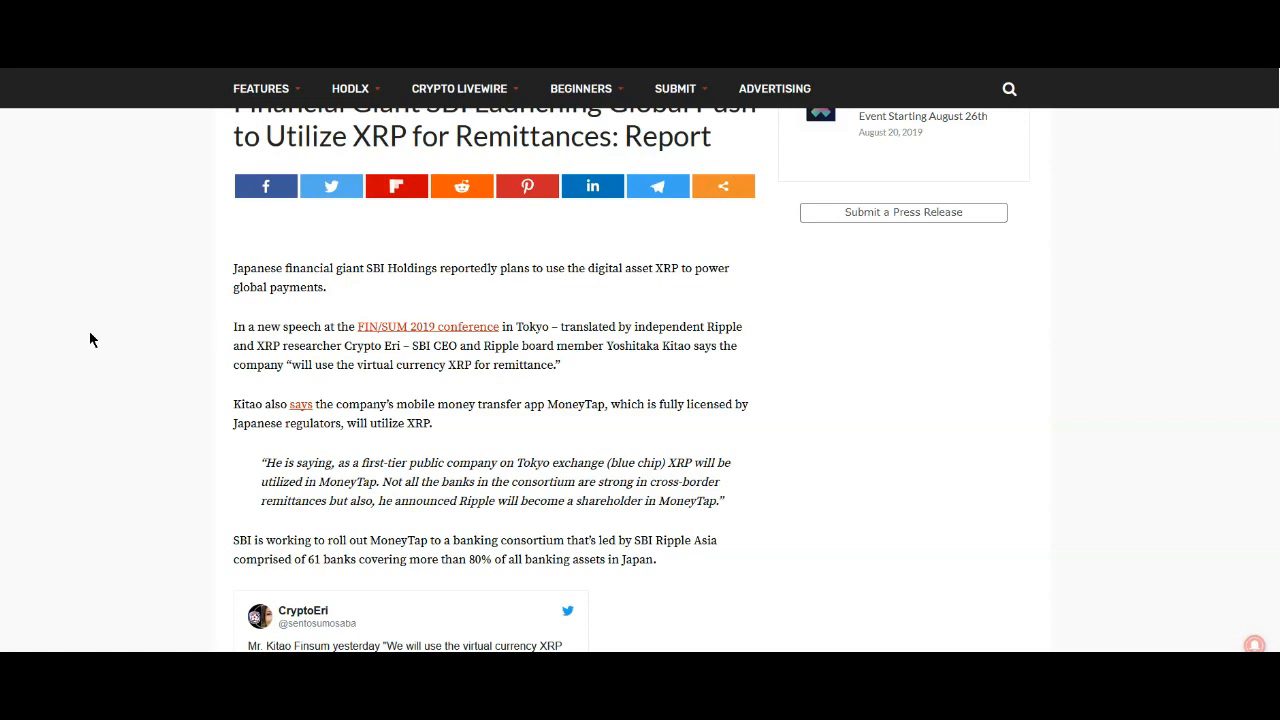
{"action": "scroll", "scroll_direction": "down", "scroll_amount": 3}
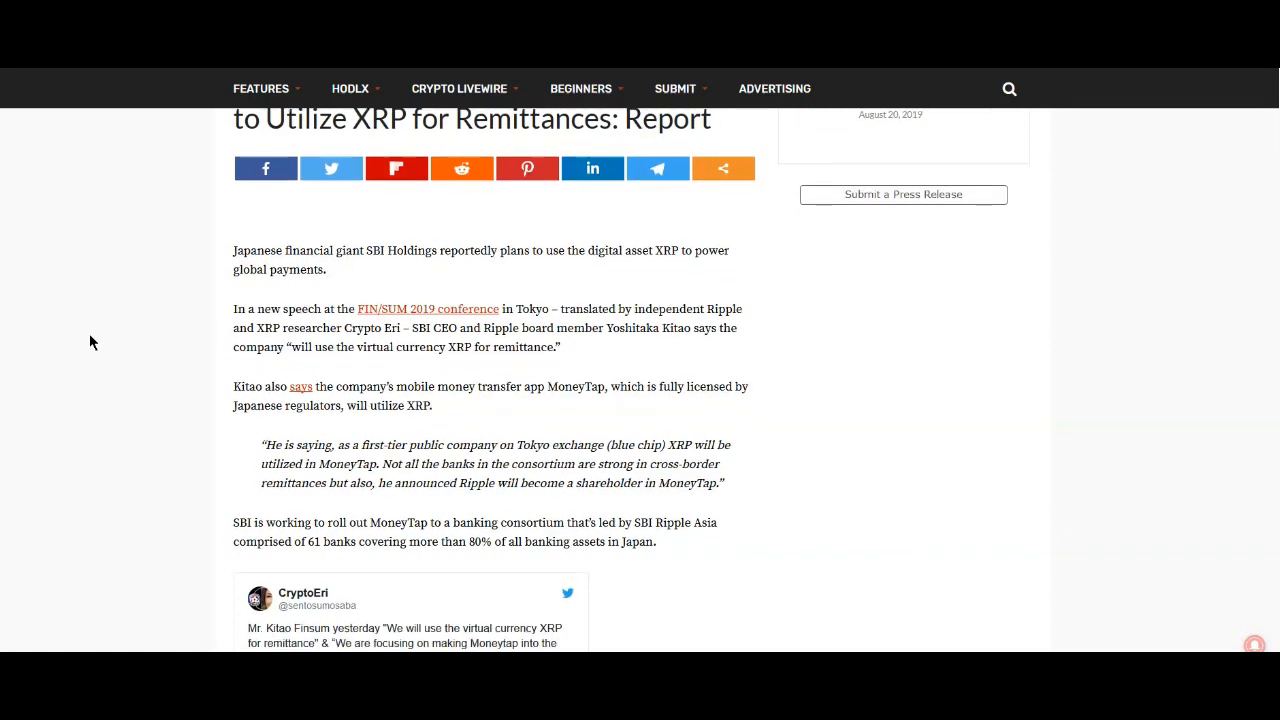
{"action": "scroll", "scroll_direction": "down", "scroll_amount": 3}
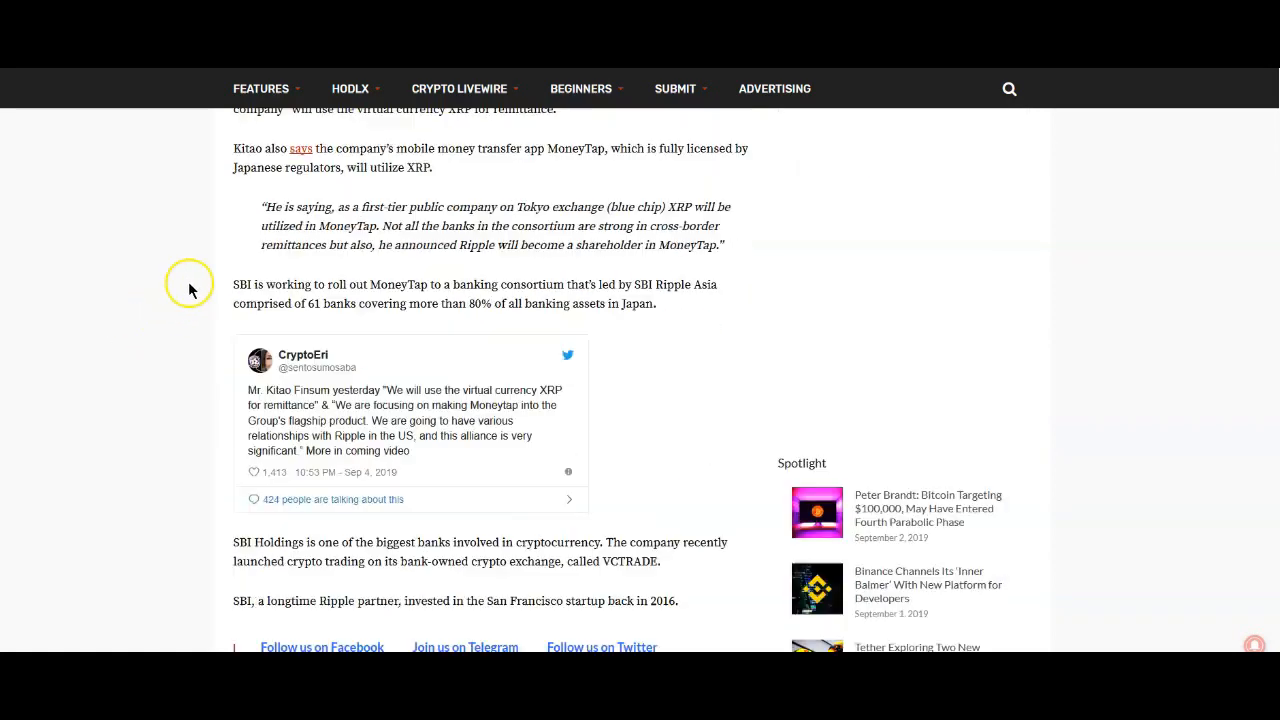
{"action": "scroll", "scroll_direction": "down", "scroll_amount": 3}
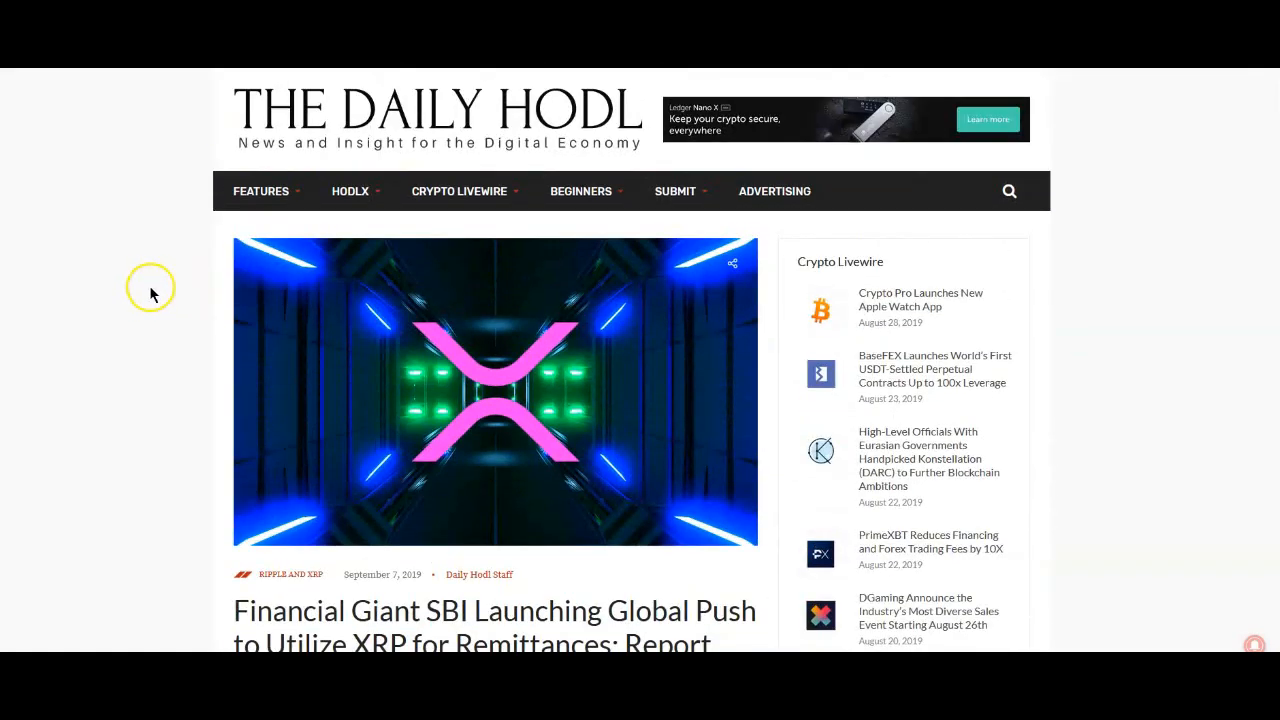
{"action": "mouse_move", "coordinate": [108, 356]}
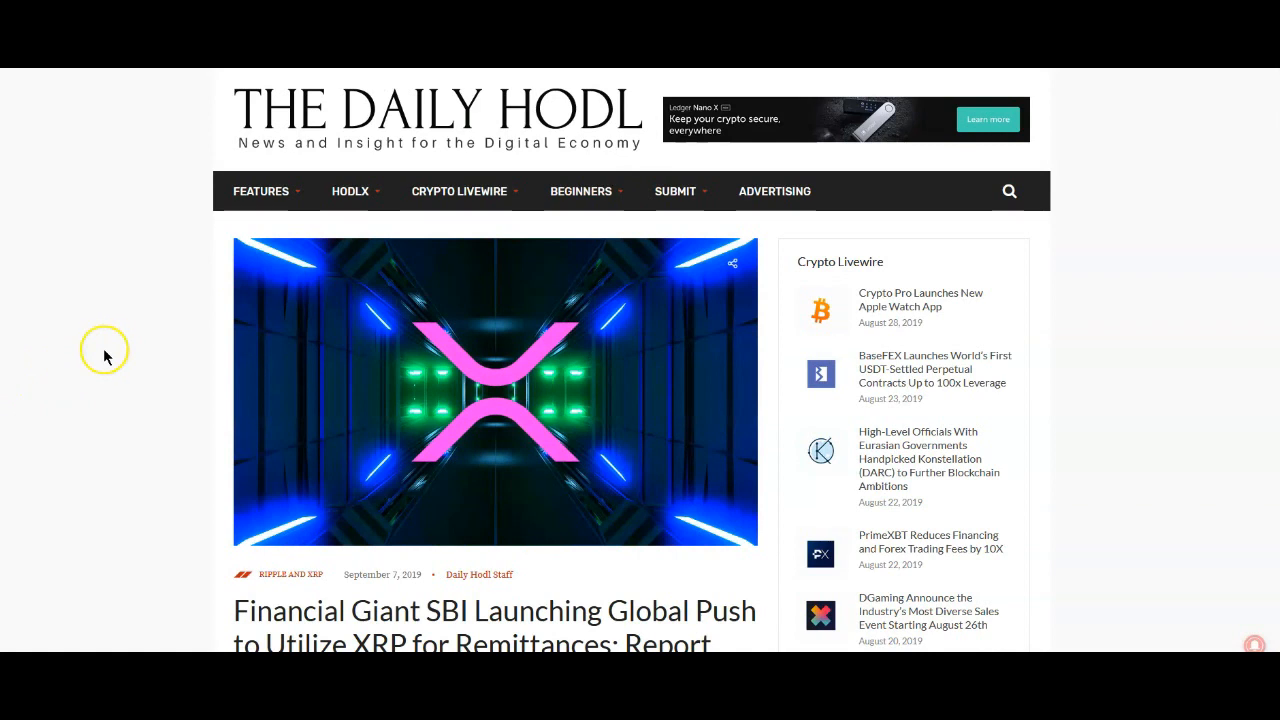
{"action": "scroll", "scroll_direction": "down", "scroll_amount": 3}
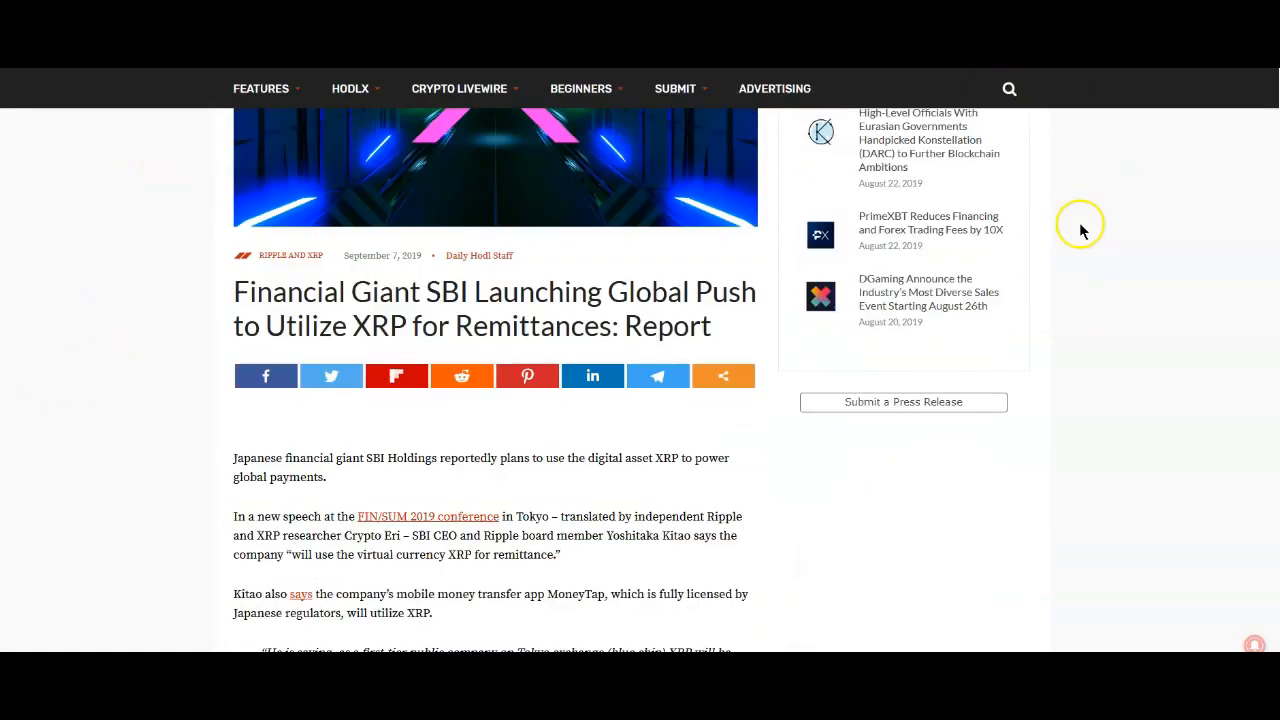
{"action": "scroll", "scroll_direction": "down", "scroll_amount": 3}
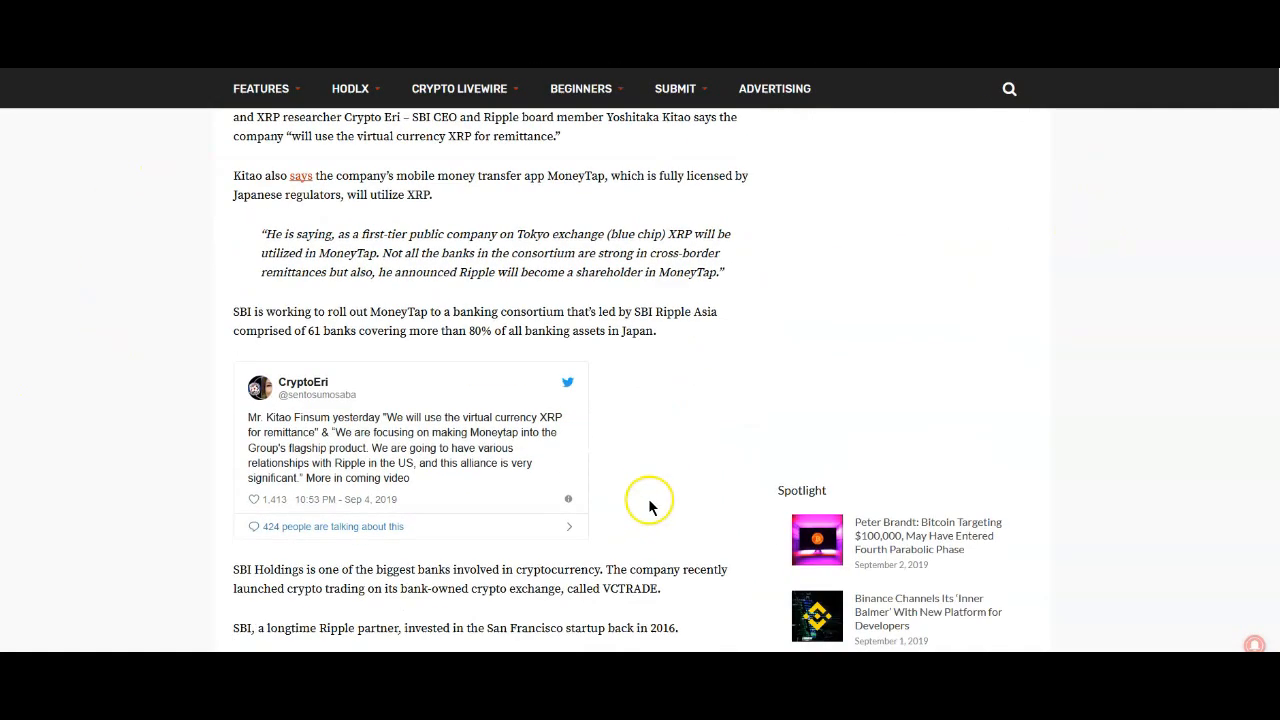
{"action": "scroll", "scroll_direction": "down", "scroll_amount": 3}
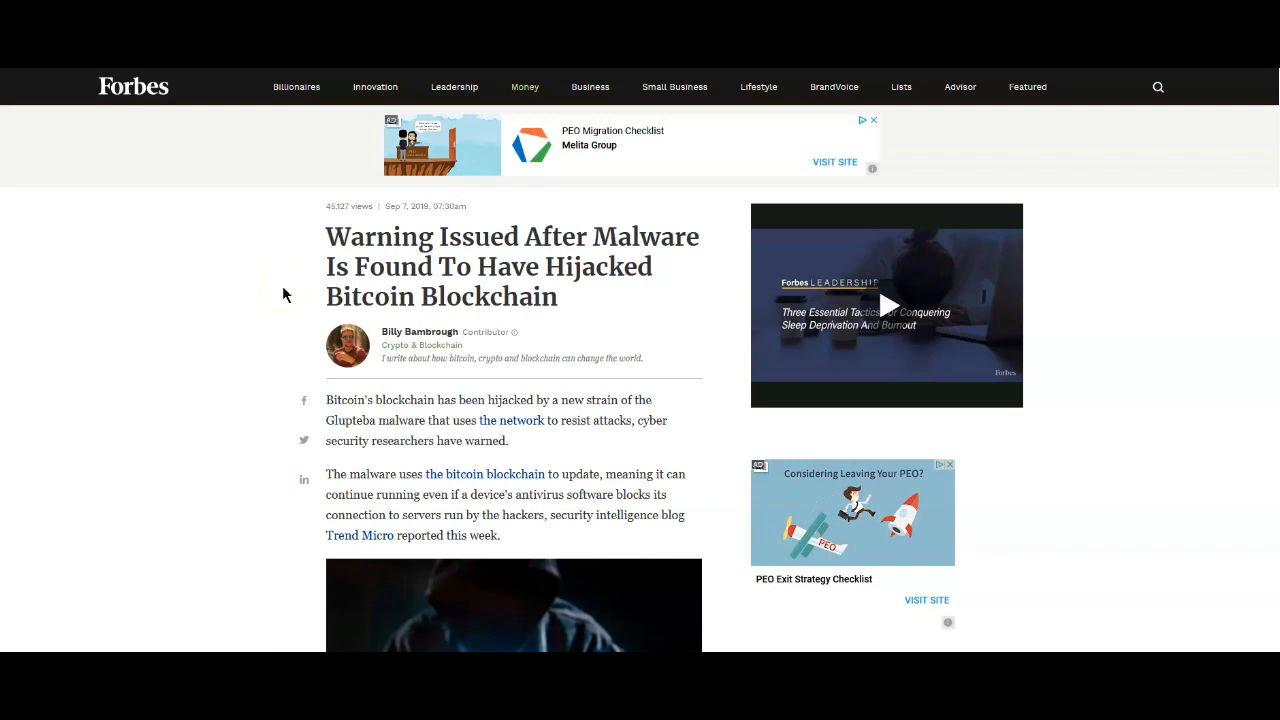
{"action": "mouse_move", "coordinate": [284, 296]}
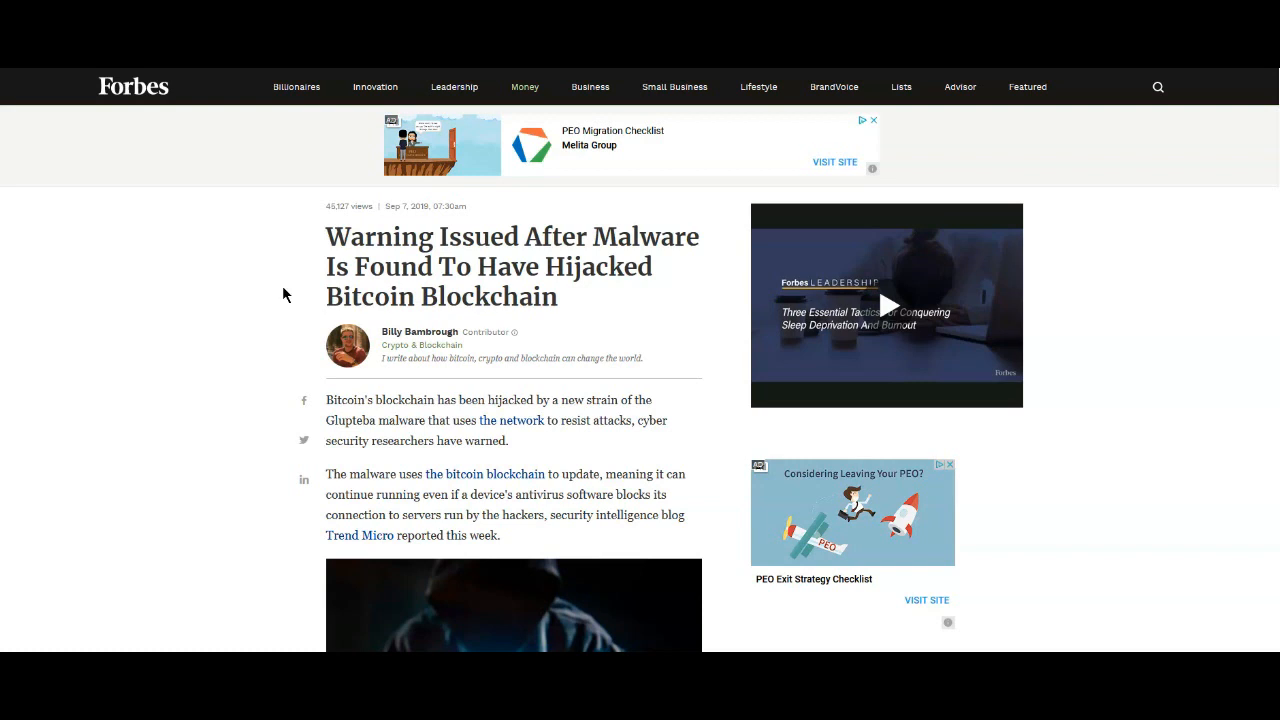
Scroll the Forbes Bitcoin malware article down to the Glupteba and Monero-mining description
{"action": "scroll", "scroll_direction": "down", "scroll_amount": 3}
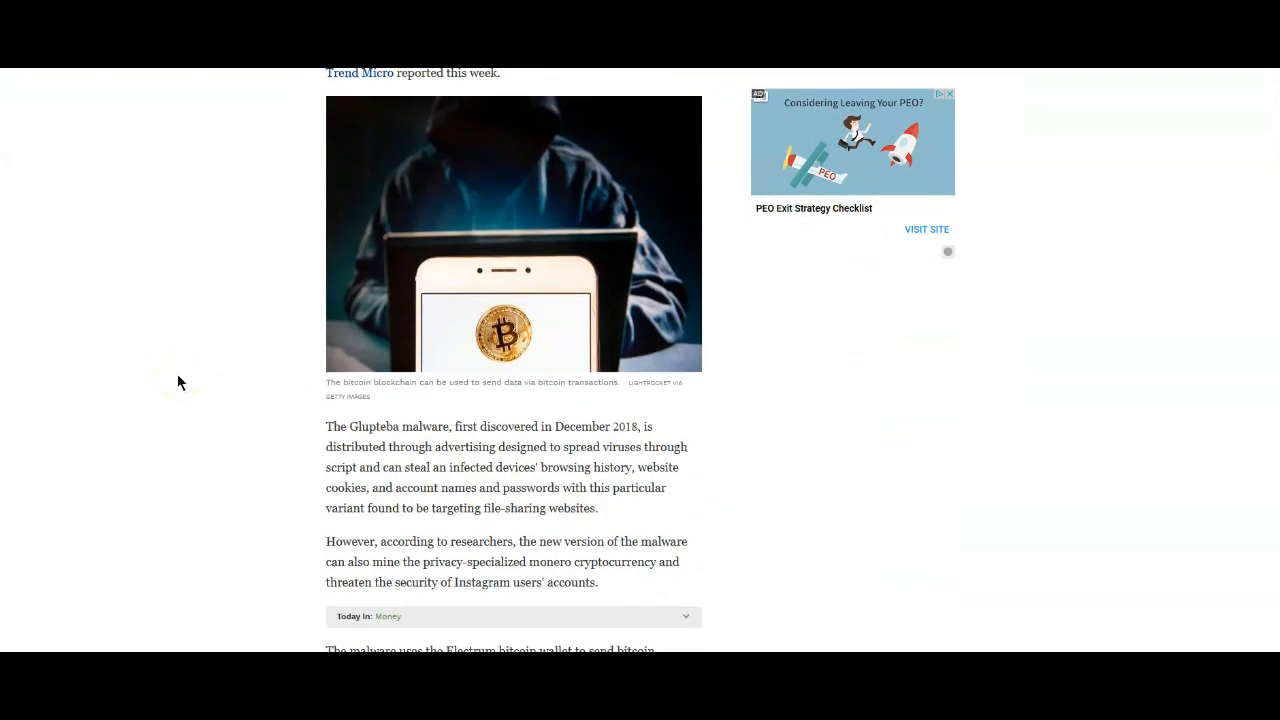
{"action": "left_click", "coordinate": [176, 394]}
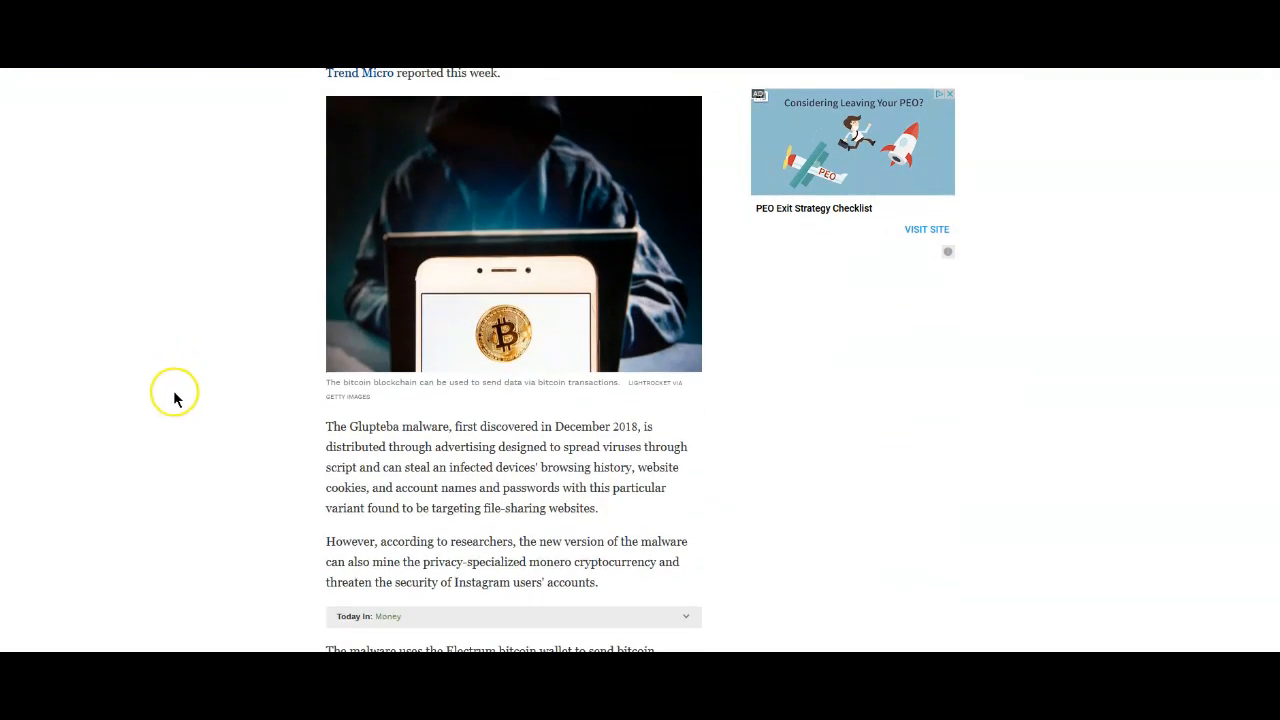
{"action": "scroll", "scroll_direction": "down", "scroll_amount": 3}
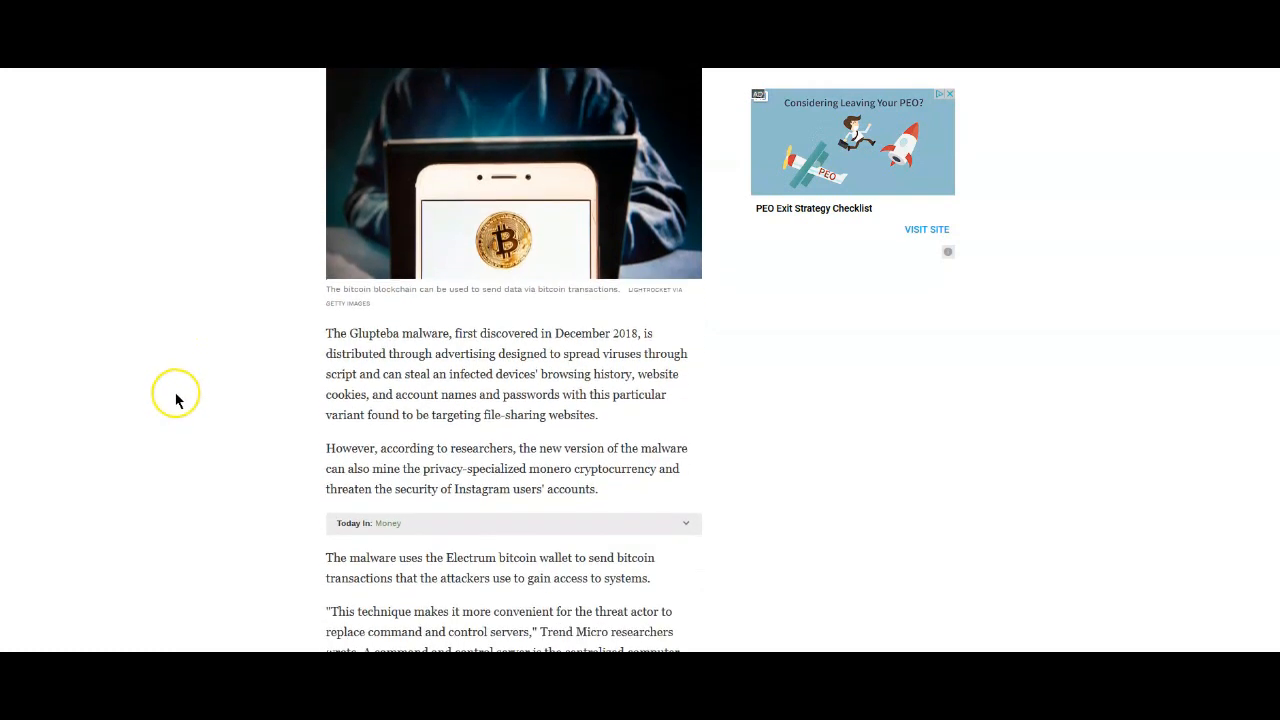
{"action": "scroll", "scroll_direction": "down", "scroll_amount": 3}
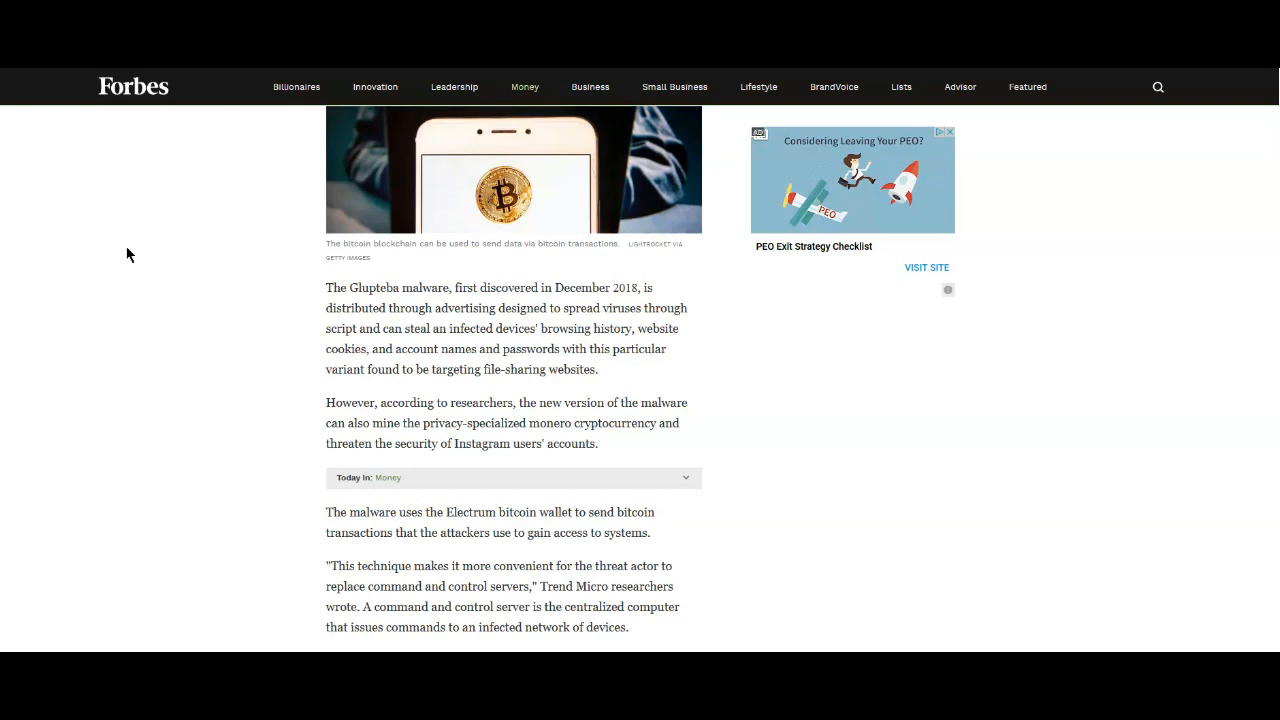
{"action": "left_click", "coordinate": [236, 424]}
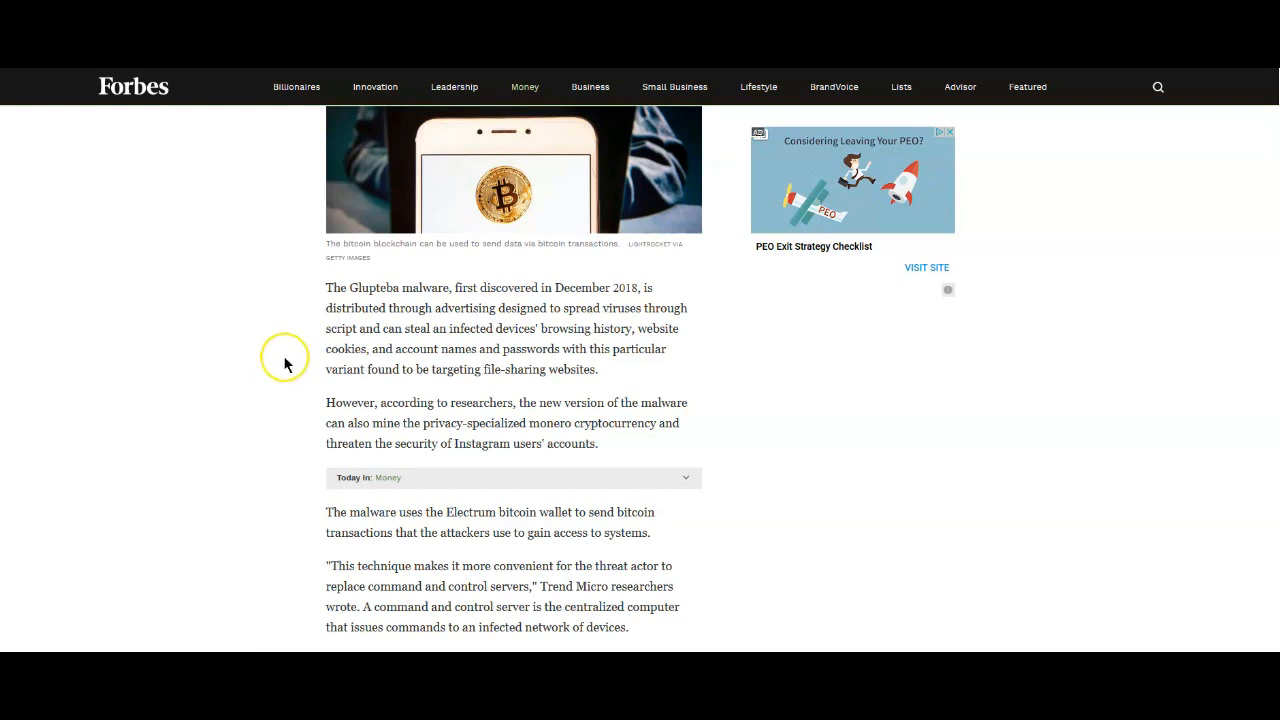
{"action": "scroll", "scroll_direction": "down", "scroll_amount": 3}
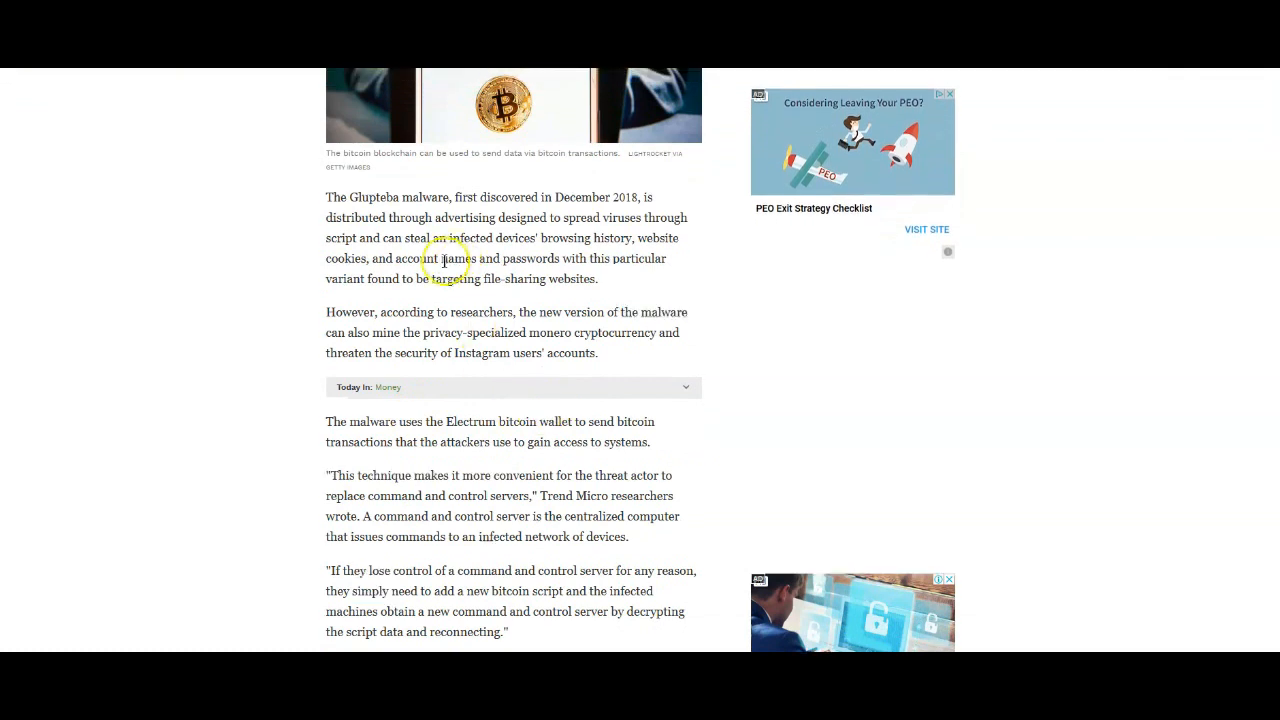
{"action": "scroll", "scroll_direction": "up", "scroll_amount": 3}
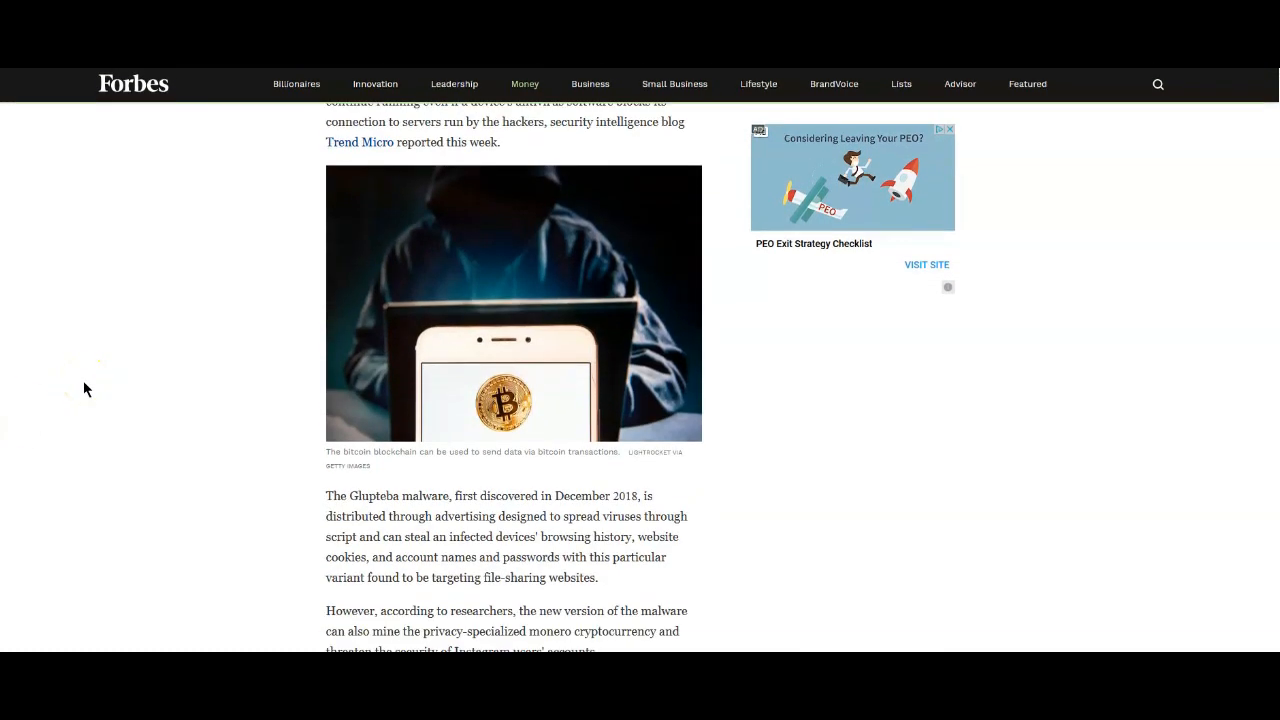
{"action": "scroll", "scroll_direction": "down", "scroll_amount": 3}
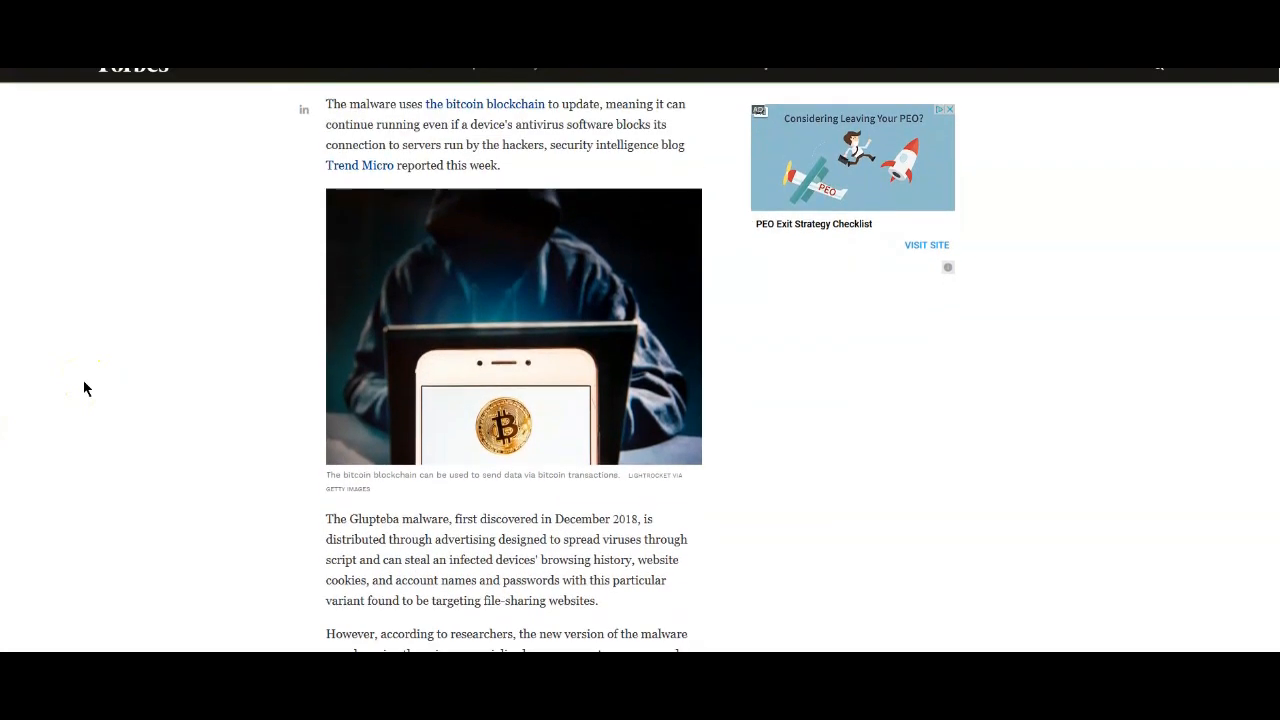
{"action": "scroll", "scroll_direction": "up", "scroll_amount": 3}
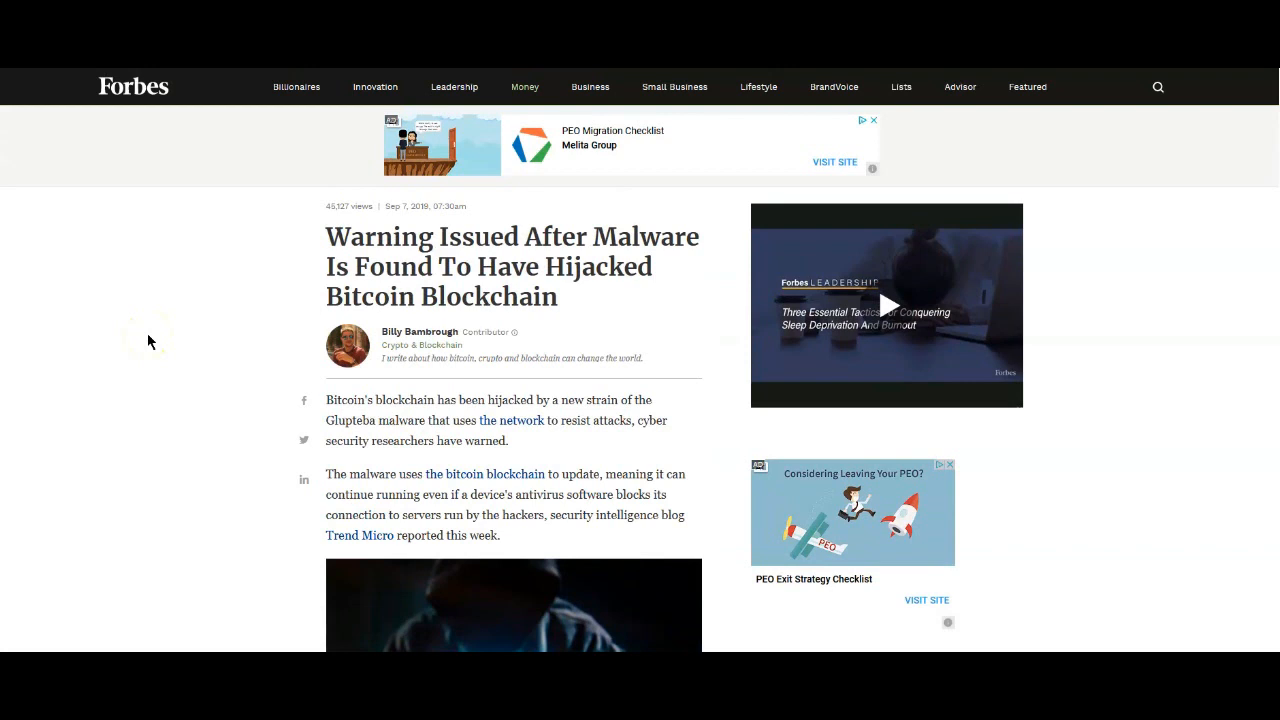
{"action": "mouse_move", "coordinate": [148, 340]}
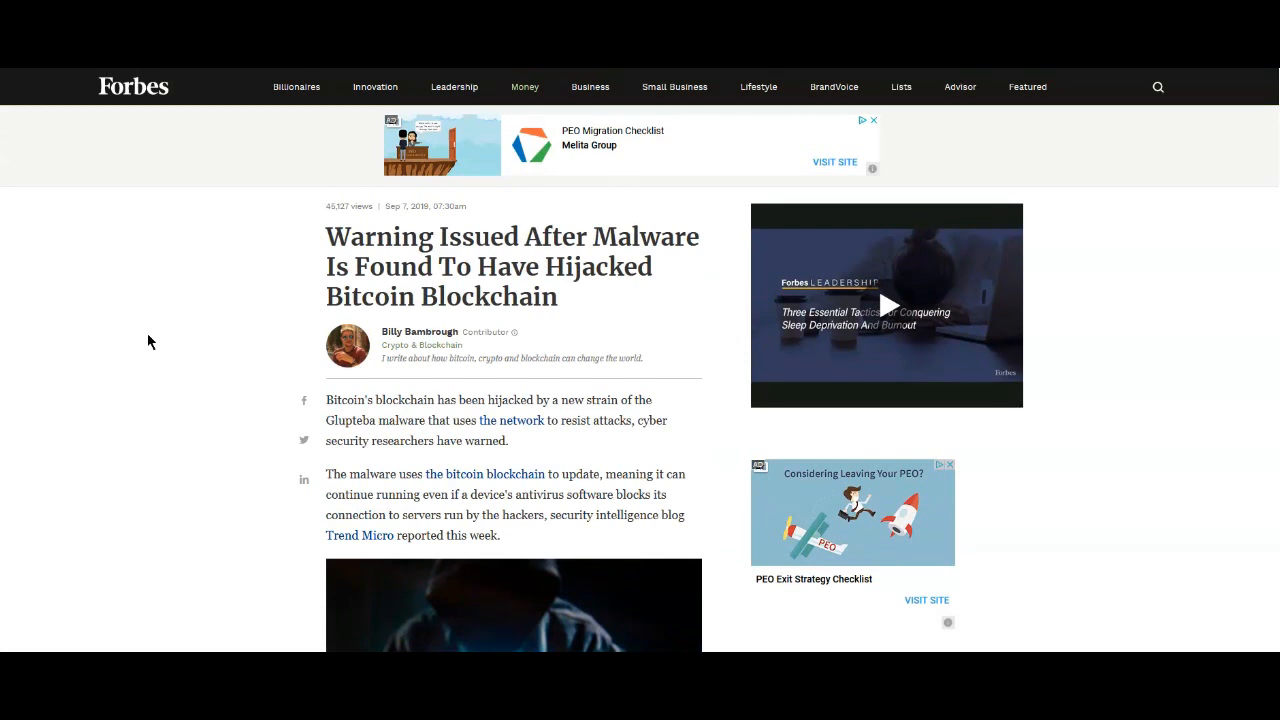
{"action": "scroll", "scroll_direction": "down", "scroll_amount": 3}
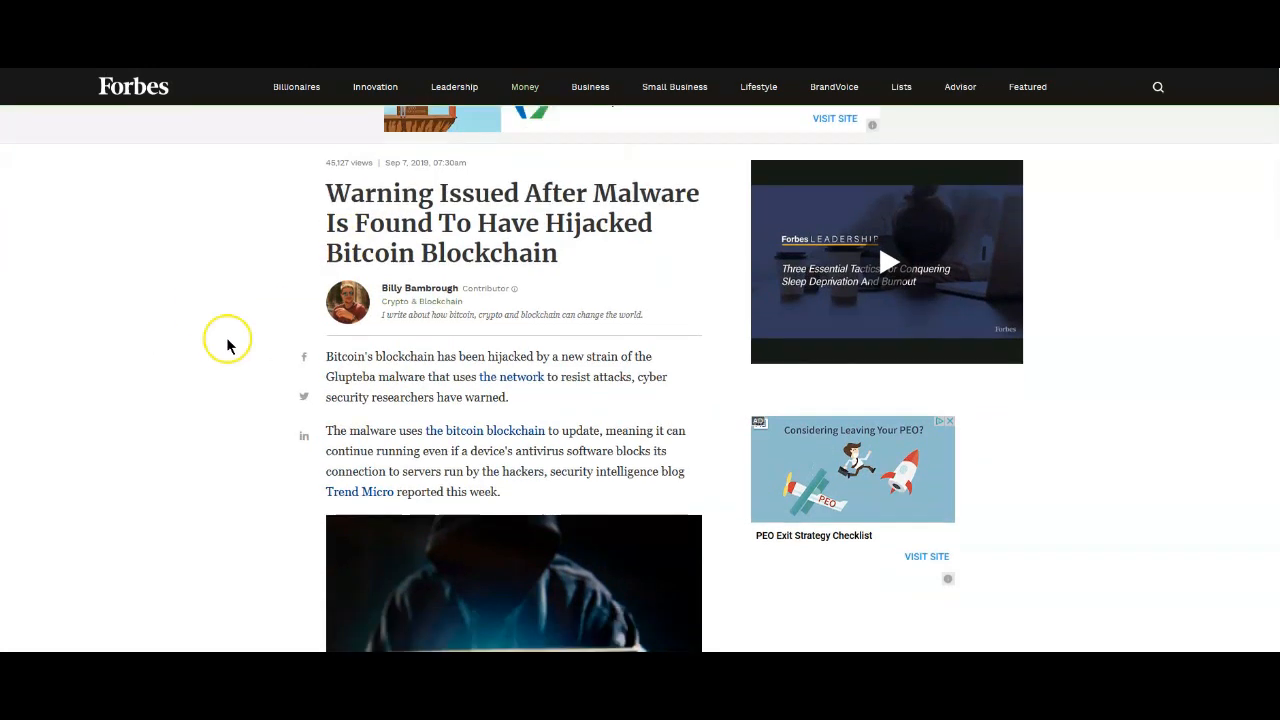
{"action": "scroll", "scroll_direction": "down", "scroll_amount": 3}
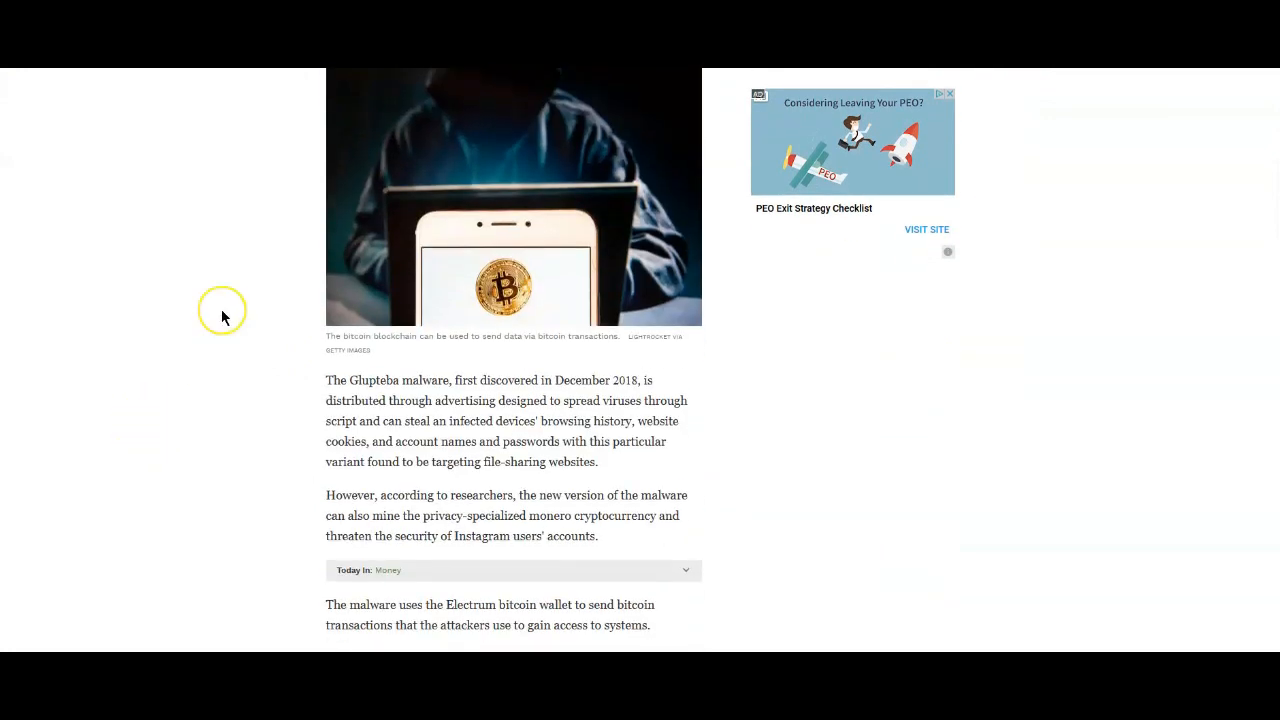
{"action": "mouse_move", "coordinate": [268, 284]}
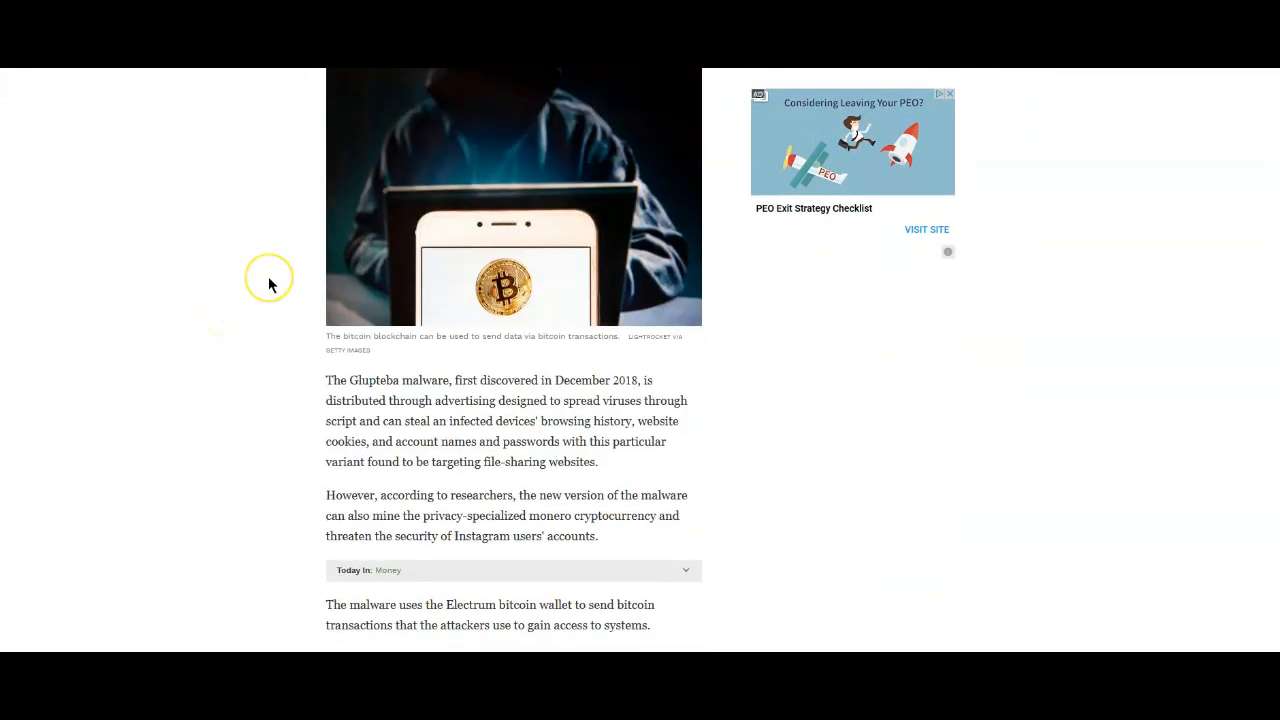
{"action": "mouse_move", "coordinate": [242, 324]}
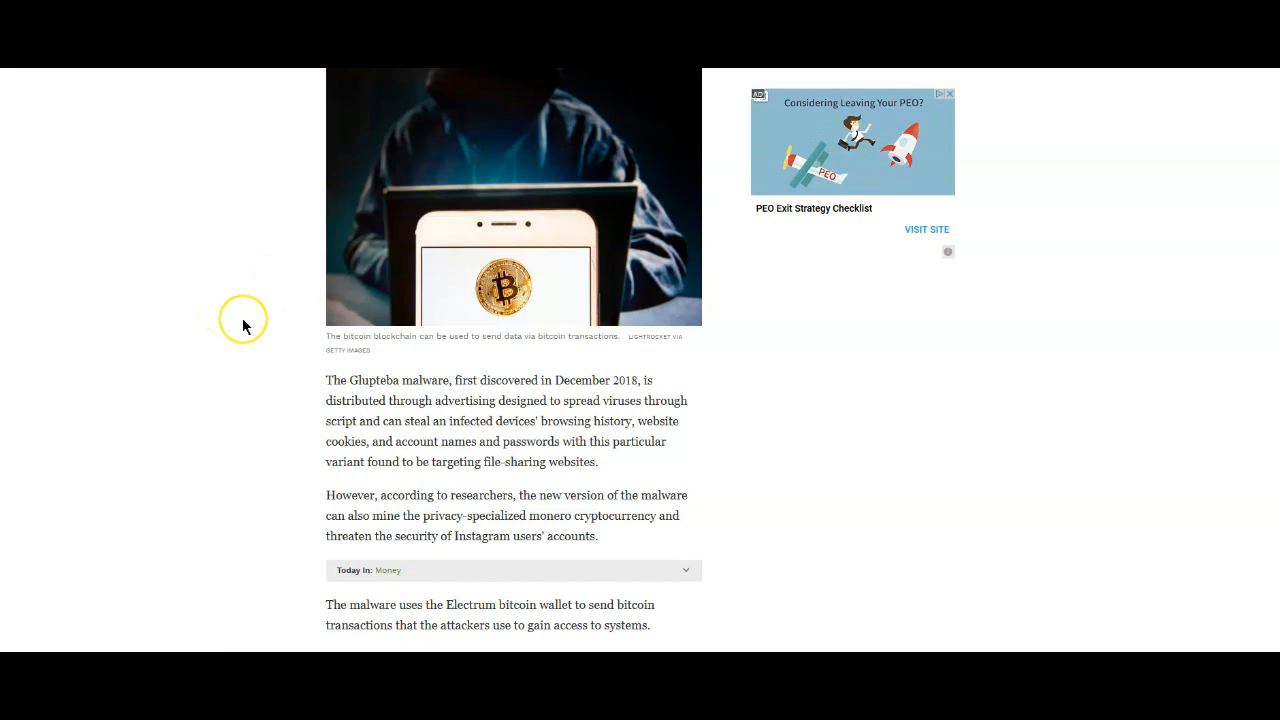
{"action": "scroll", "scroll_direction": "down", "scroll_amount": 3}
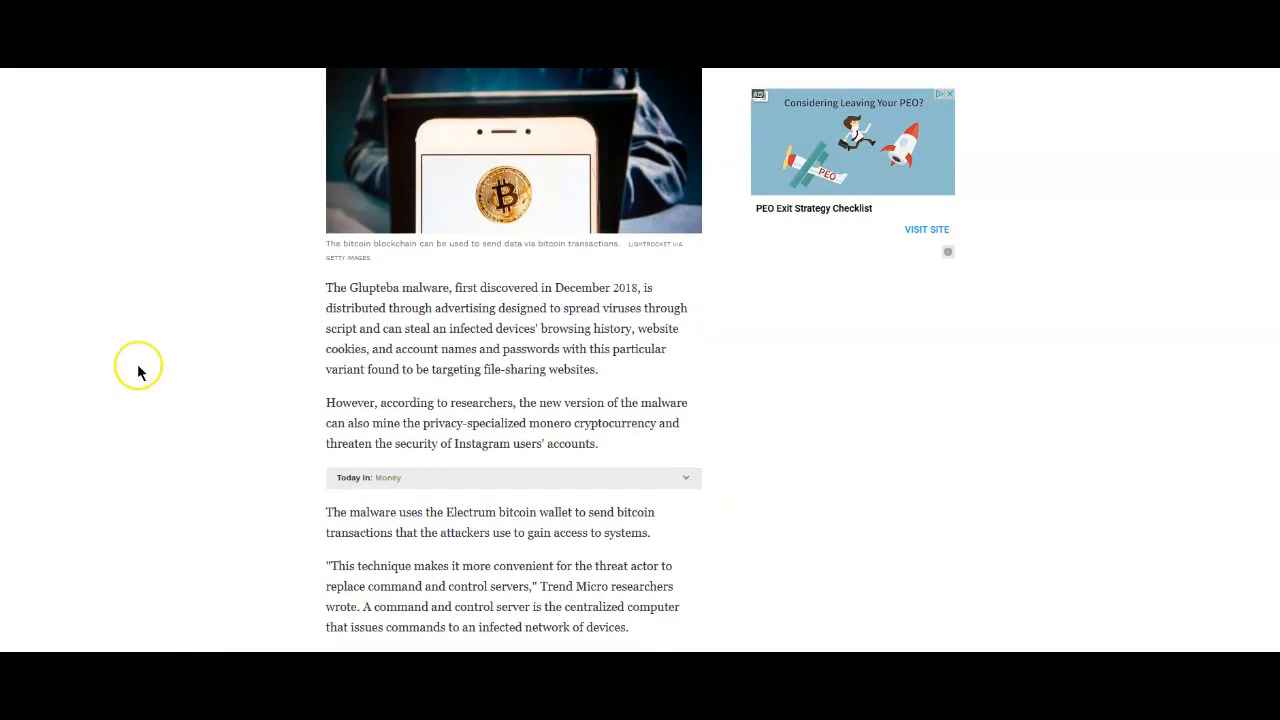
{"action": "mouse_move", "coordinate": [284, 292]}
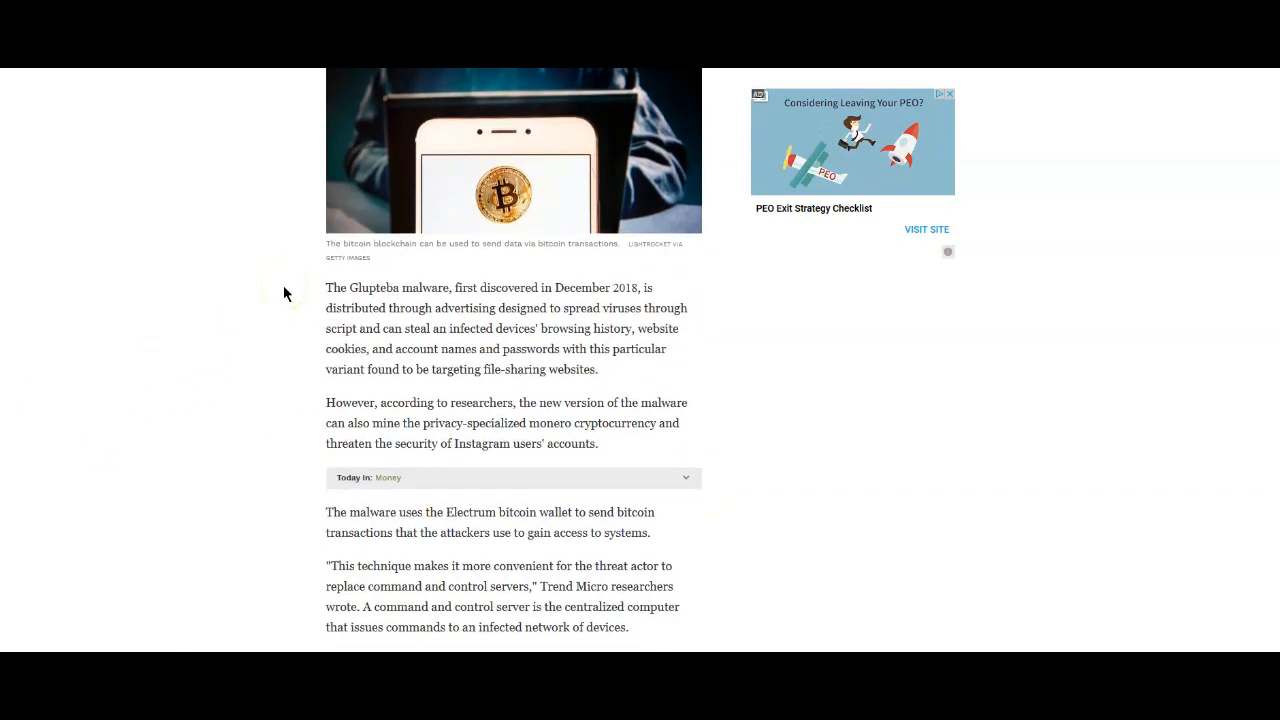